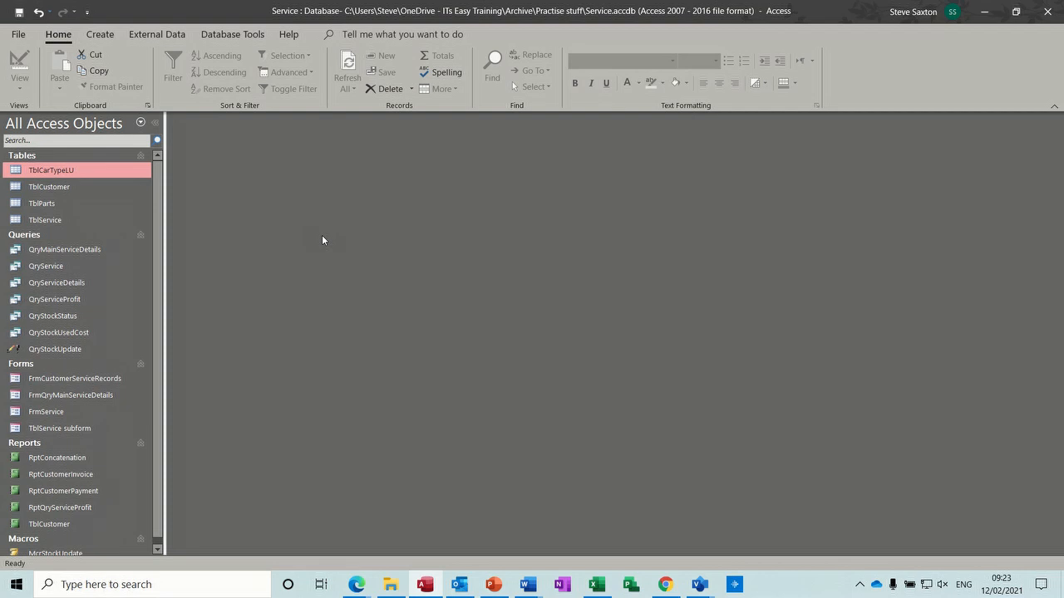
Review the TblParts records in Access and the stock sheet in Excel.
left_click(55, 349)
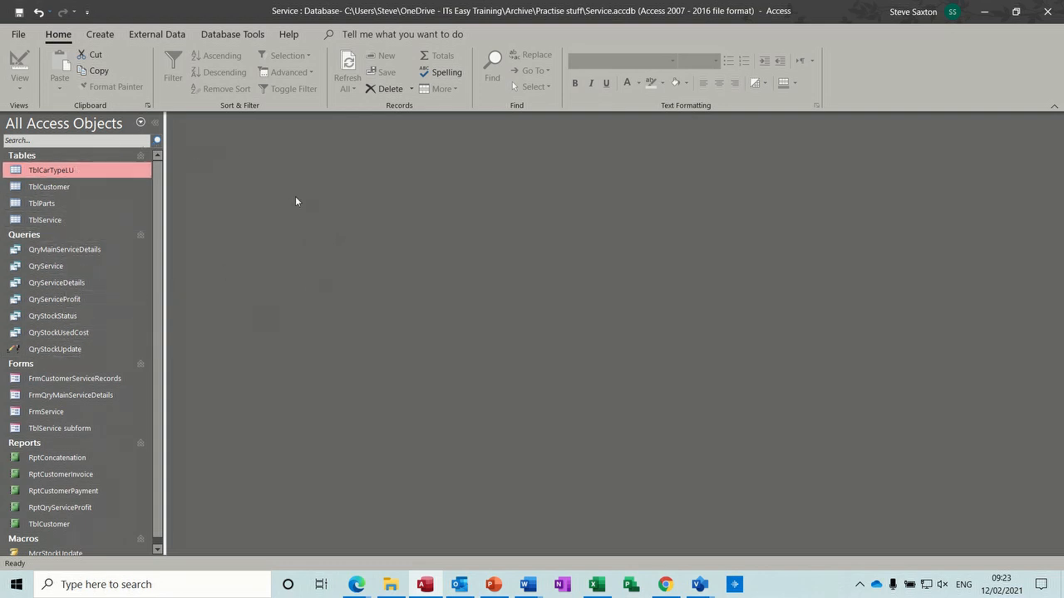
mouse_move(266, 292)
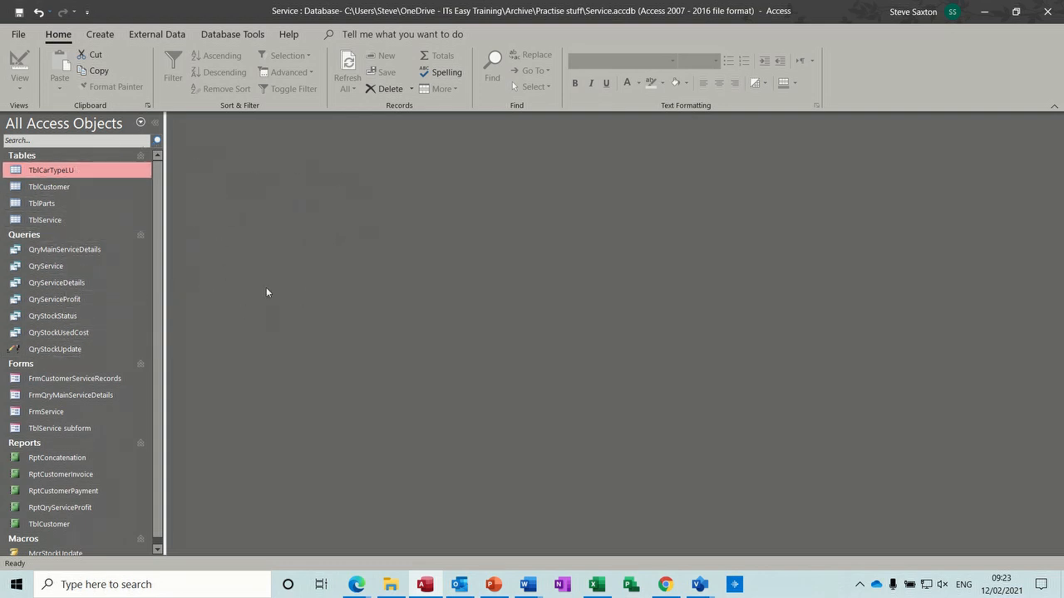
left_click(45, 219)
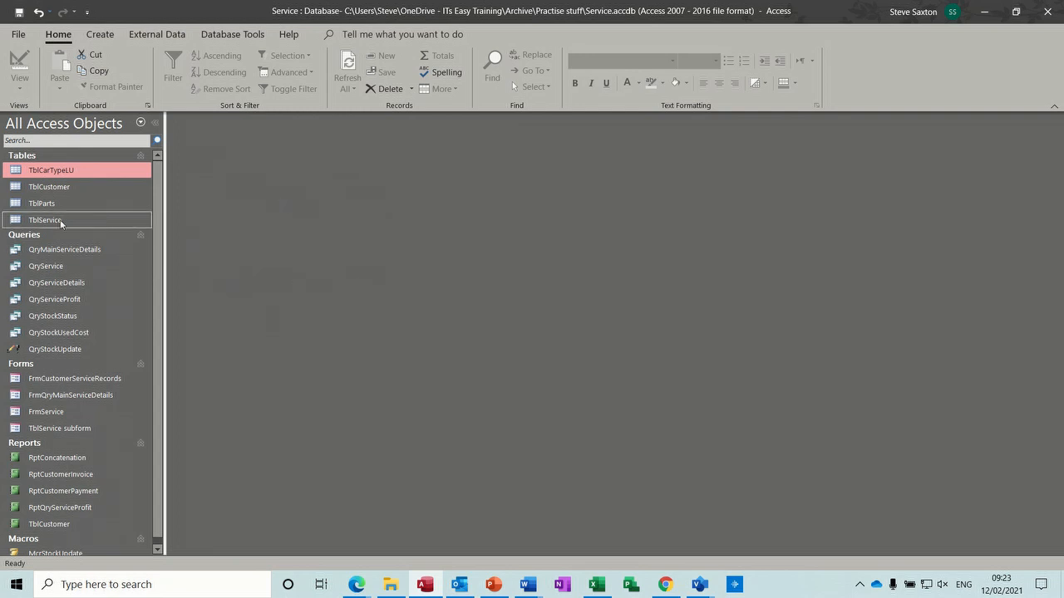
mouse_move(70, 203)
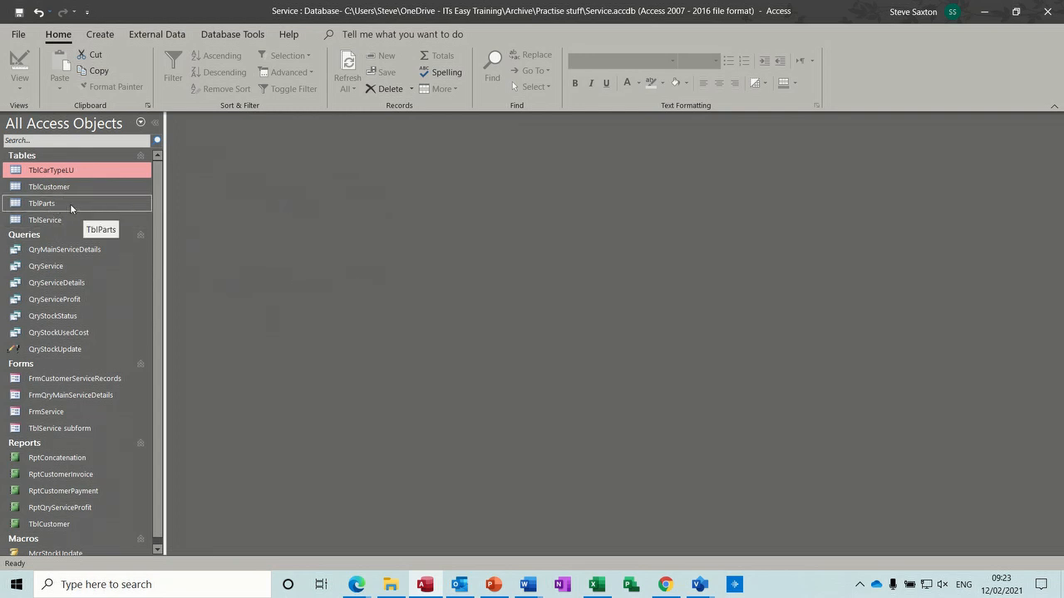
double_click(42, 203)
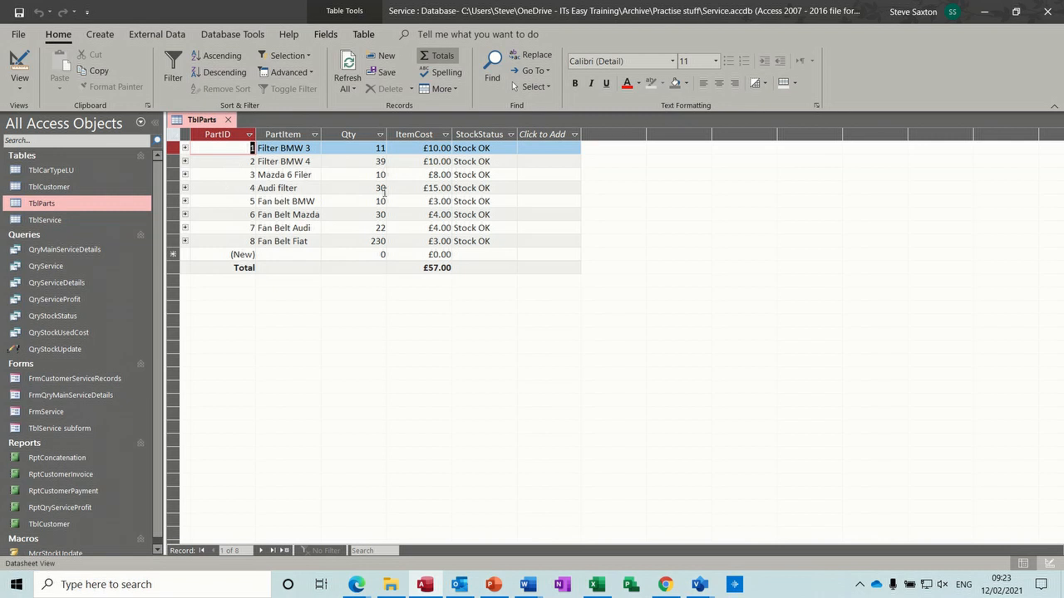
mouse_move(306, 224)
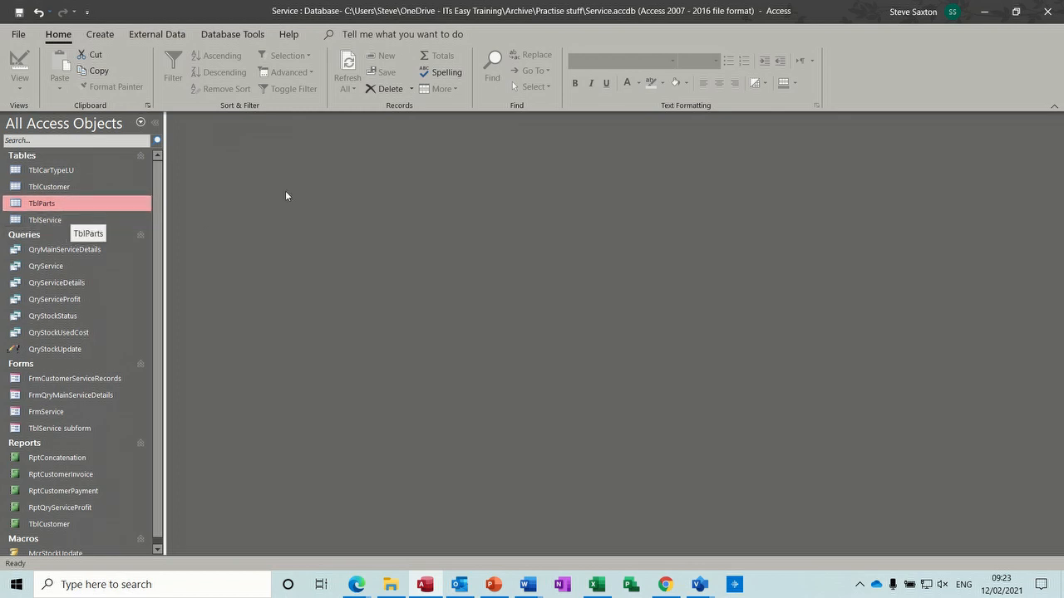
mouse_move(216, 208)
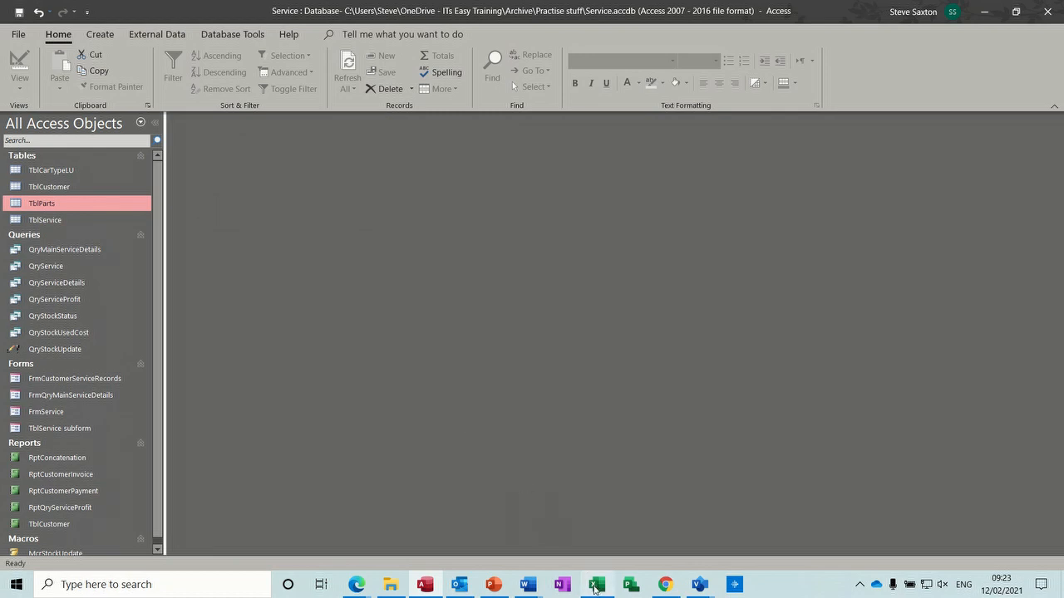
left_click(595, 585)
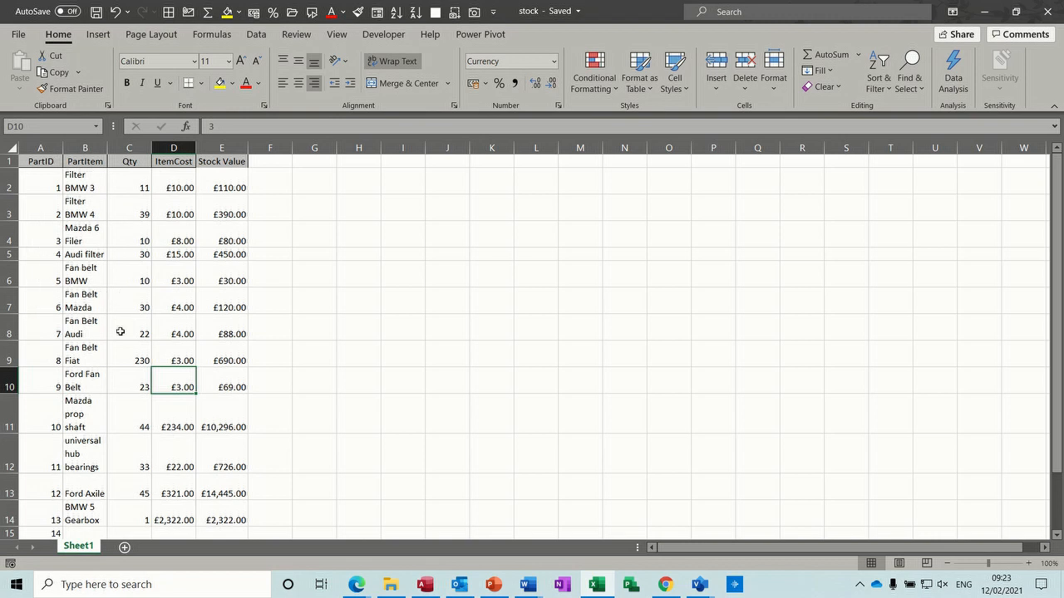
mouse_move(126, 279)
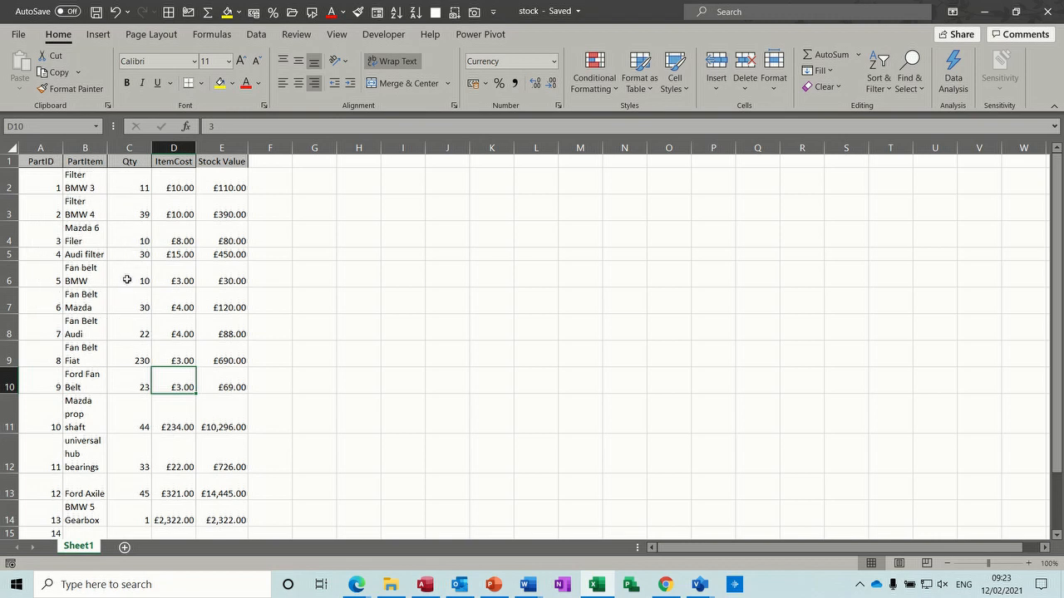
mouse_move(119, 413)
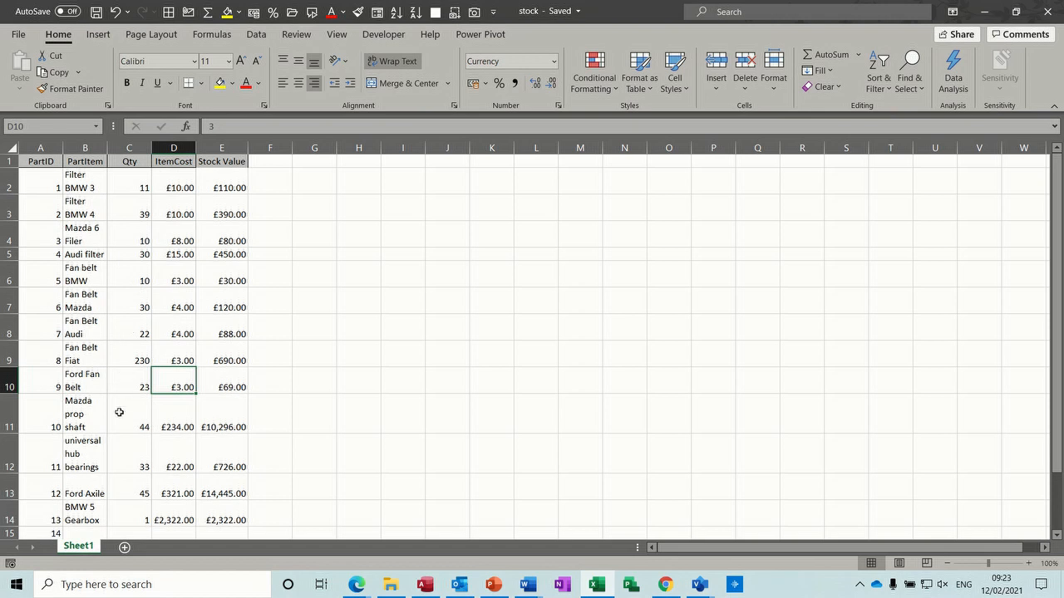
mouse_move(67, 239)
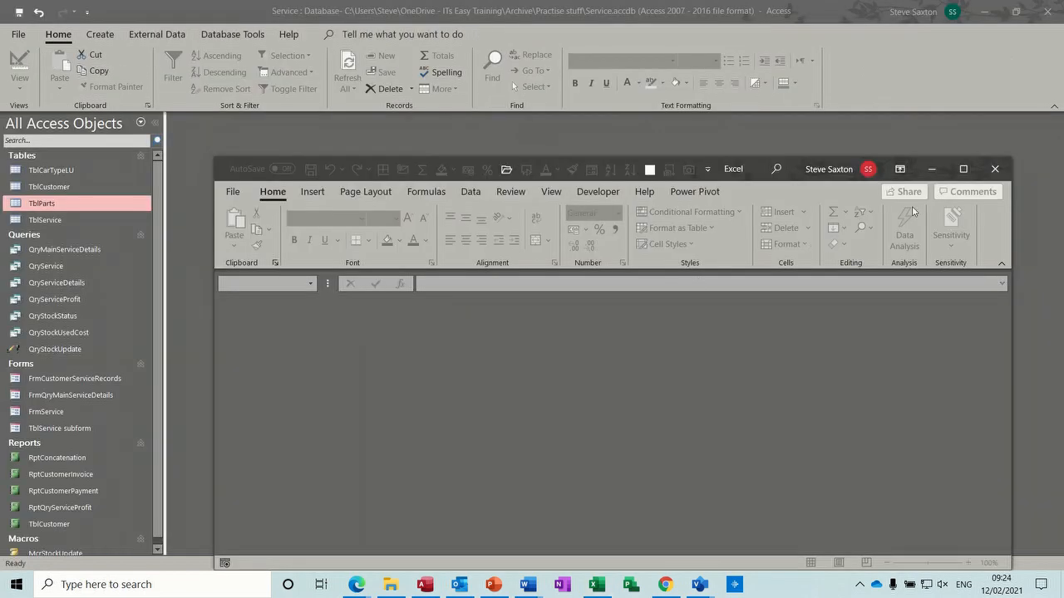
Show the New Data Source list on the External Data ribbon of the Service database.
left_click(994, 170)
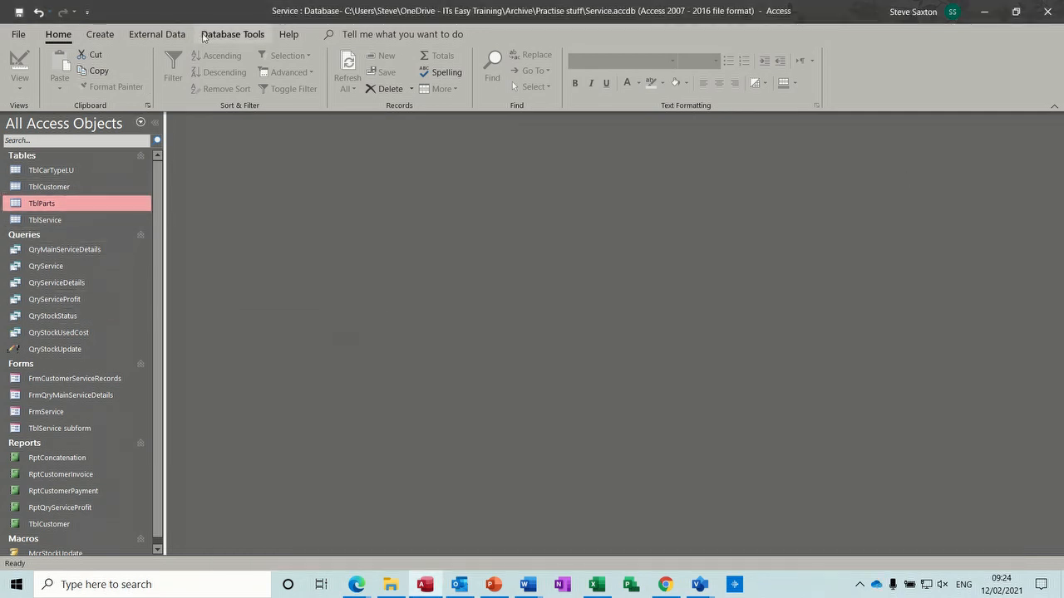
left_click(156, 34)
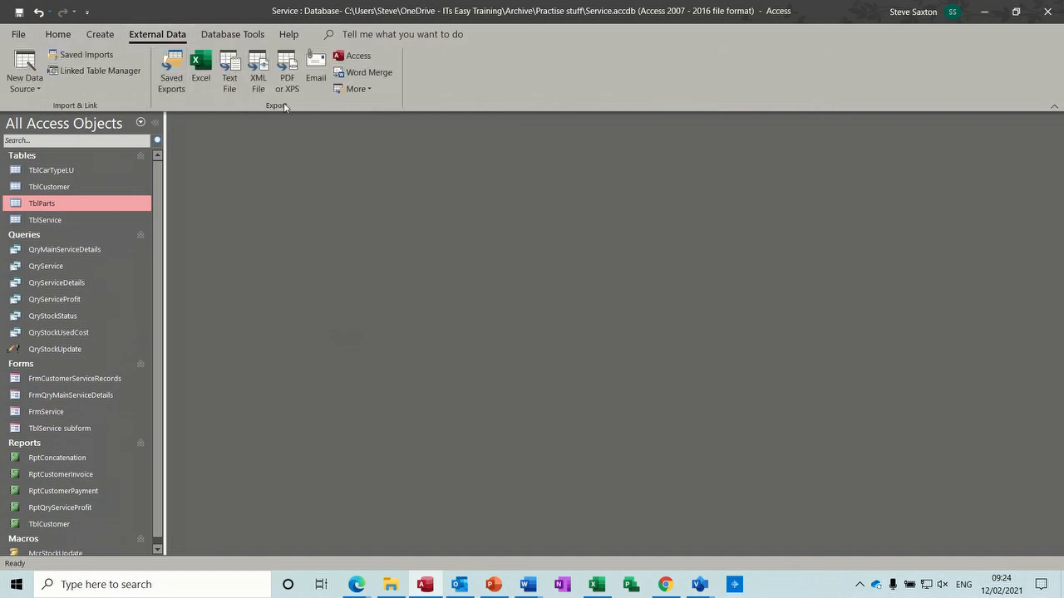
mouse_move(113, 106)
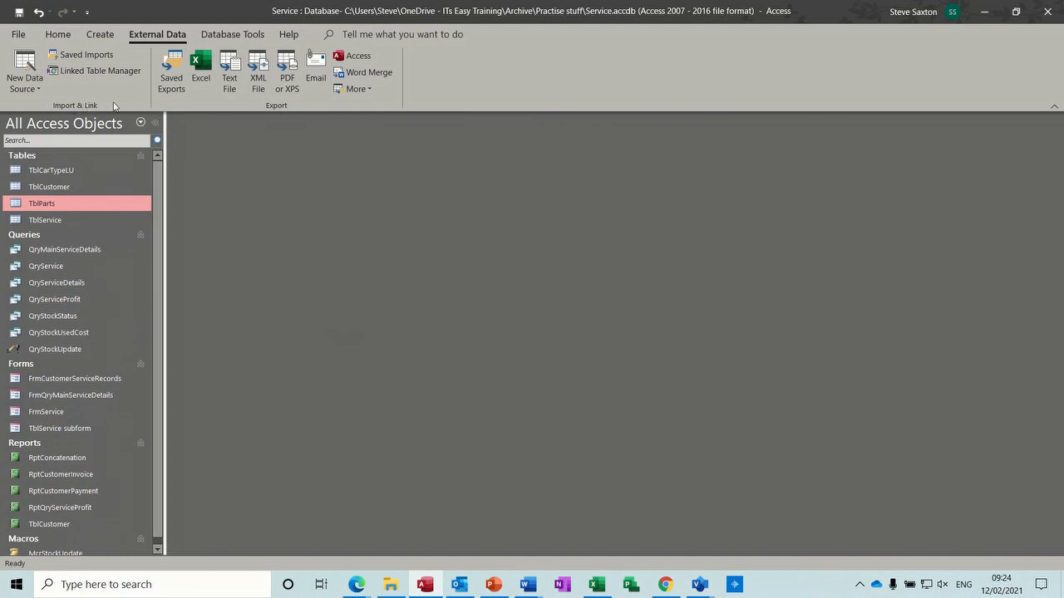
mouse_move(23, 70)
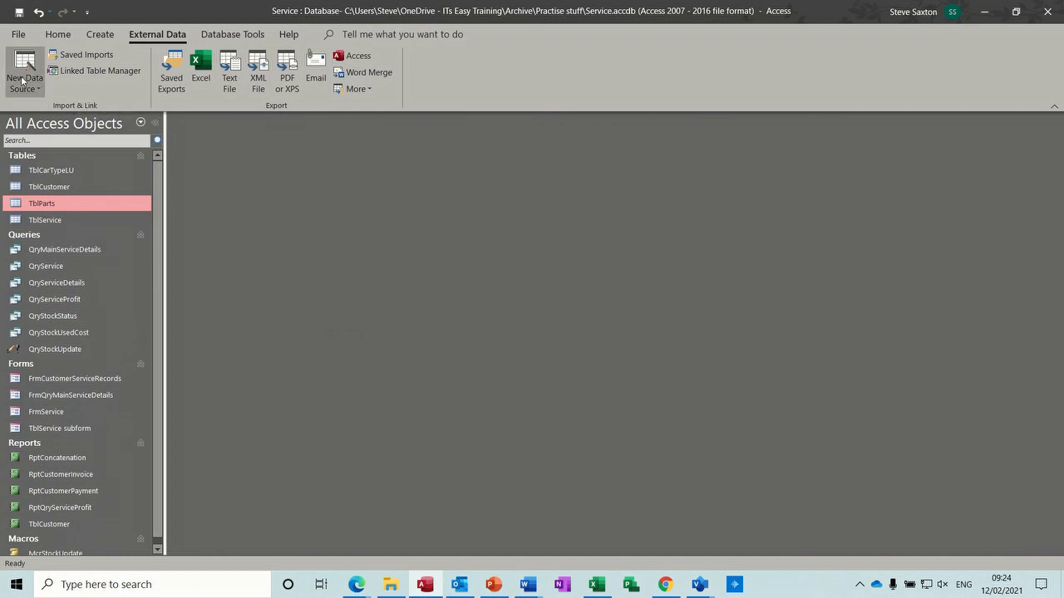
left_click(23, 75)
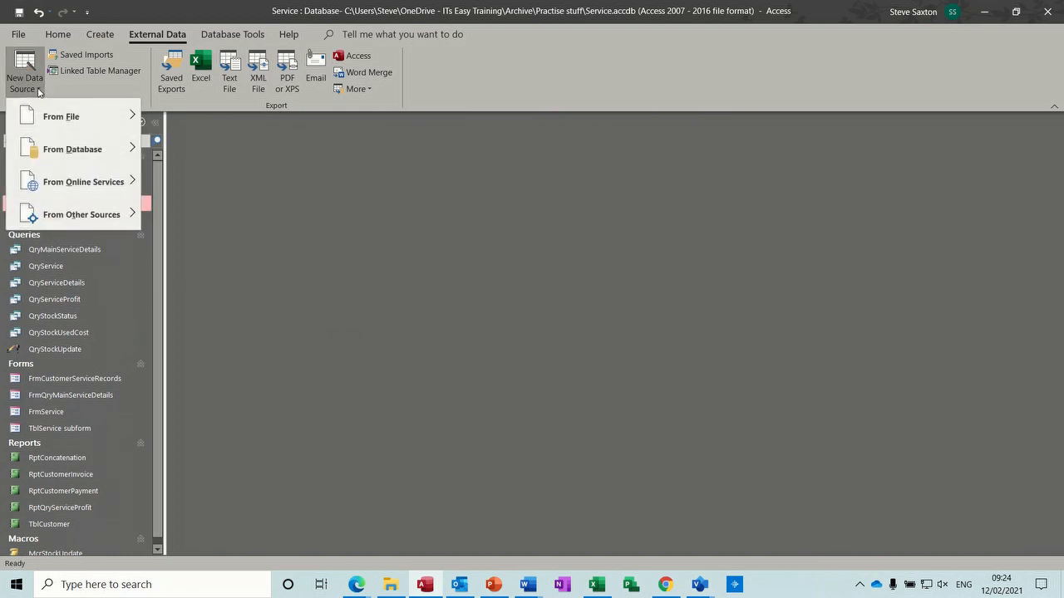
mouse_move(60, 116)
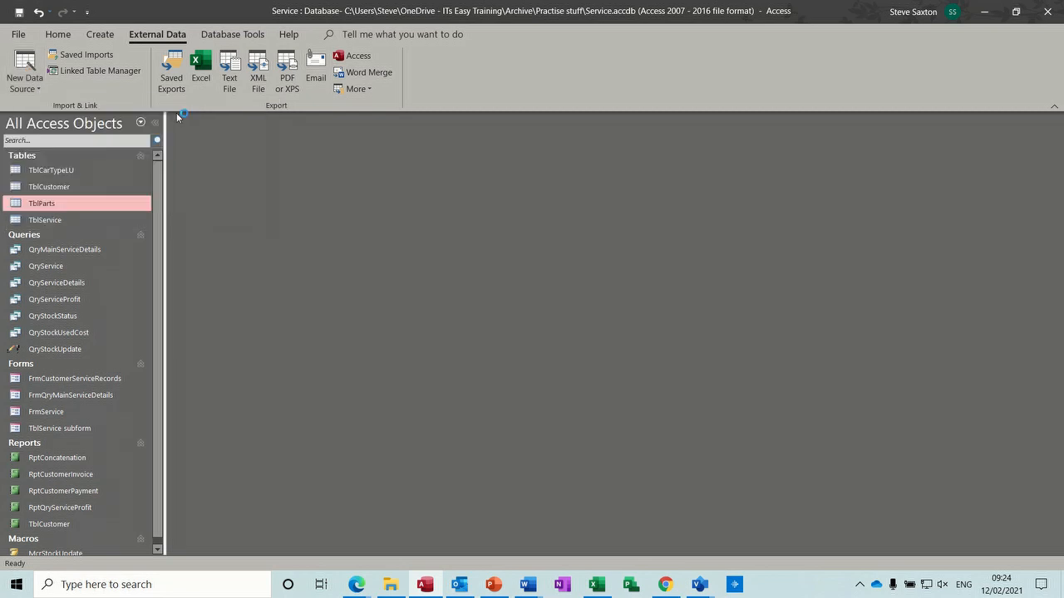
Choose stock.xlsx in Documents as the Excel source and select linking as a linked table.
left_click(199, 70)
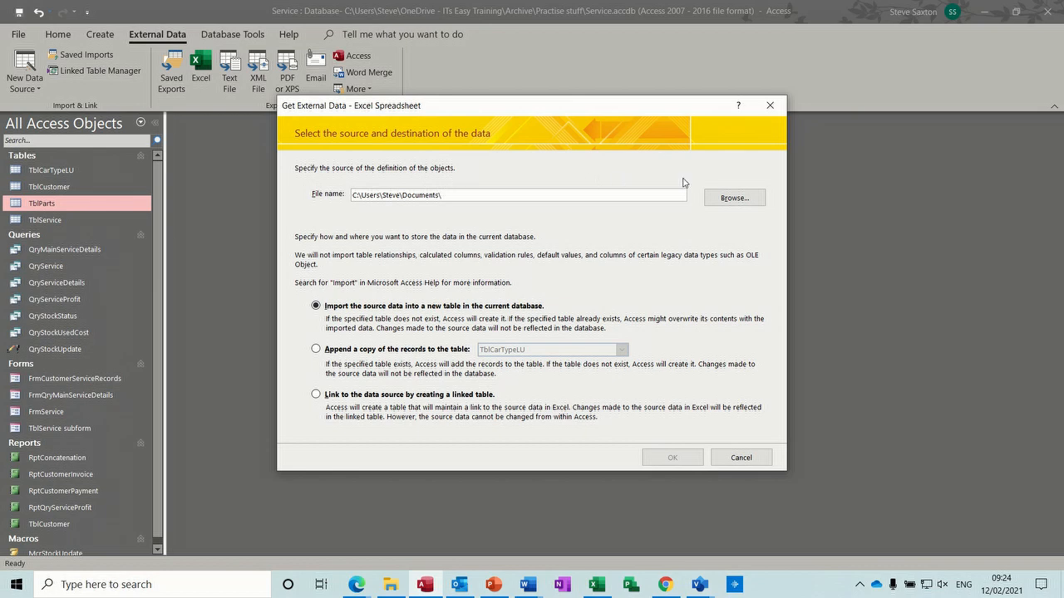
left_click(734, 198)
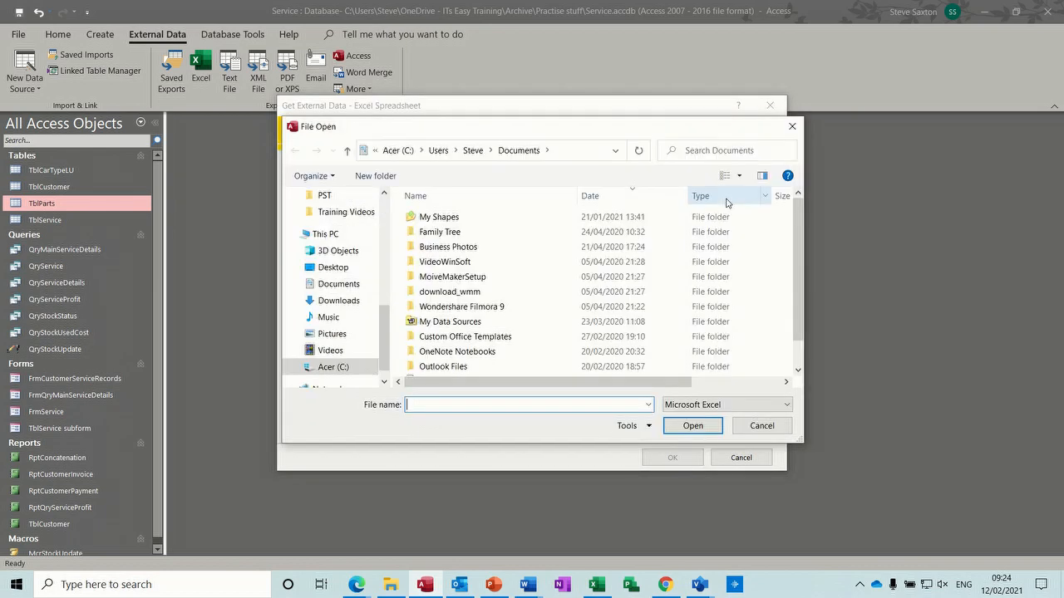
left_click(340, 282)
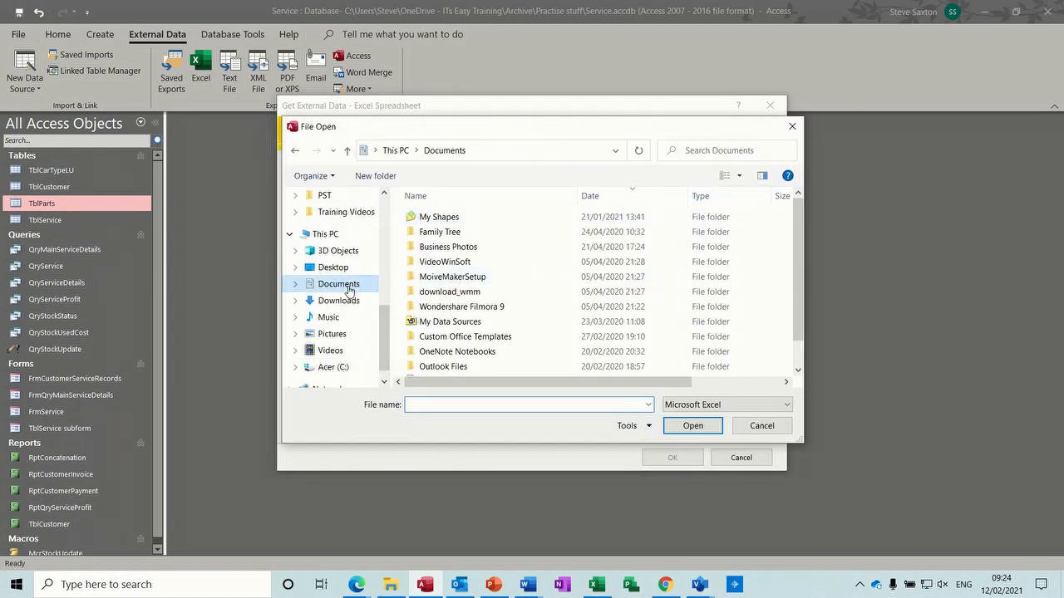
scroll("down", 3)
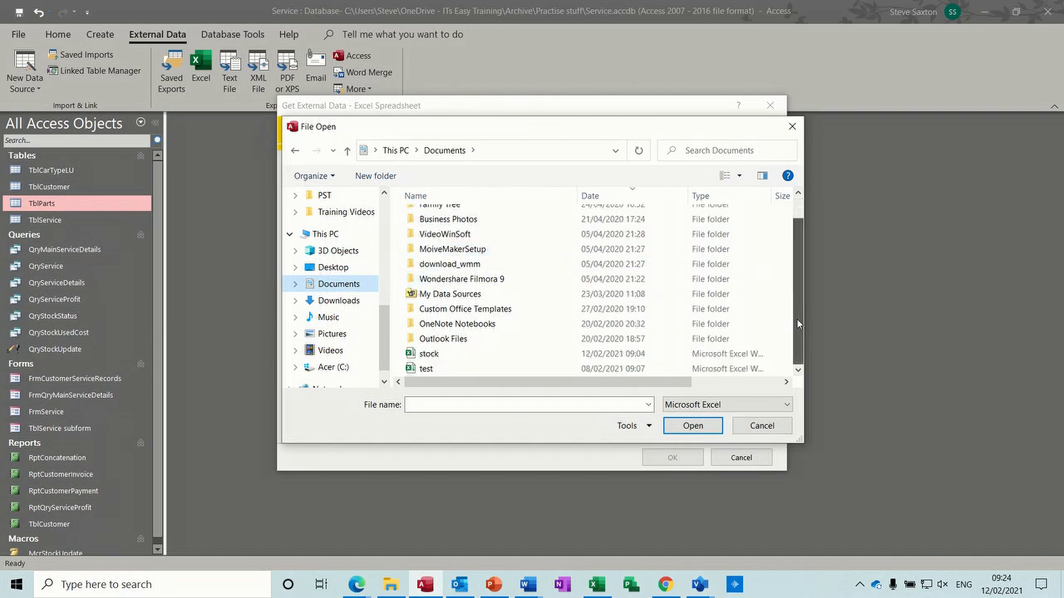
left_click(692, 426)
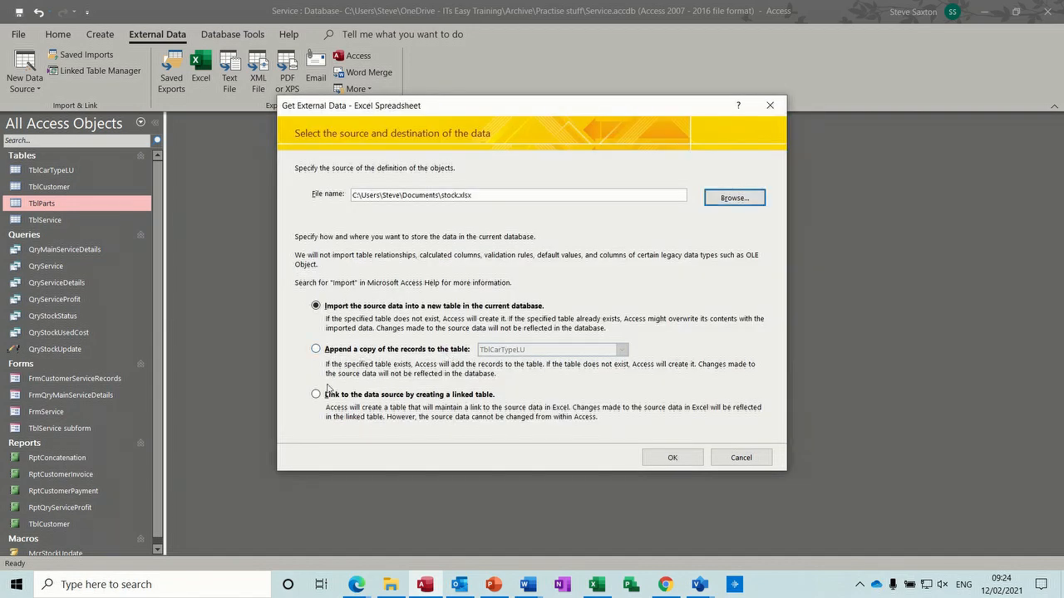
left_click(316, 394)
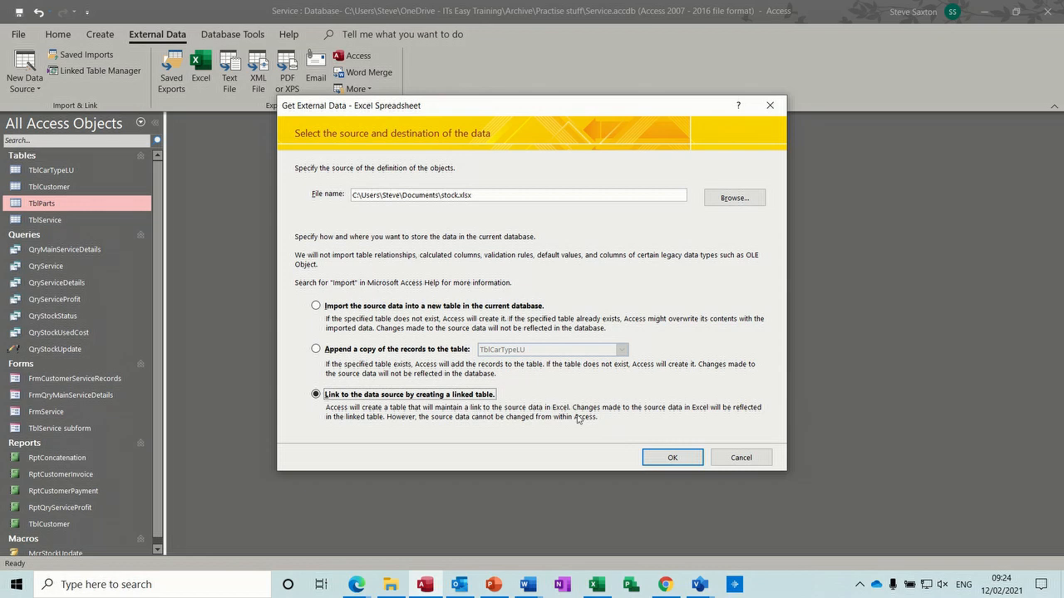
Complete the Link Spreadsheet Wizard with column headings, naming the linked table TblStock.
left_click(671, 457)
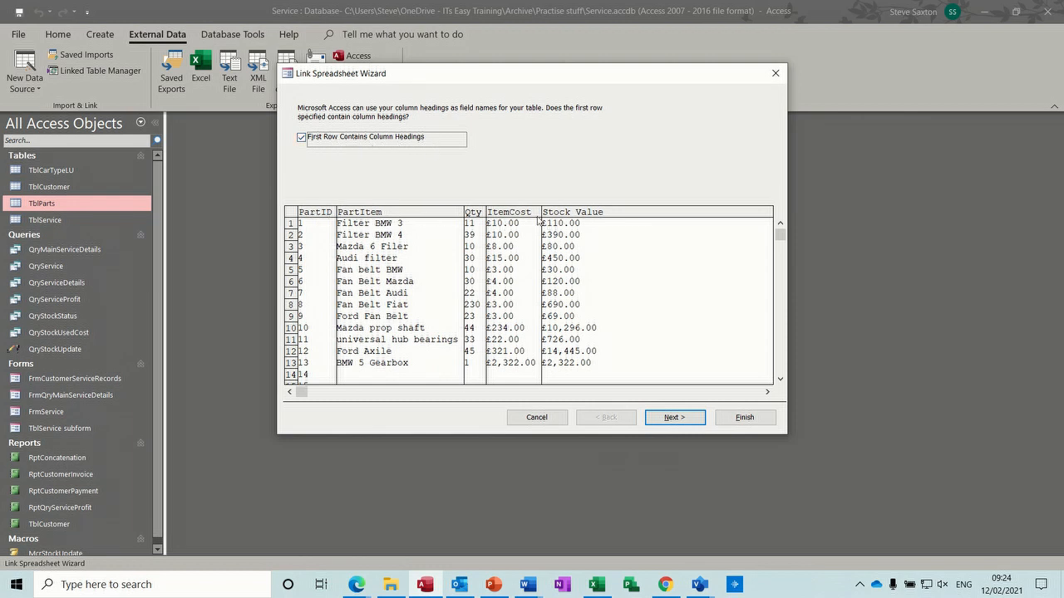
mouse_move(331, 253)
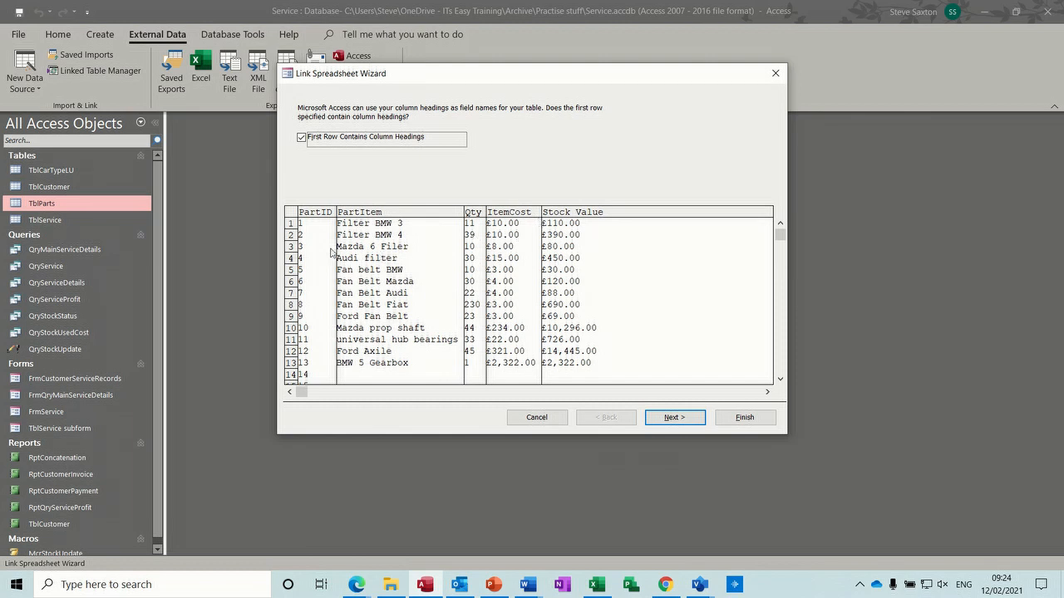
mouse_move(641, 389)
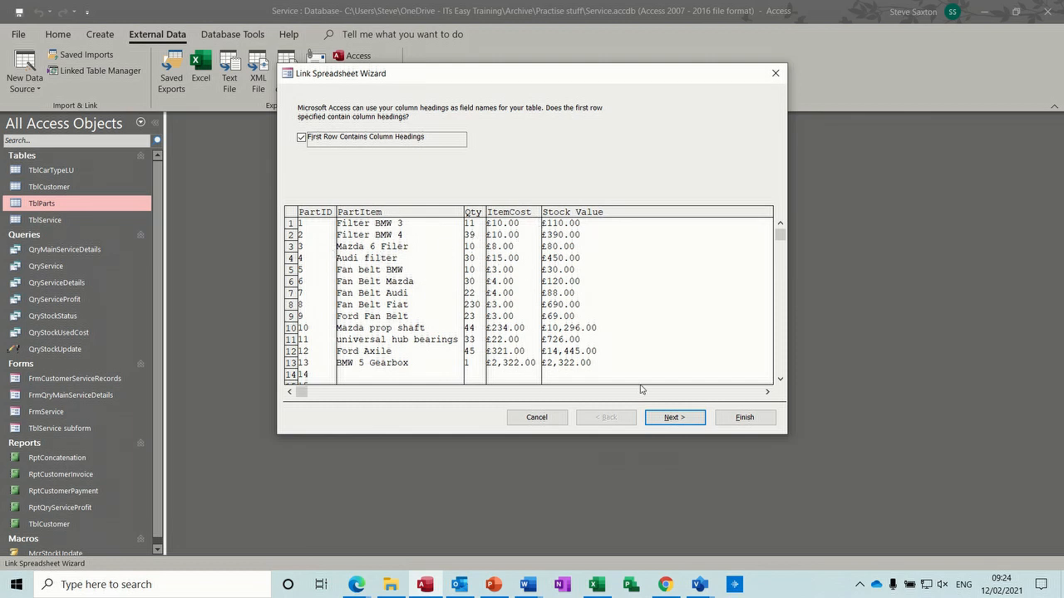
left_click(674, 418)
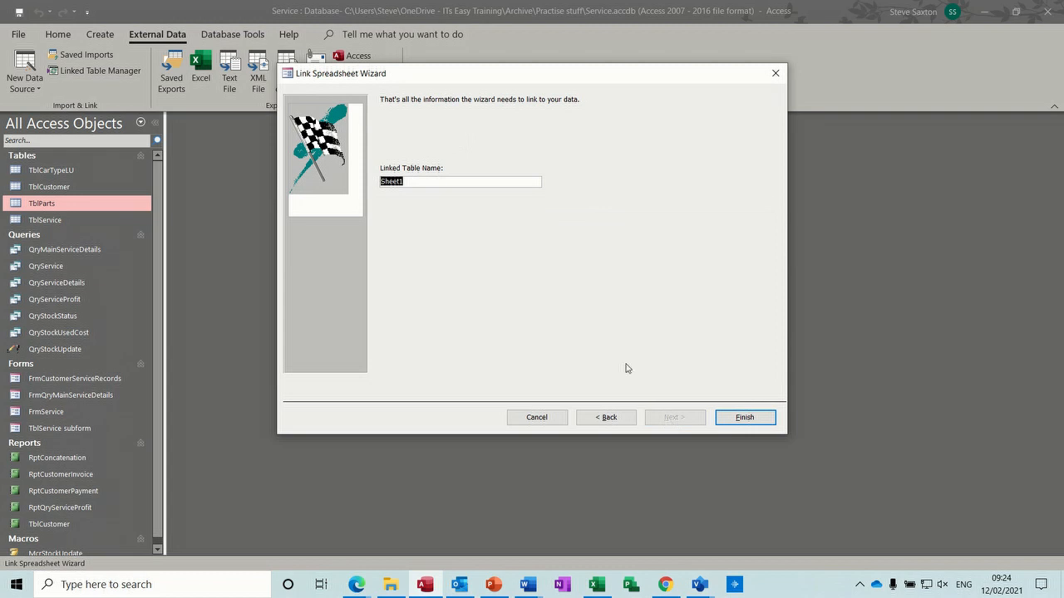
mouse_move(438, 199)
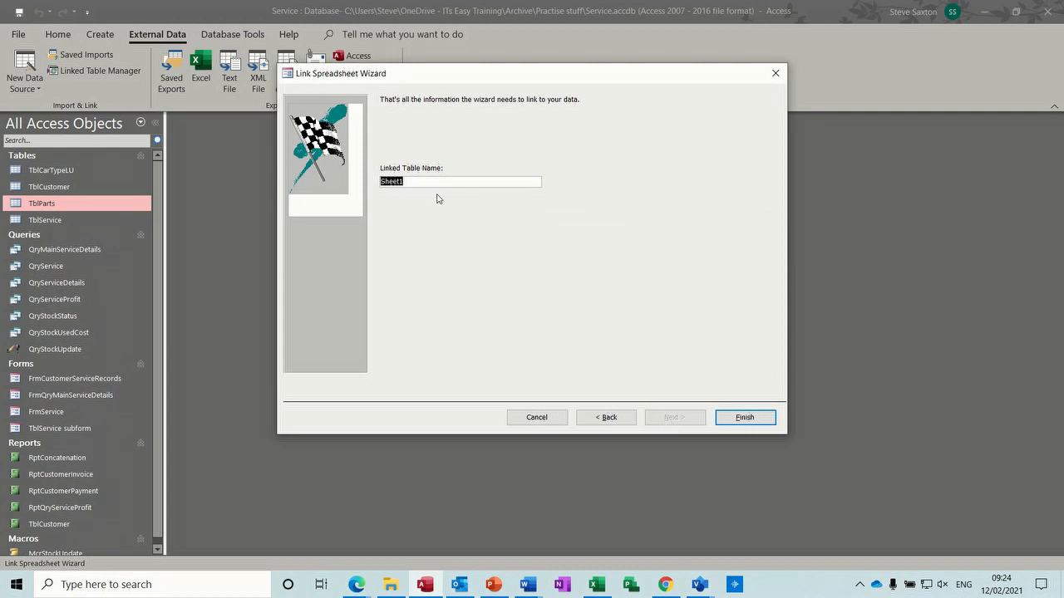
type("Tbls")
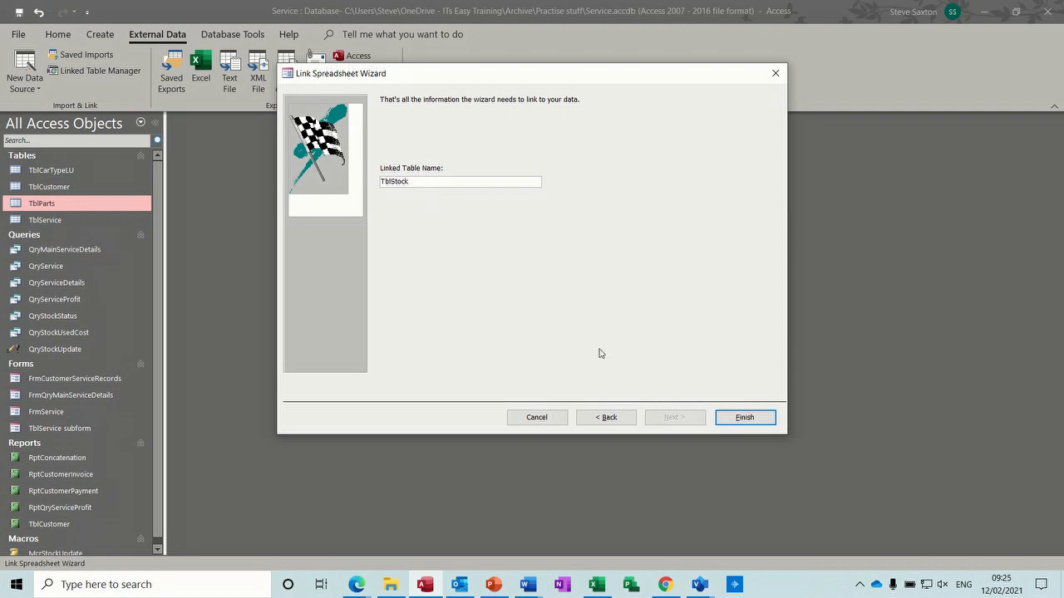
left_click(745, 418)
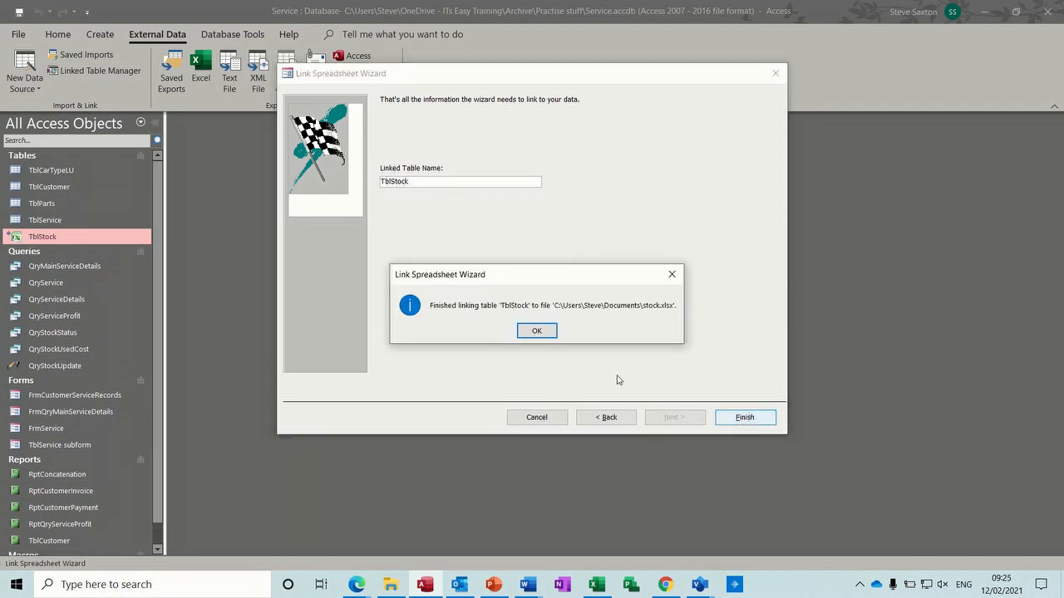
left_click(536, 329)
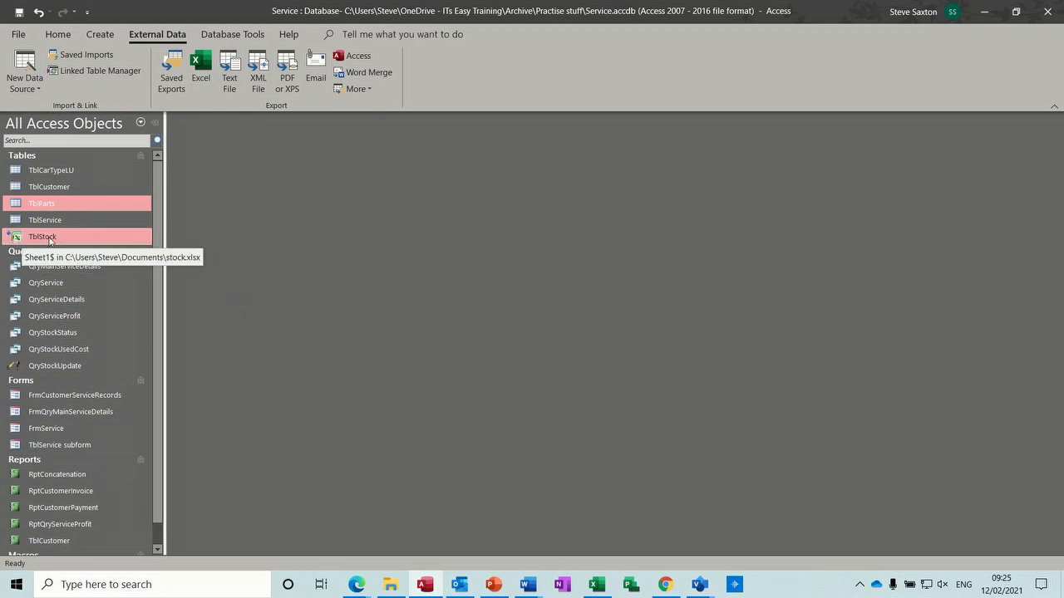
Open TblStock in Datasheet View to see the linked stock records.
double_click(42, 236)
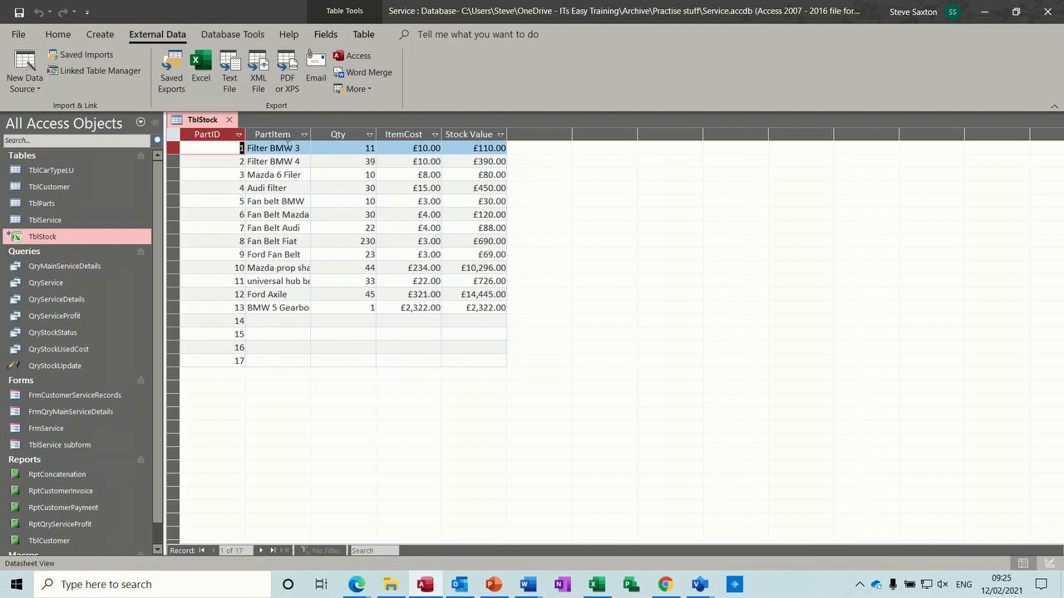
mouse_move(283, 328)
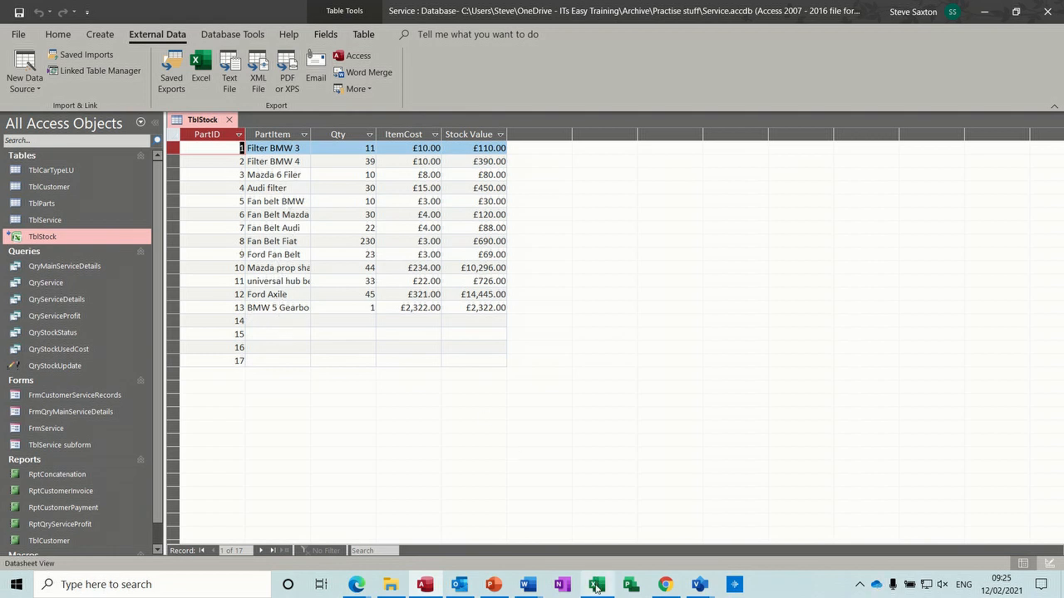
Try opening stock from Excel's Recent list, close TblStock in Access to unlock it, and return to Recent.
left_click(595, 585)
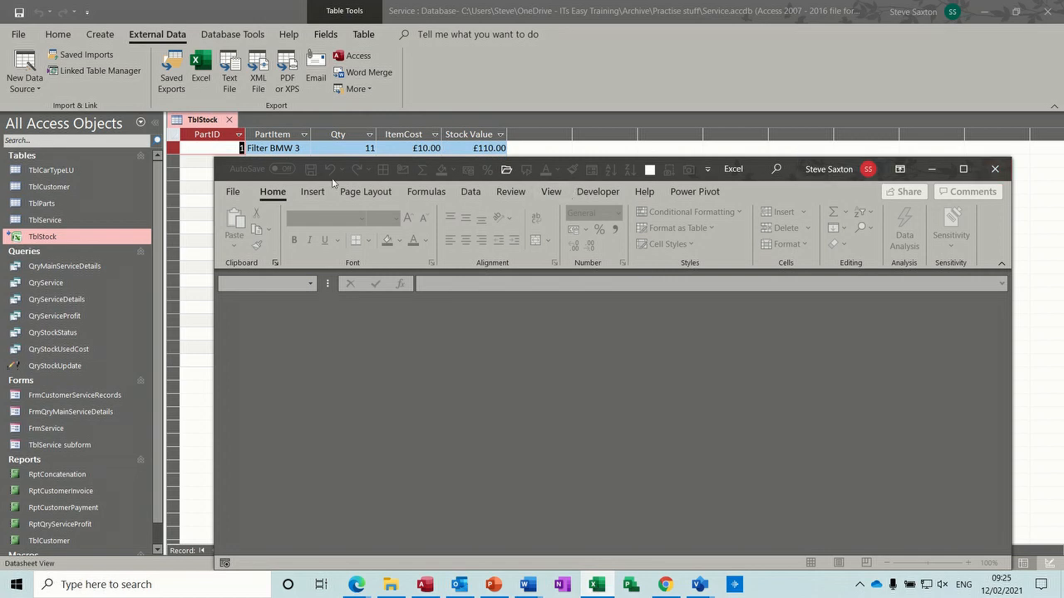
left_click(232, 191)
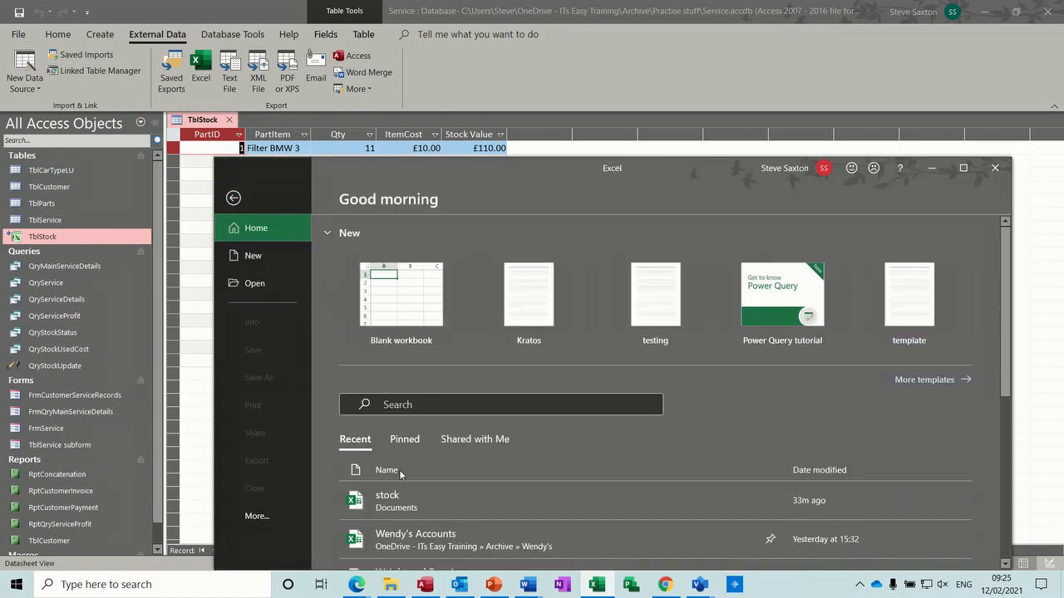
left_click(386, 501)
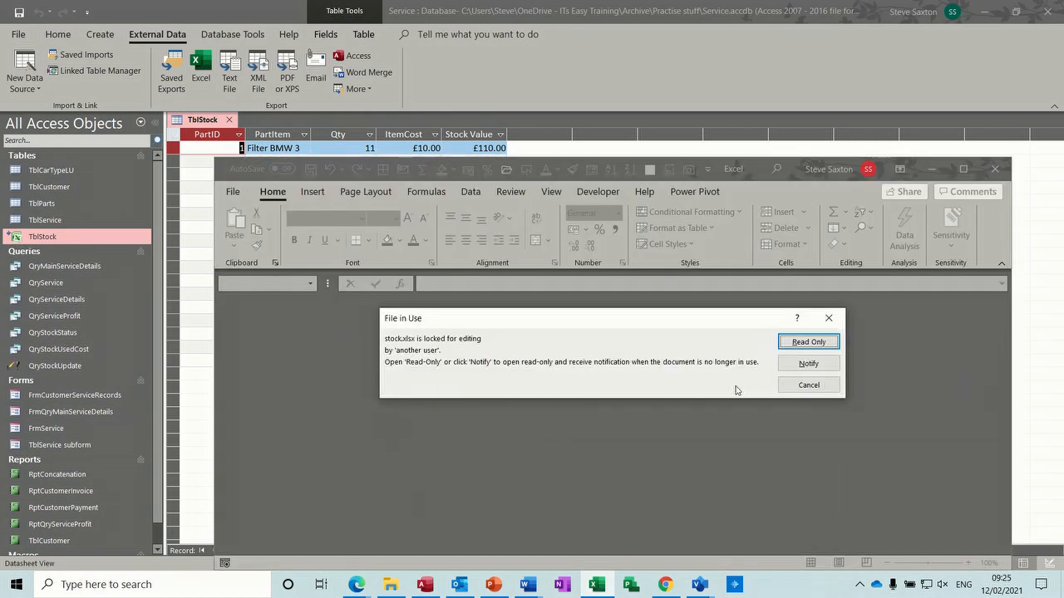
mouse_move(462, 344)
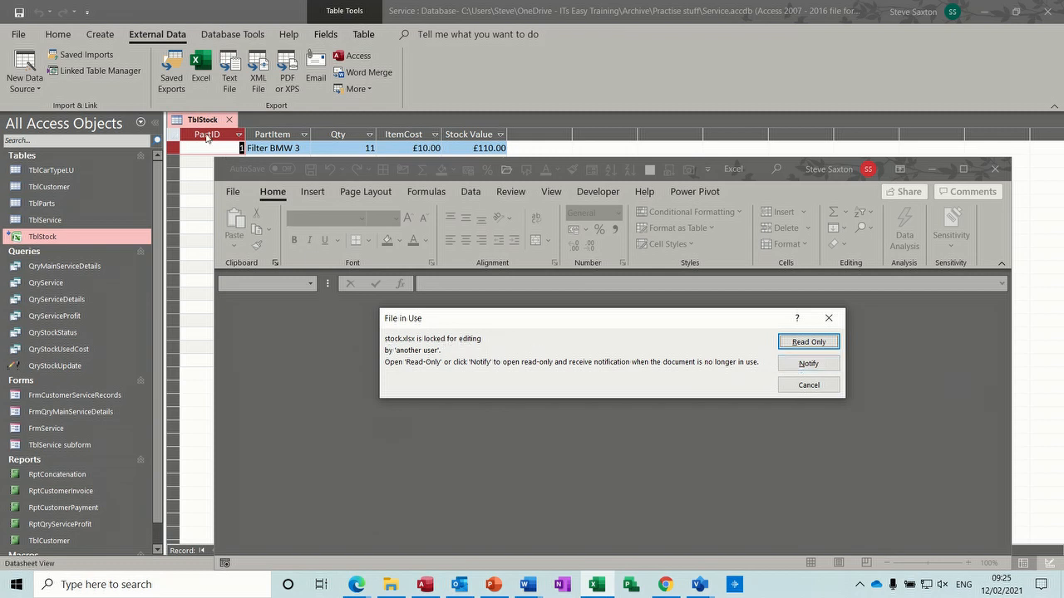
left_click(808, 343)
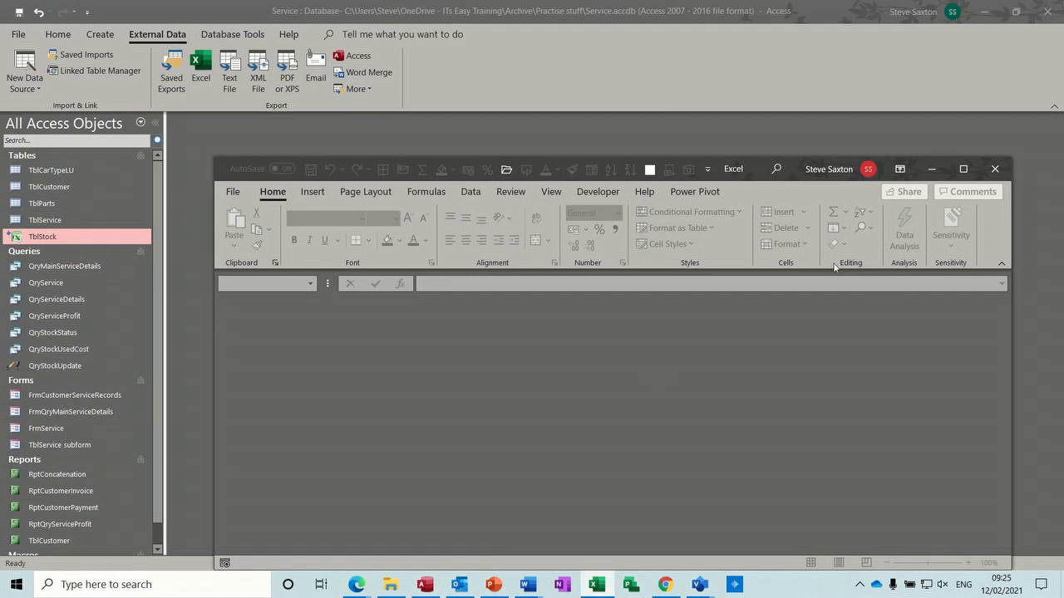
left_click(233, 191)
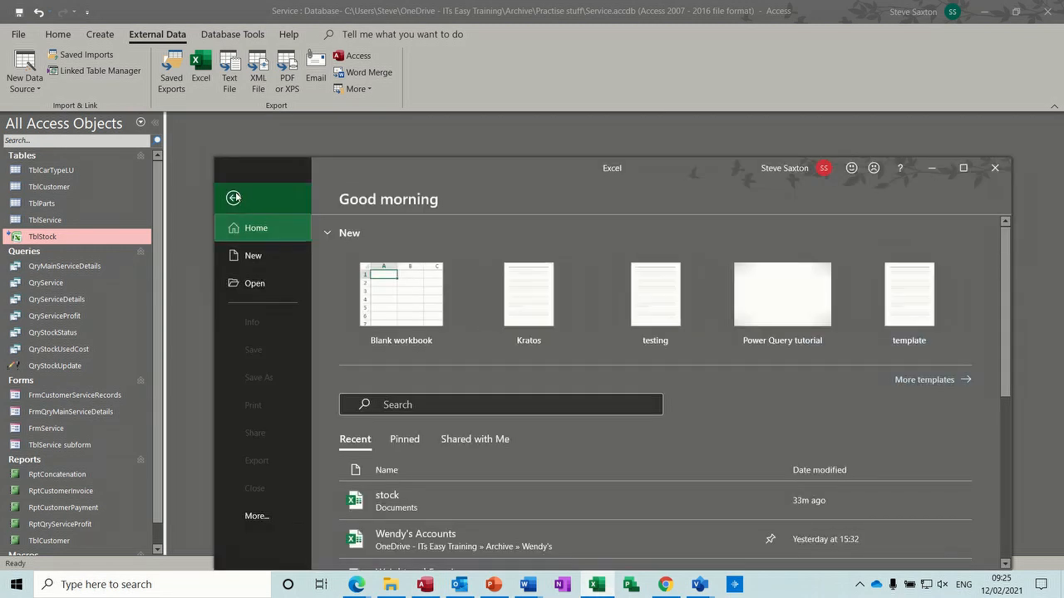
Add row 14 Wheel Hub Mazda, Qty 10, ItemCost 100 with £1,000 stock value, and save stock.xlsx.
left_click(401, 293)
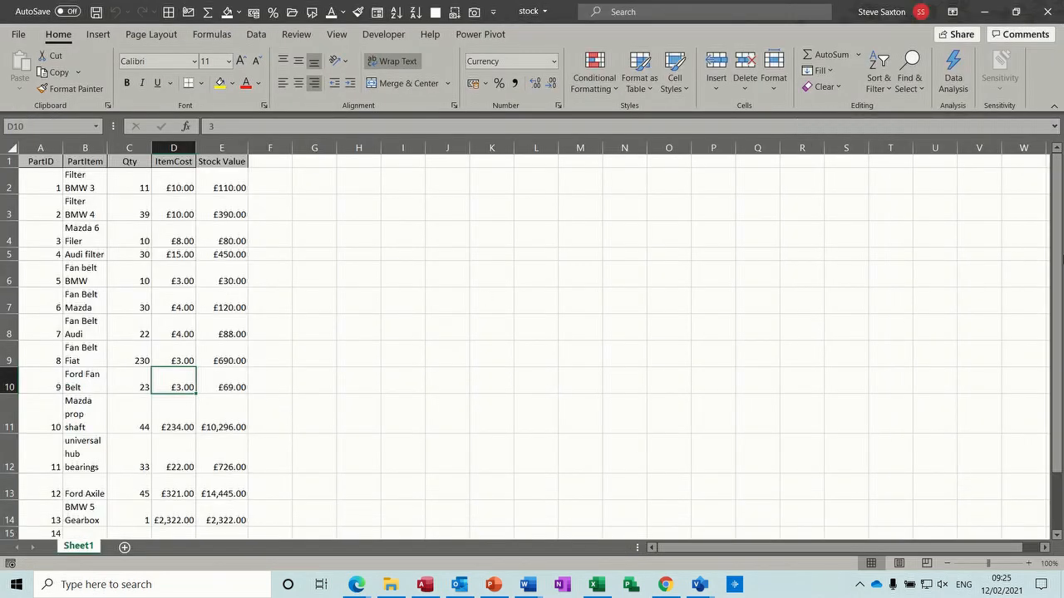
scroll("down", 3)
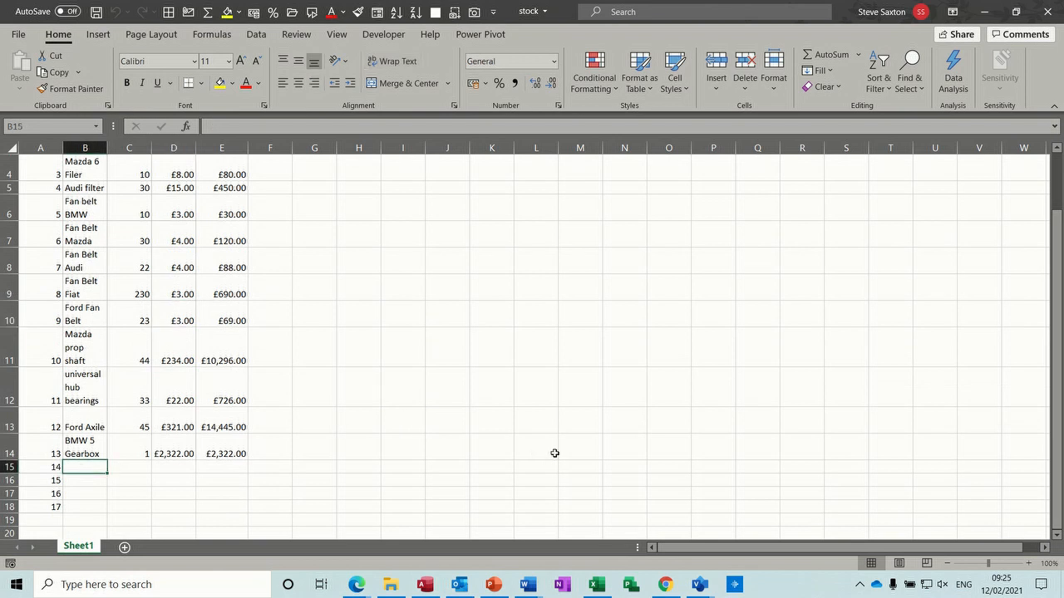
type("Wheel Hub Mazda")
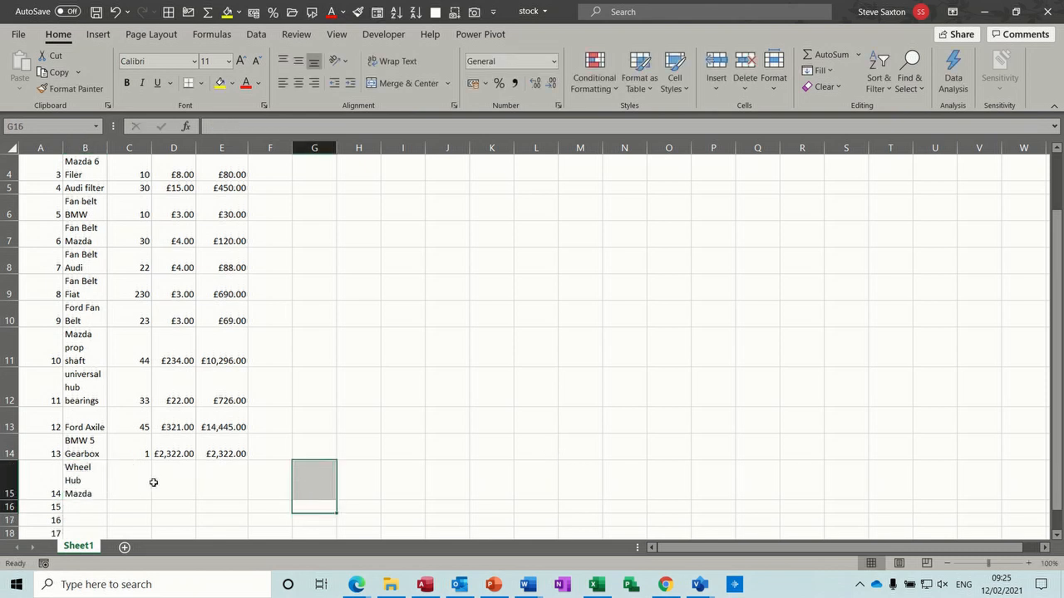
type("10")
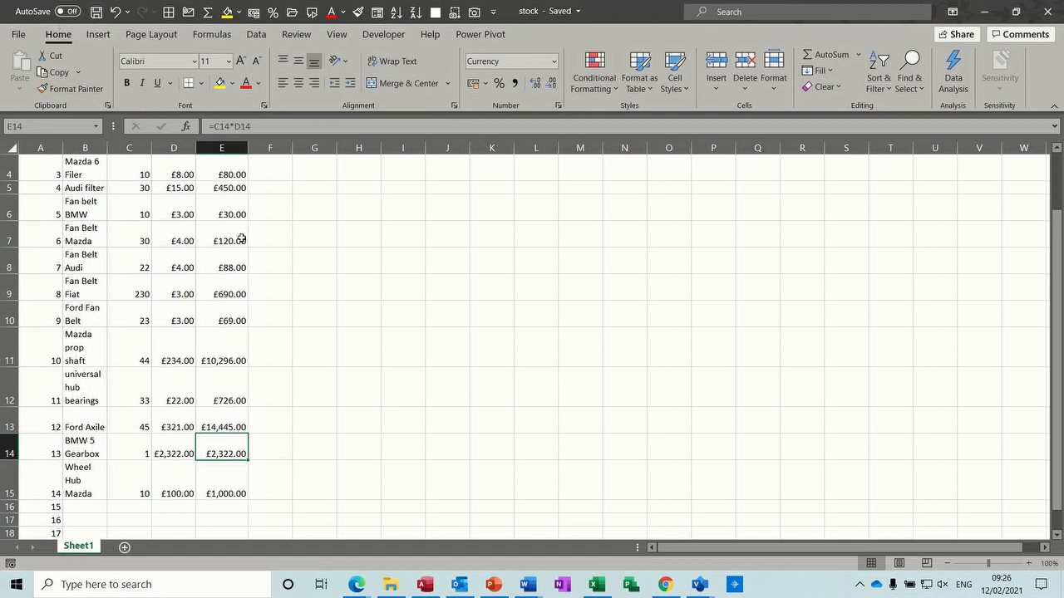
Reopen TblStock in Access to confirm the Wheel Hub Mazda row appears, then close it.
left_click(425, 585)
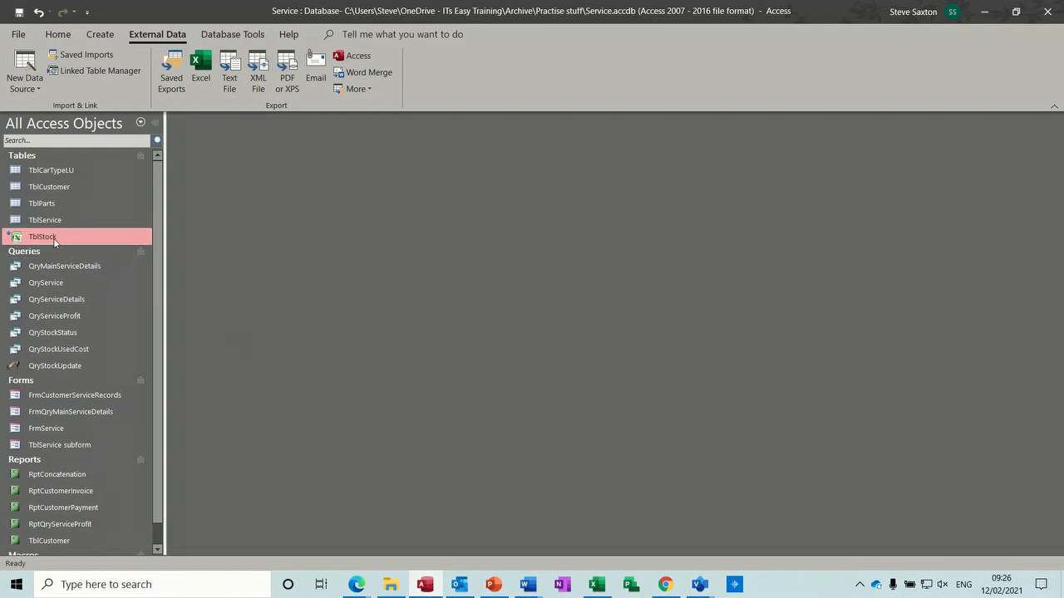
double_click(43, 236)
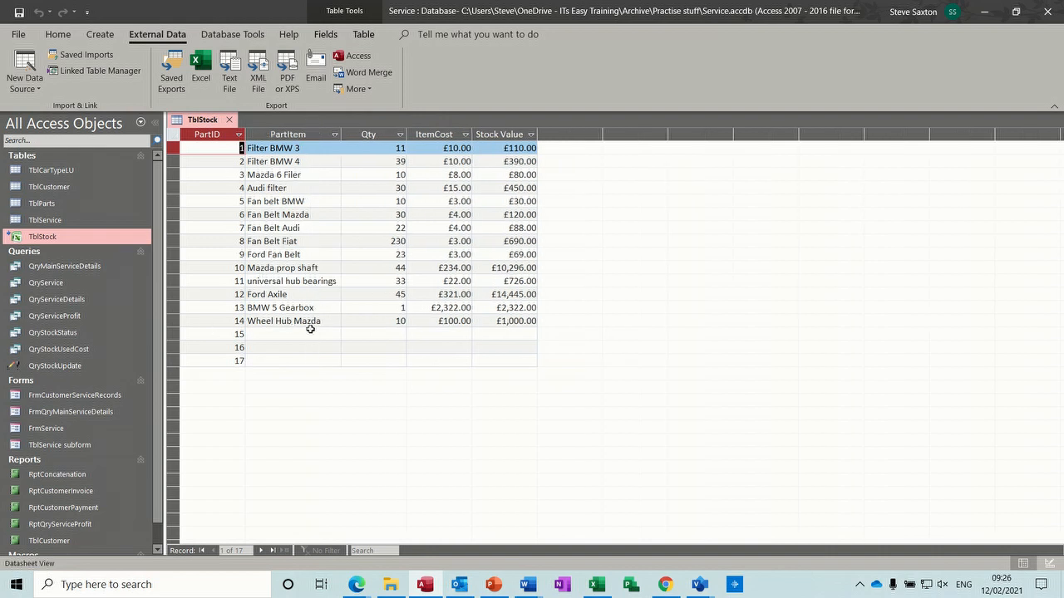
mouse_move(339, 333)
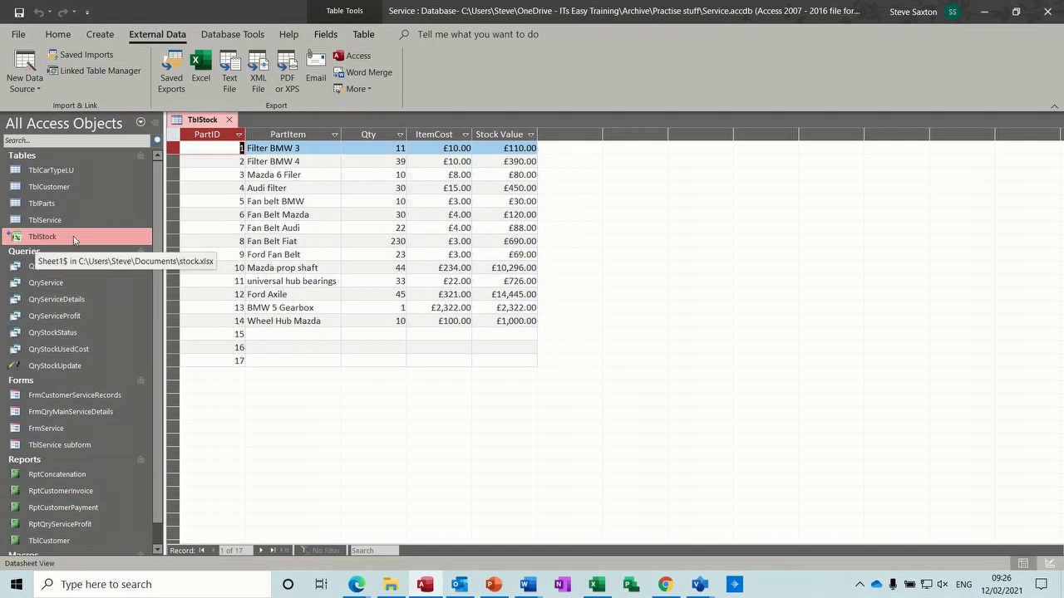
mouse_move(190, 268)
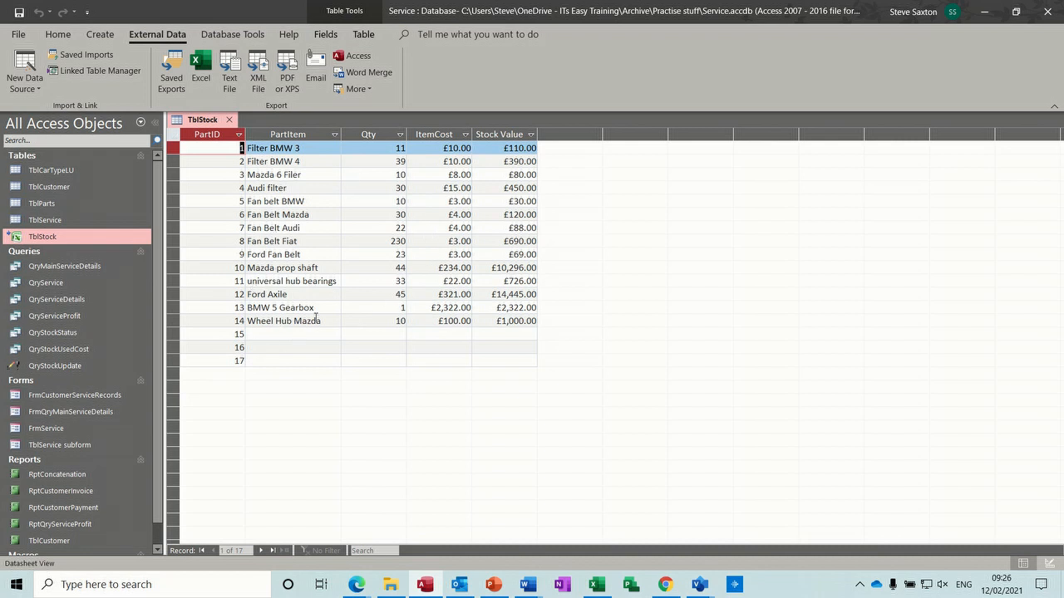
mouse_move(353, 389)
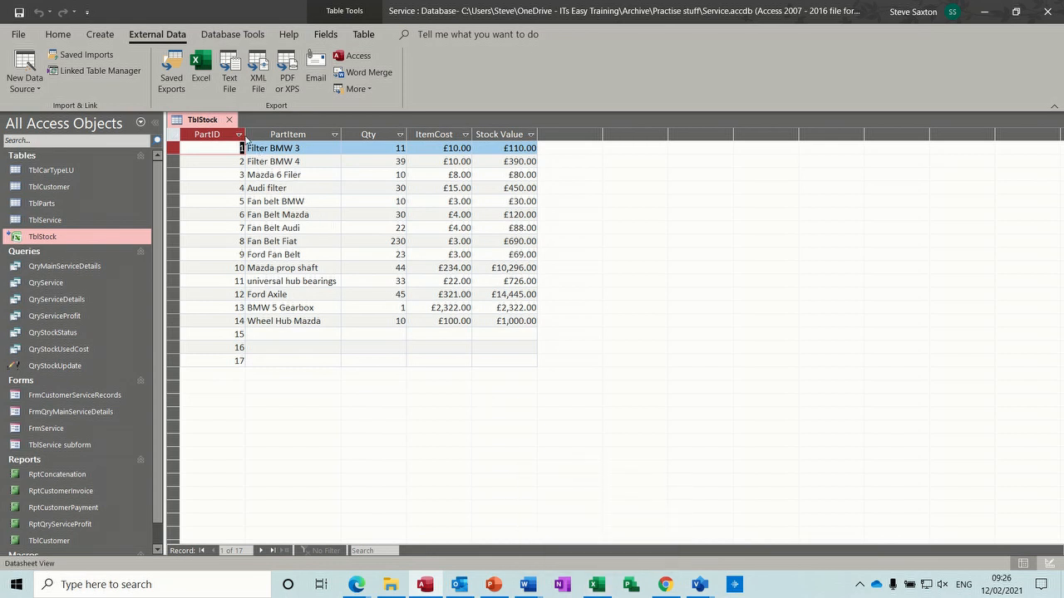
left_click(229, 119)
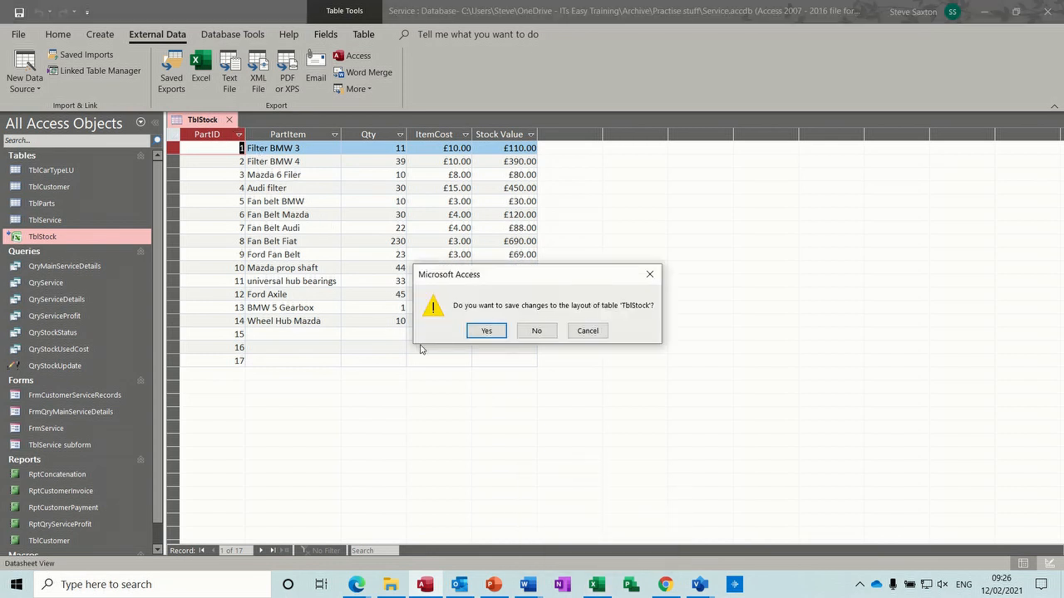
Answer the layout prompt and generate a basic report on TblStock totalling £30,816 stock value.
left_click(486, 331)
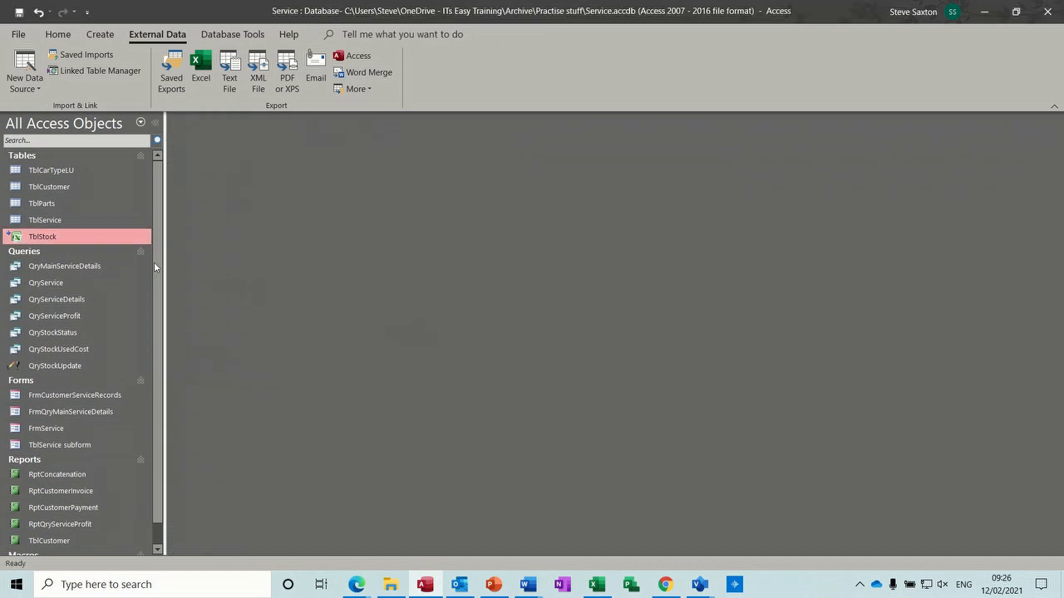
mouse_move(70, 241)
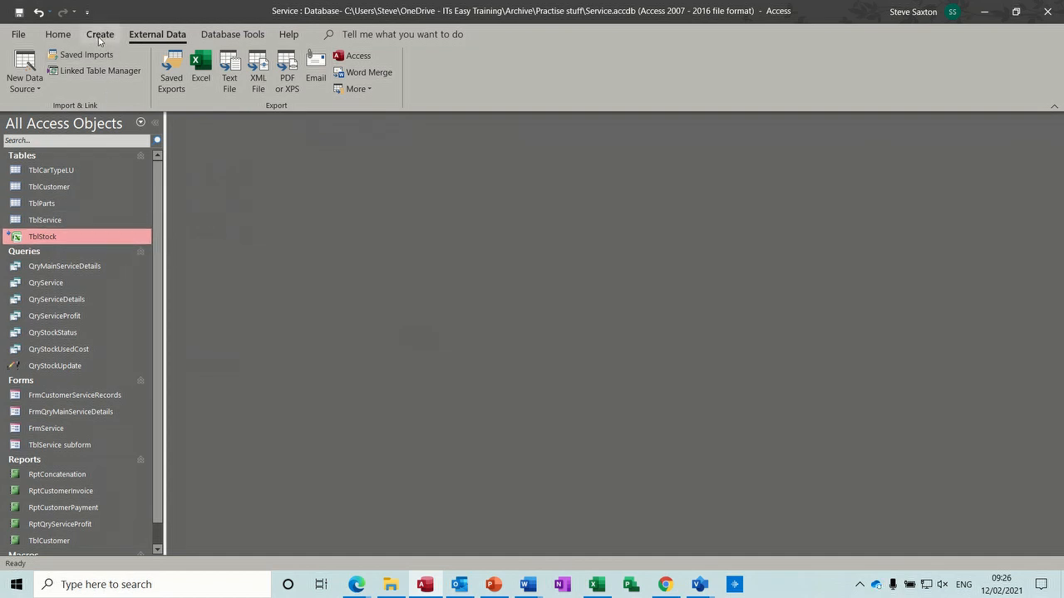
left_click(100, 34)
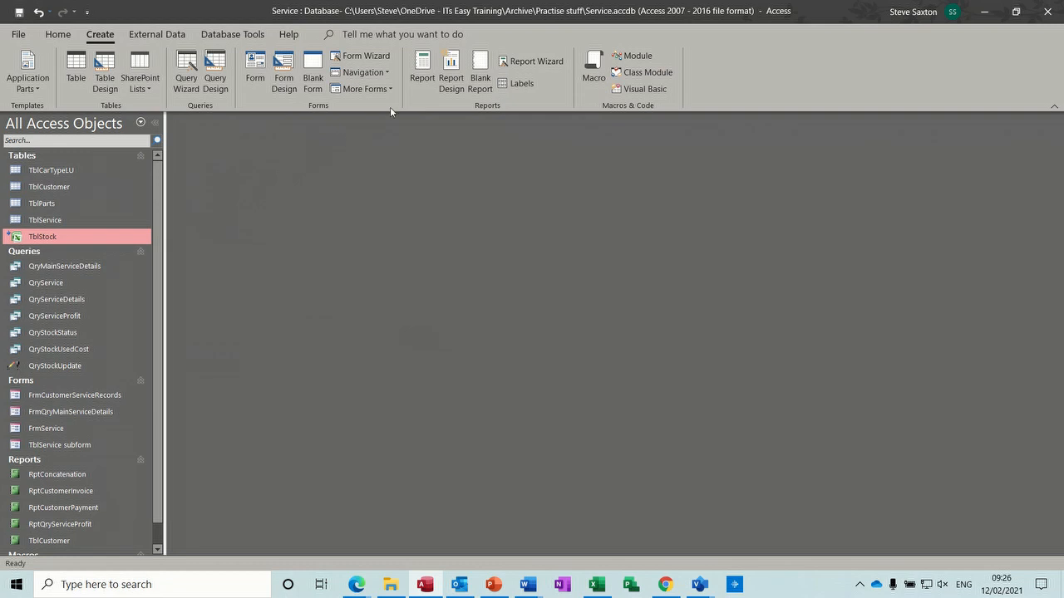
mouse_move(422, 65)
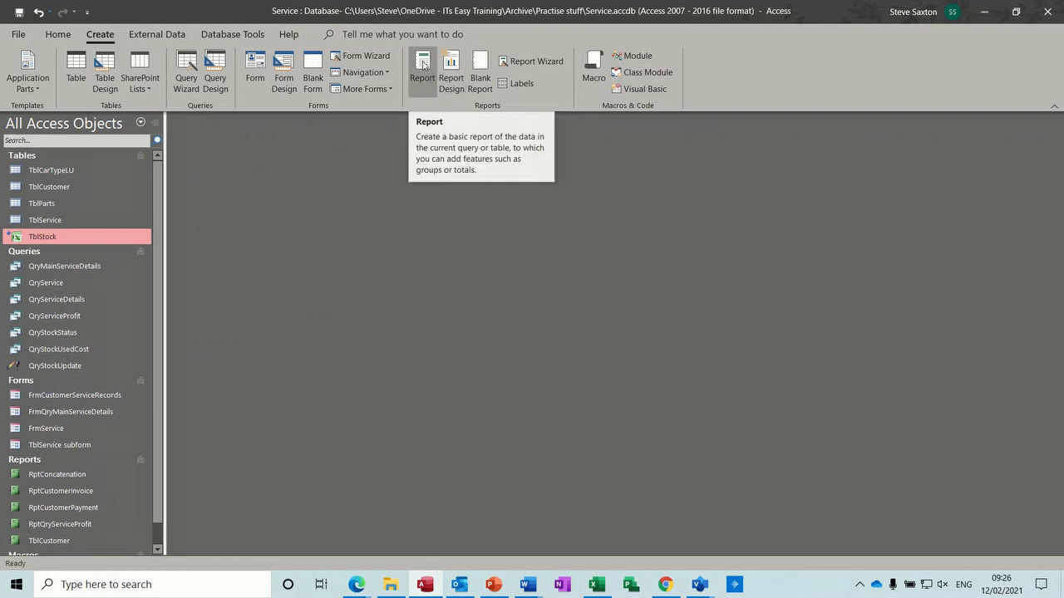
left_click(423, 70)
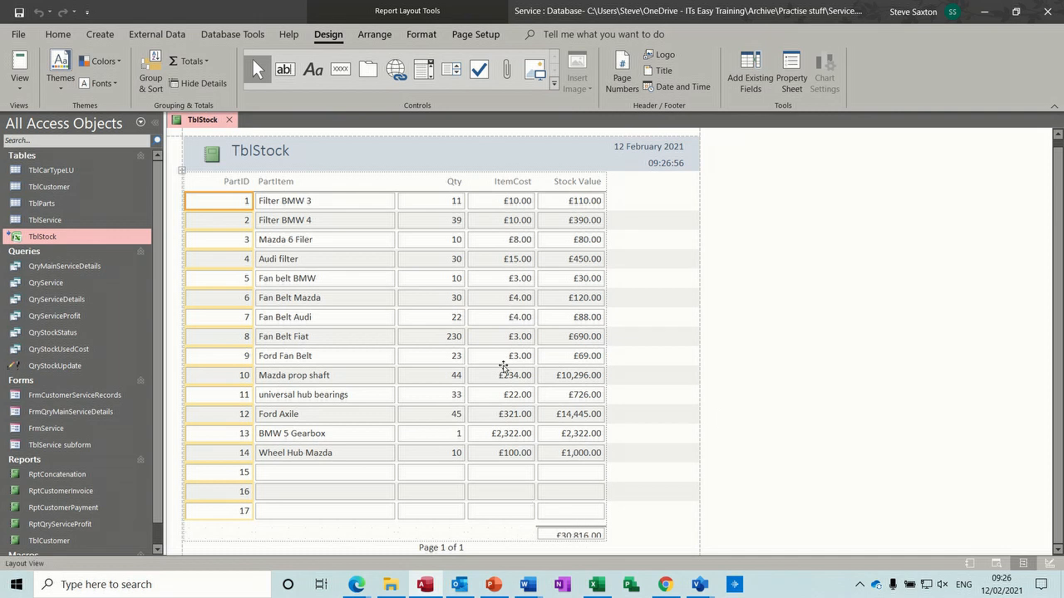
mouse_move(552, 546)
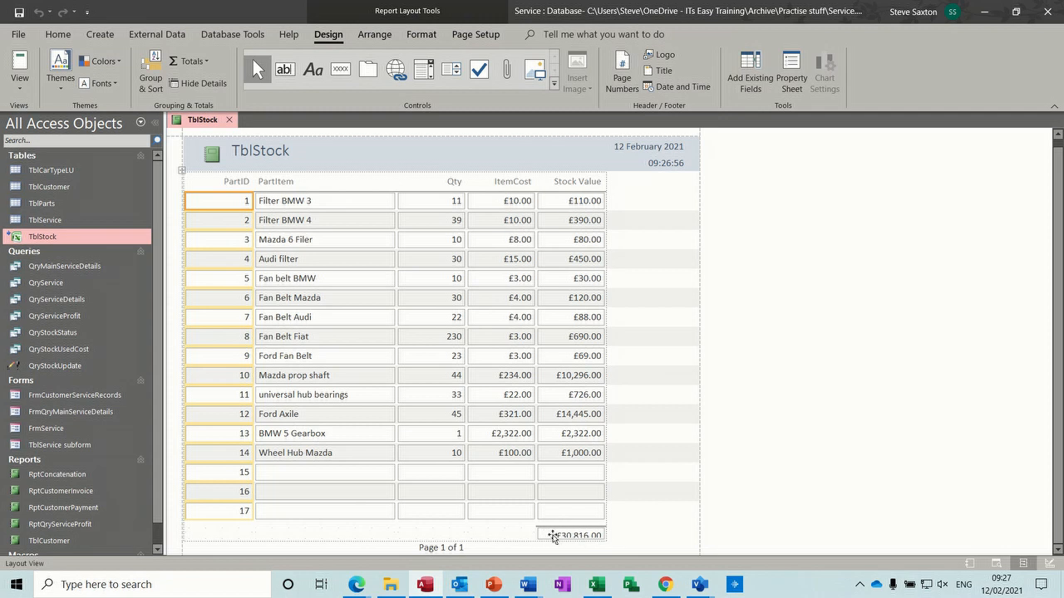
mouse_move(489, 331)
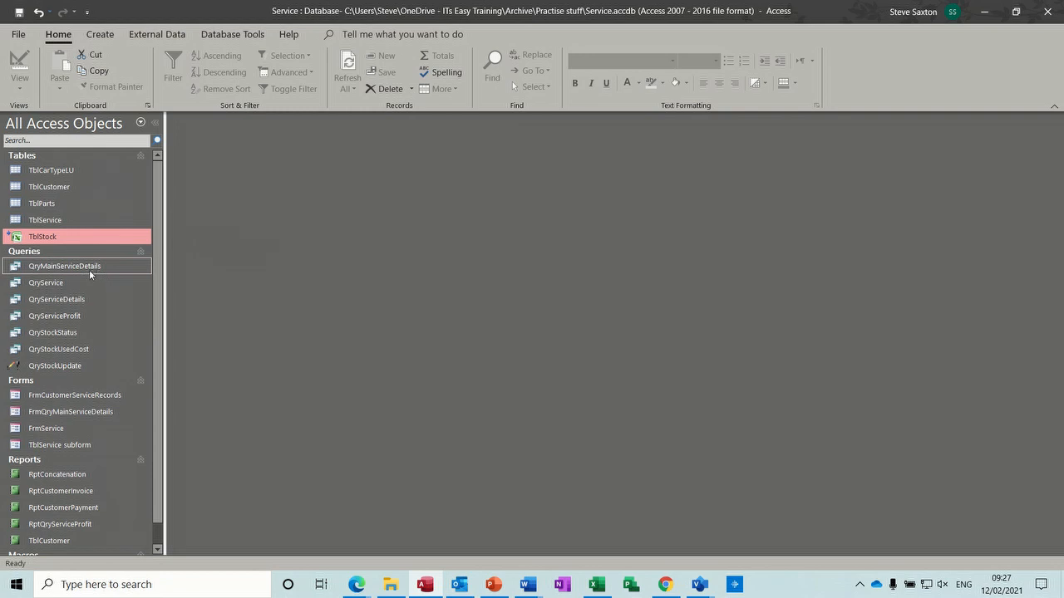
left_click(63, 266)
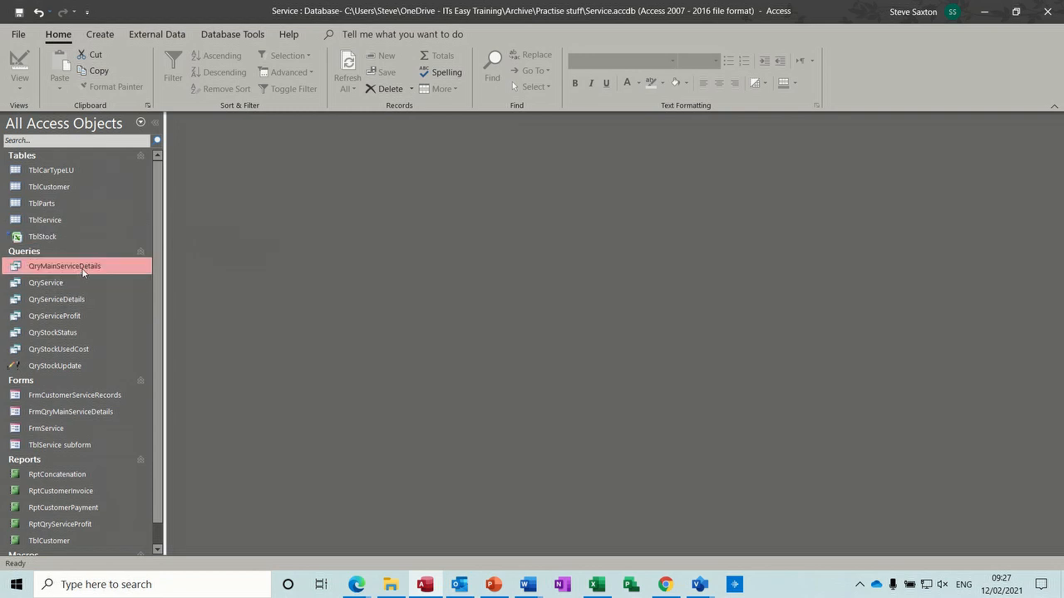
double_click(64, 266)
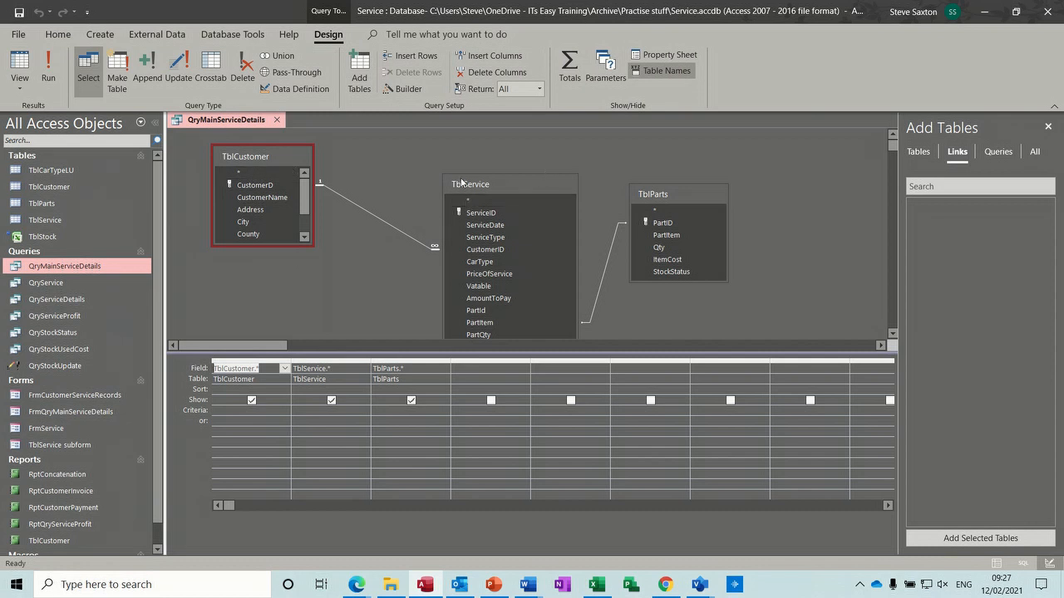
mouse_move(96, 280)
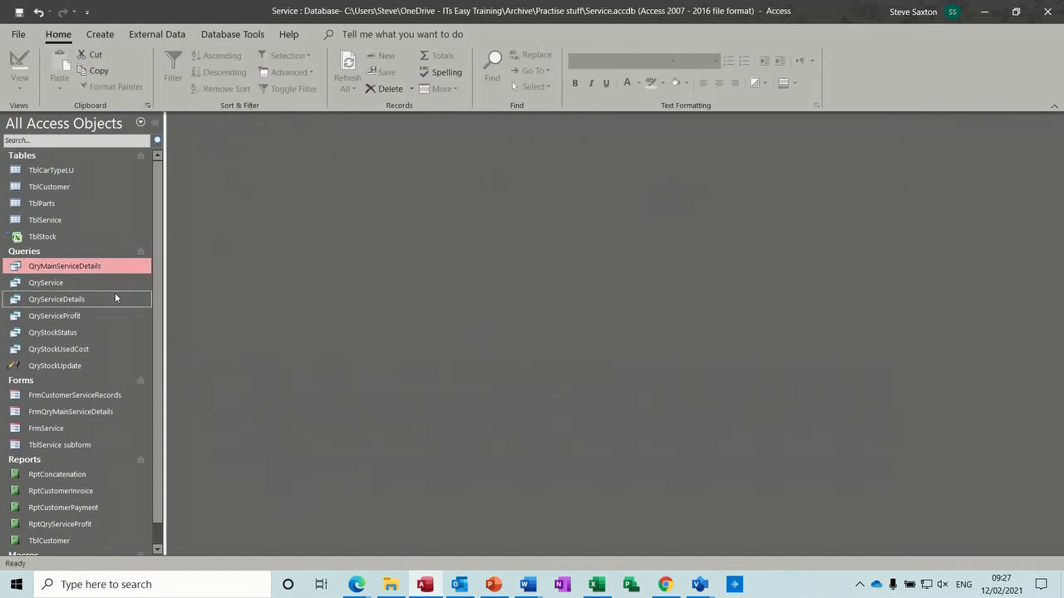
Start a blank query in design view and add TblStock and TblService.
left_click(100, 33)
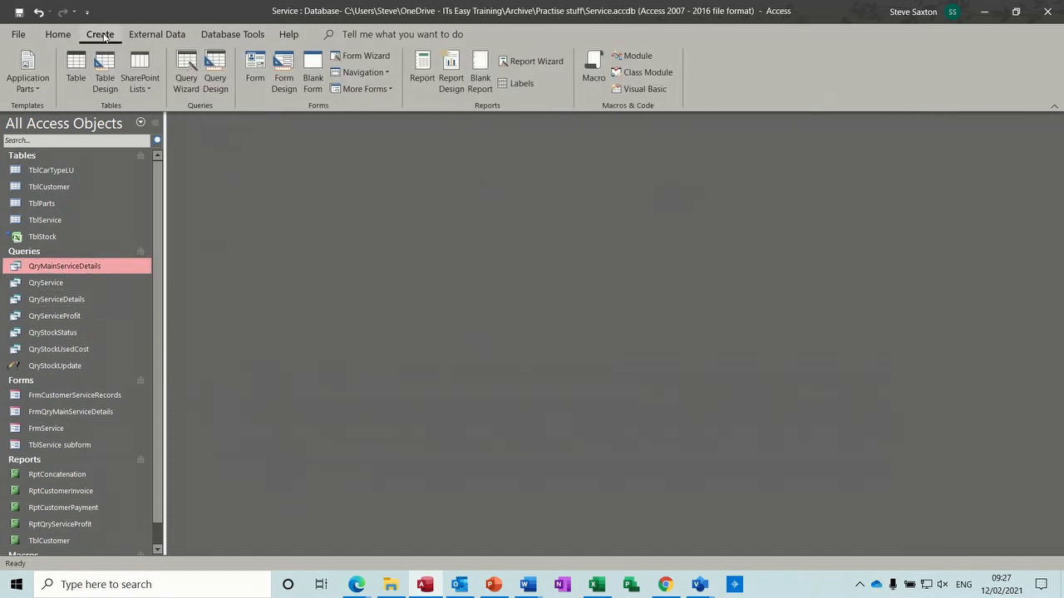
left_click(214, 74)
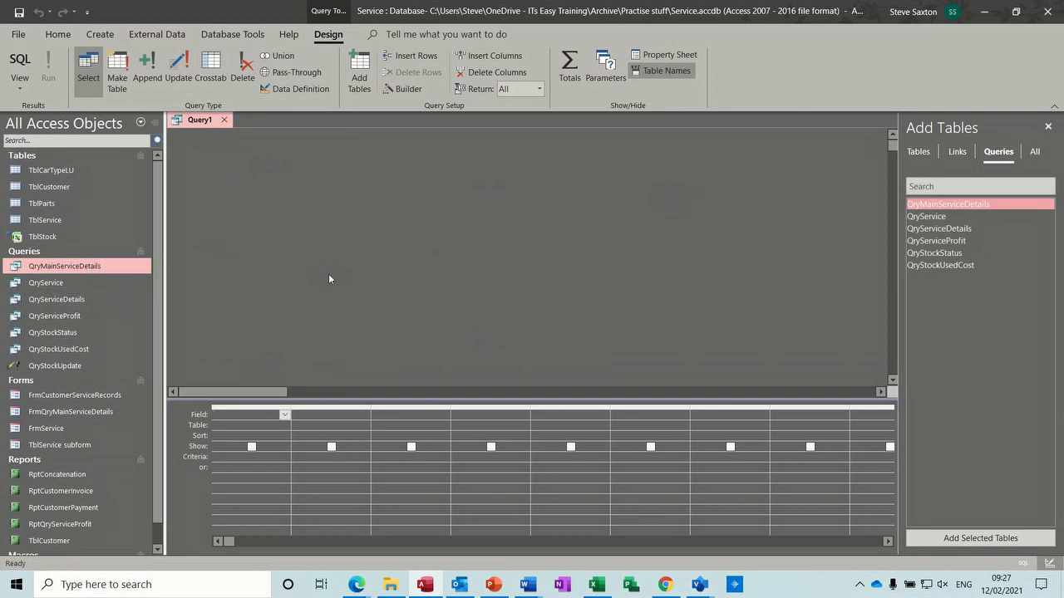
left_click(44, 236)
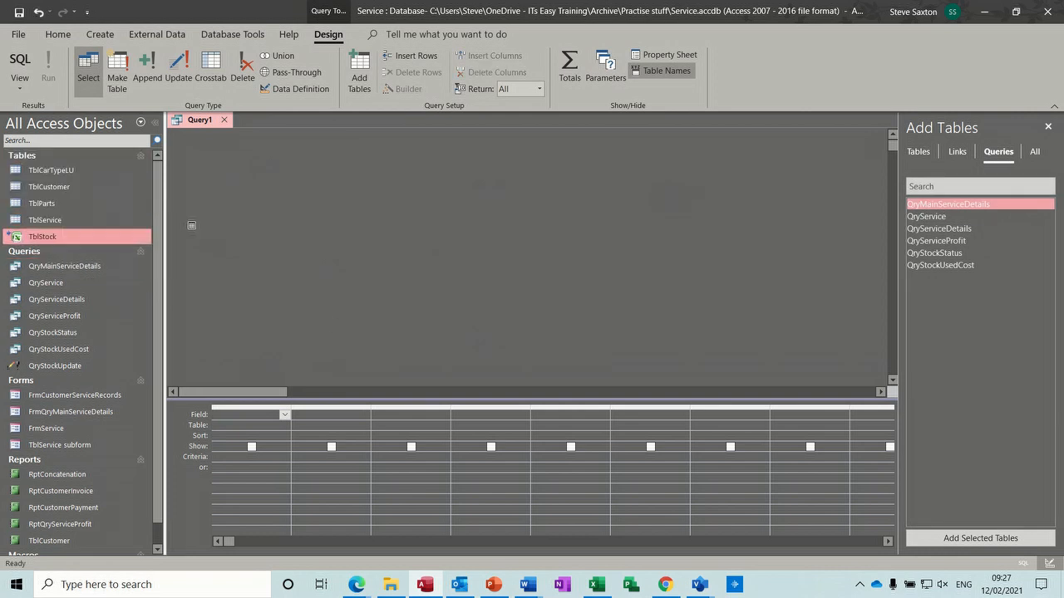
double_click(44, 236)
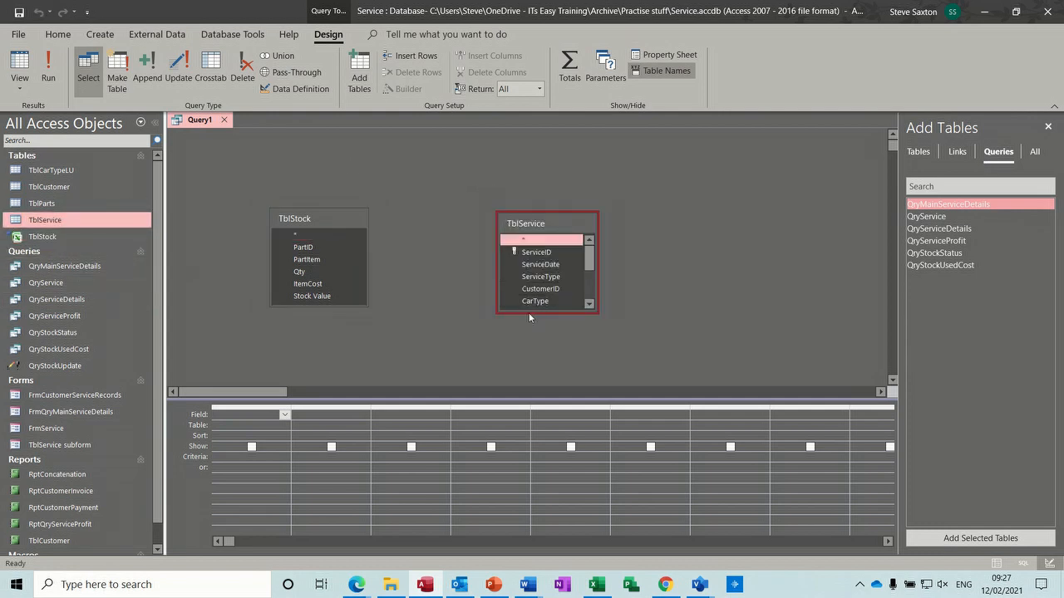
scroll("down", 3)
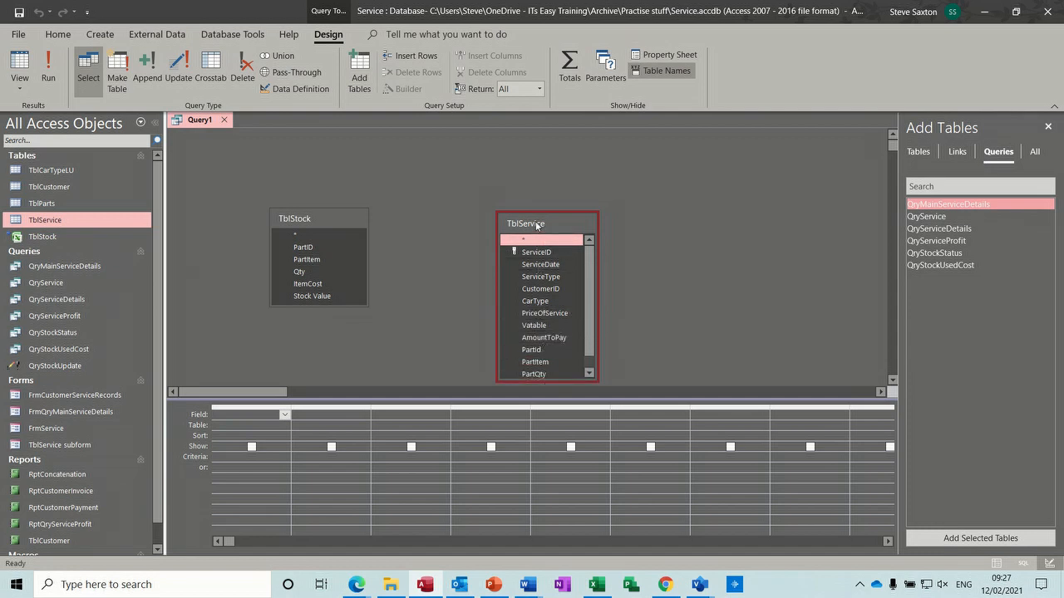
Join TblStock PartID to TblService PartId, include all fields, and save as Query1.
left_click_drag(536, 223, 465, 174)
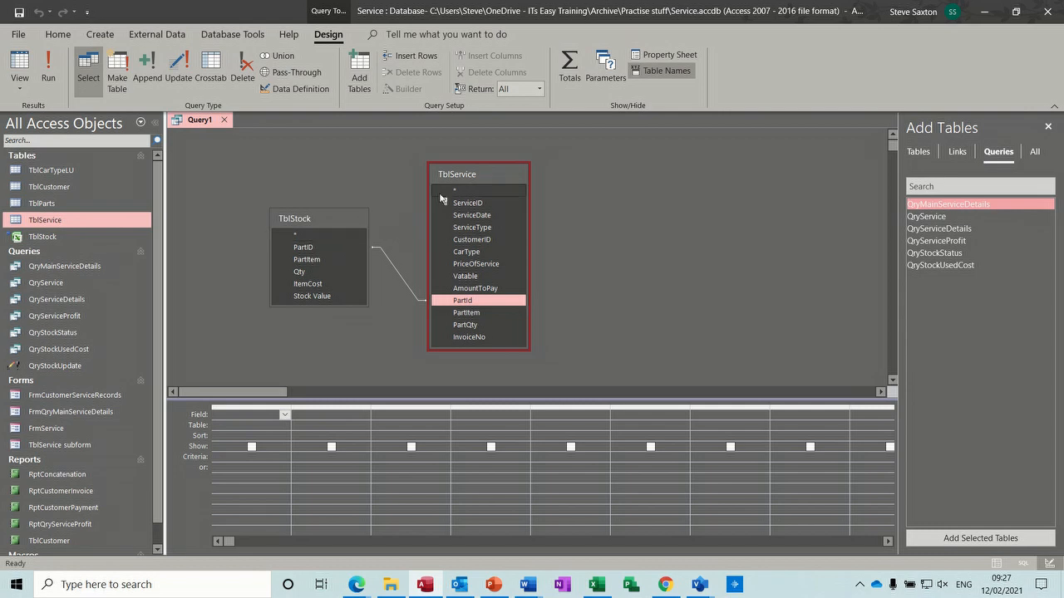
mouse_move(459, 193)
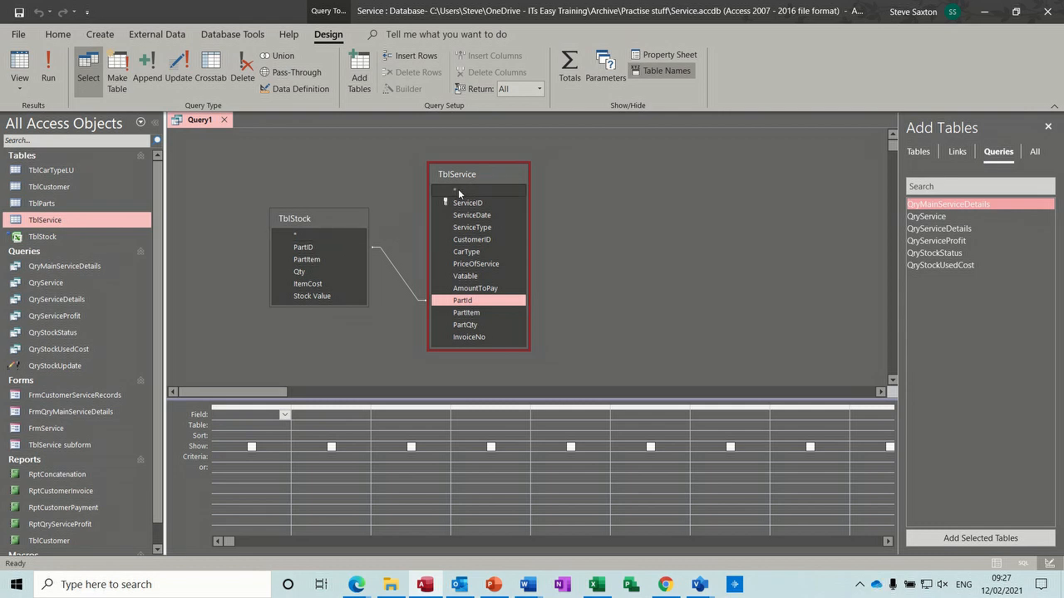
mouse_move(462, 196)
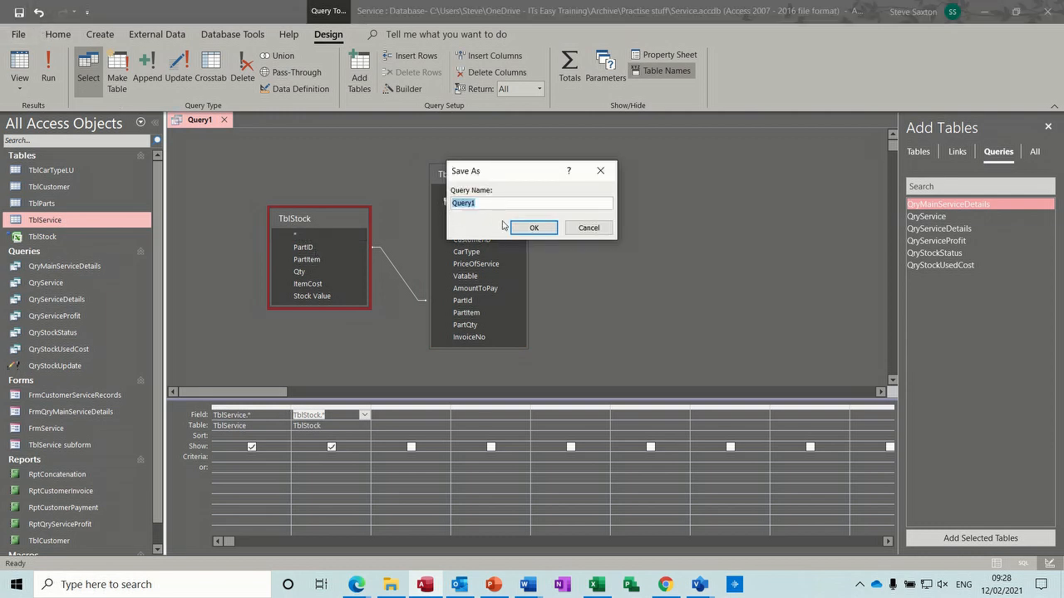
left_click(533, 228)
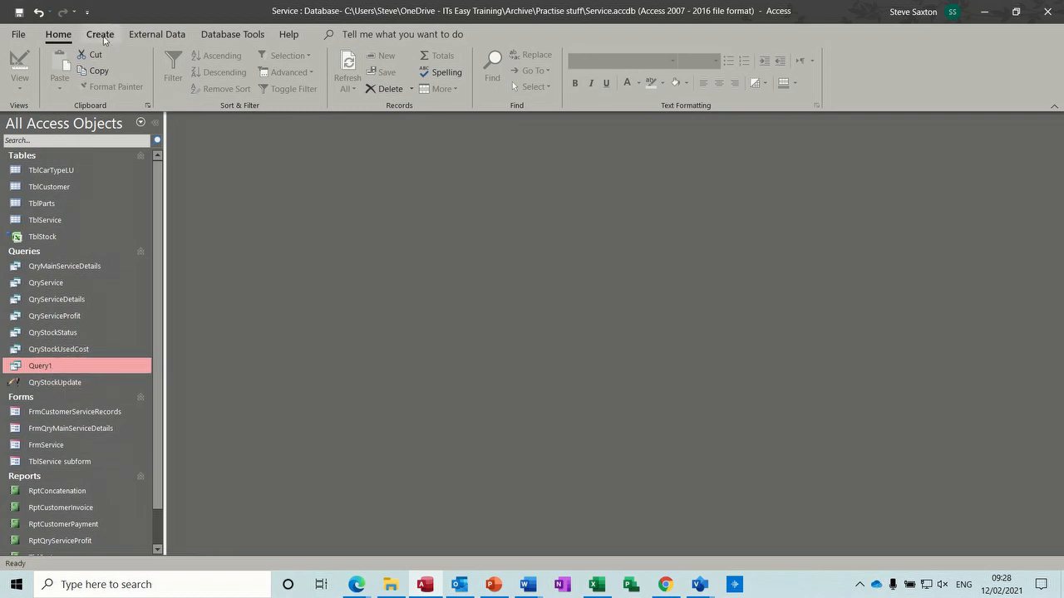
Start the Report Wizard on Query1 and add ServiceDate as the first field.
left_click(99, 33)
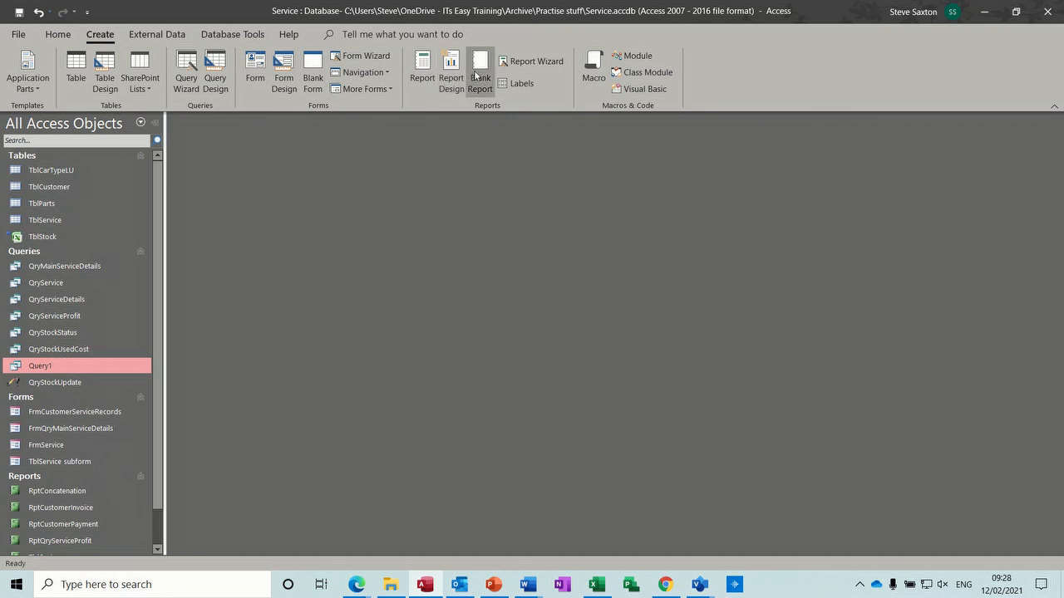
mouse_move(530, 60)
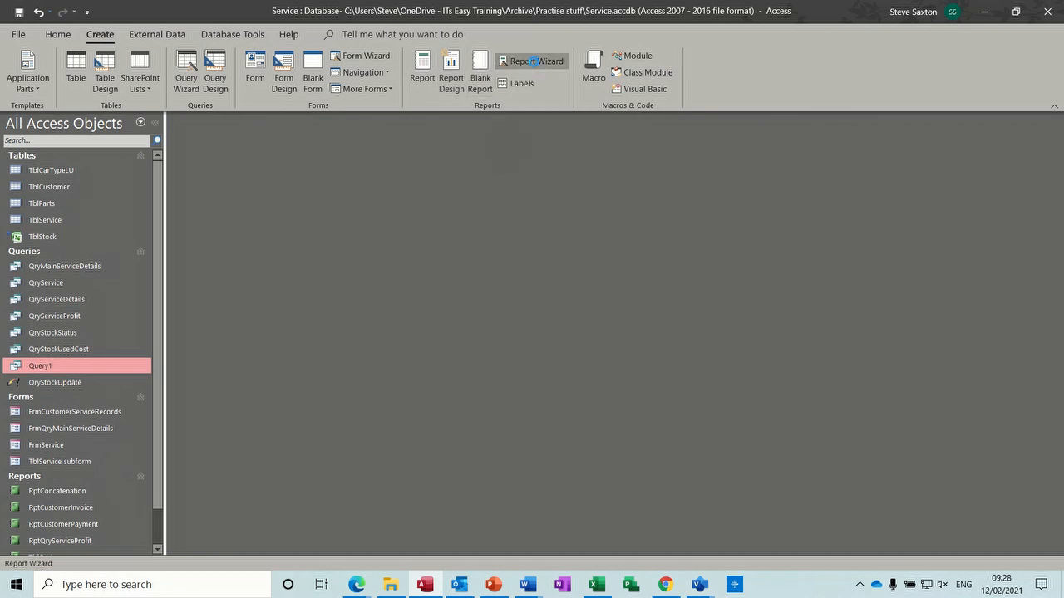
left_click(530, 60)
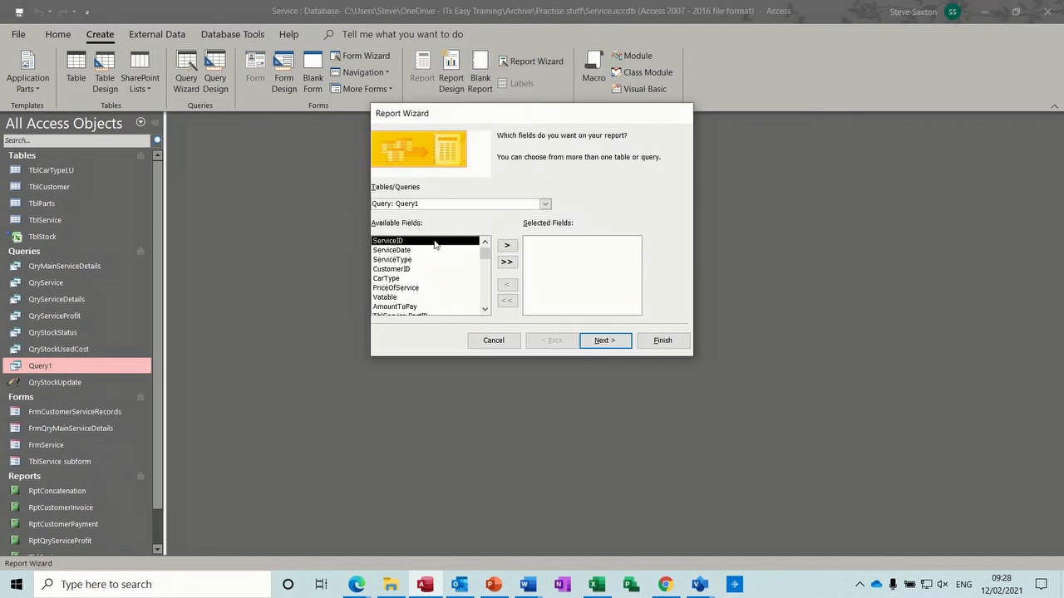
left_click(392, 249)
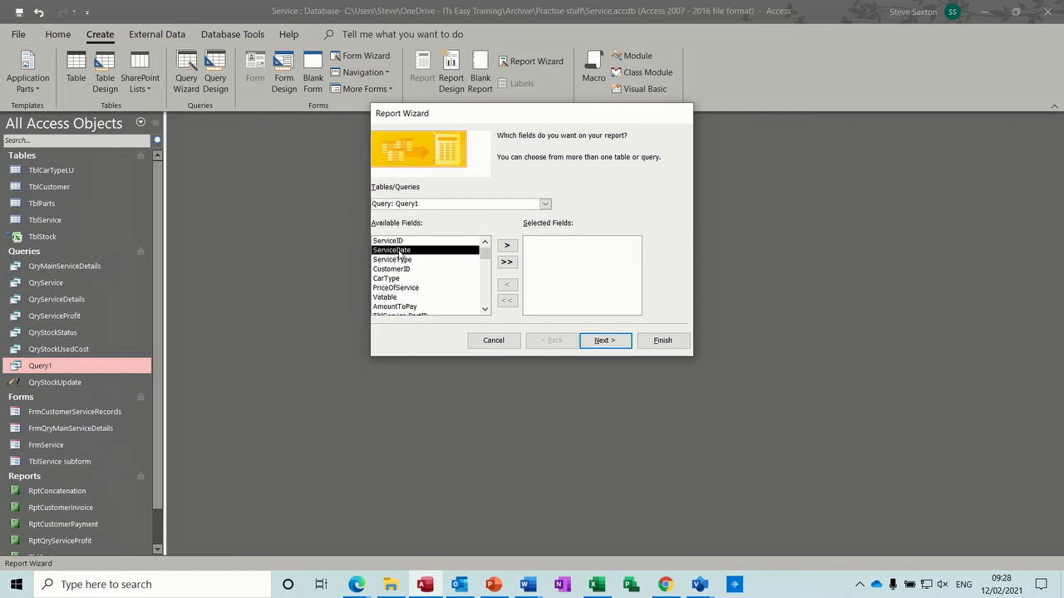
left_click(506, 246)
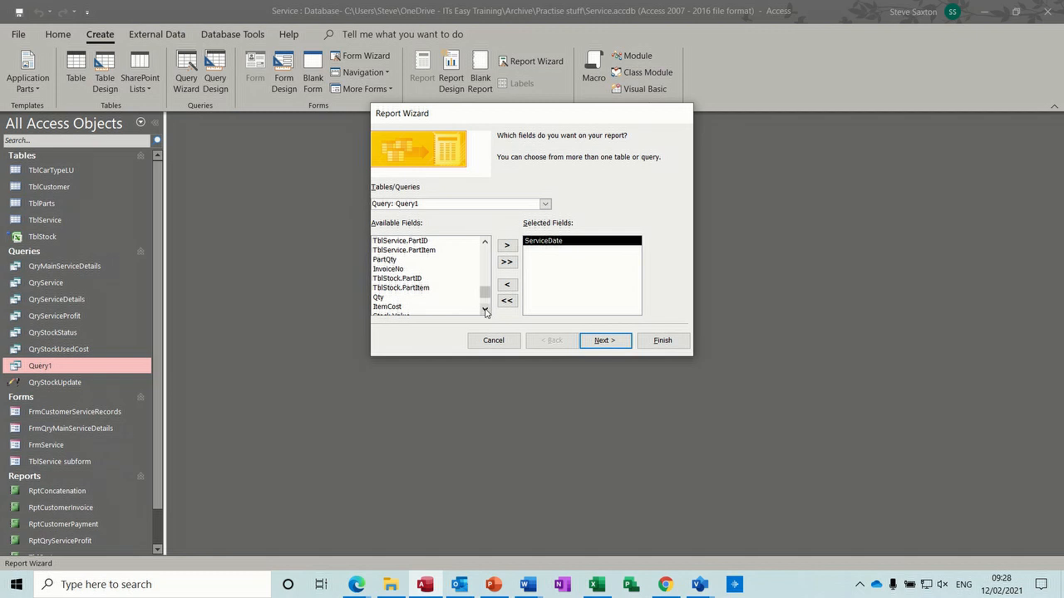
left_click(485, 311)
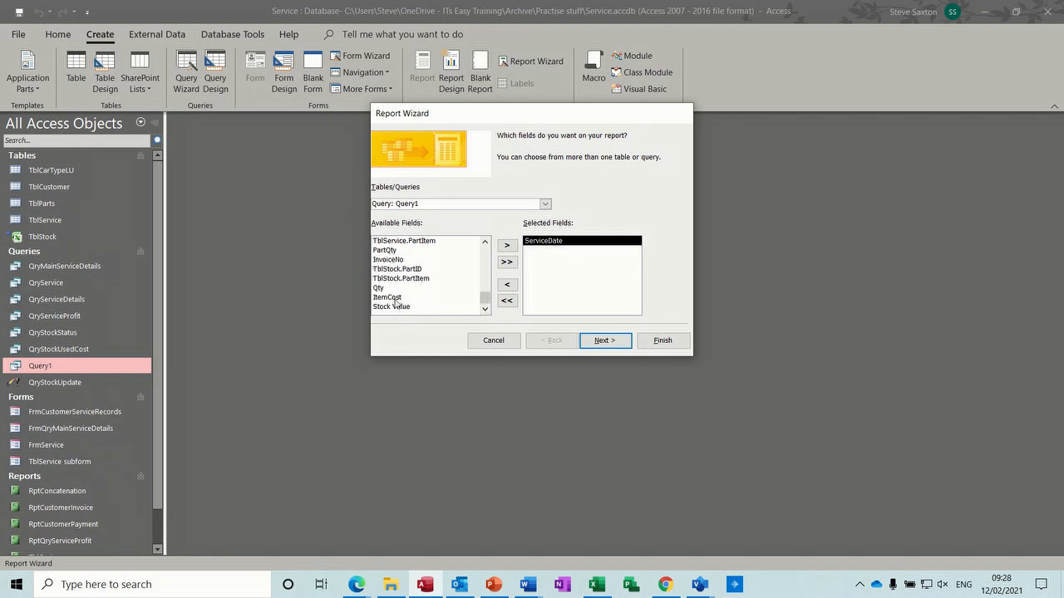
mouse_move(399, 307)
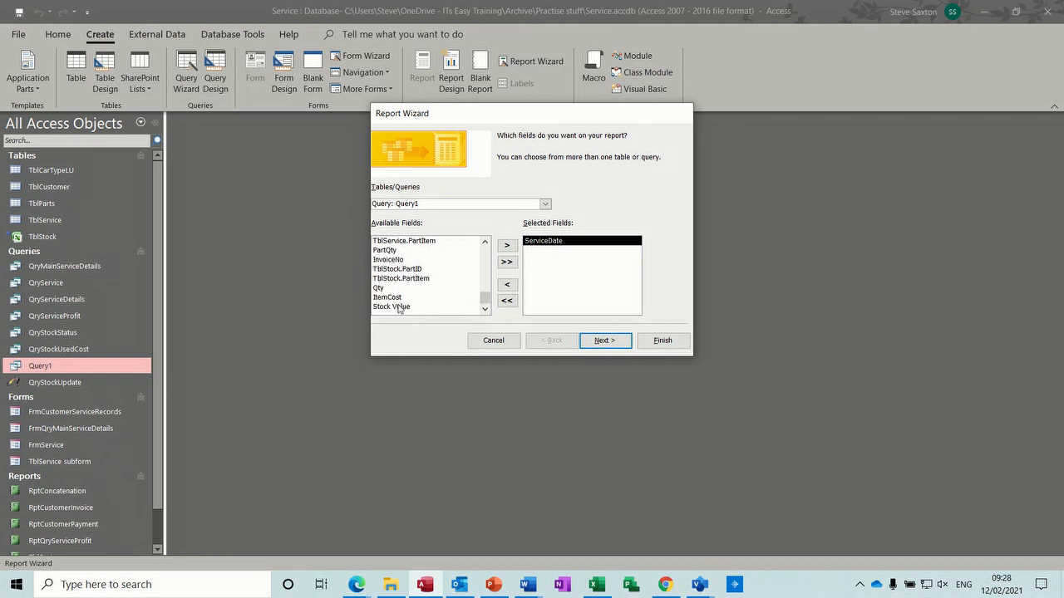
Add TblStock.PartItem, Qty and ItemCost to the report's fields.
left_click(402, 277)
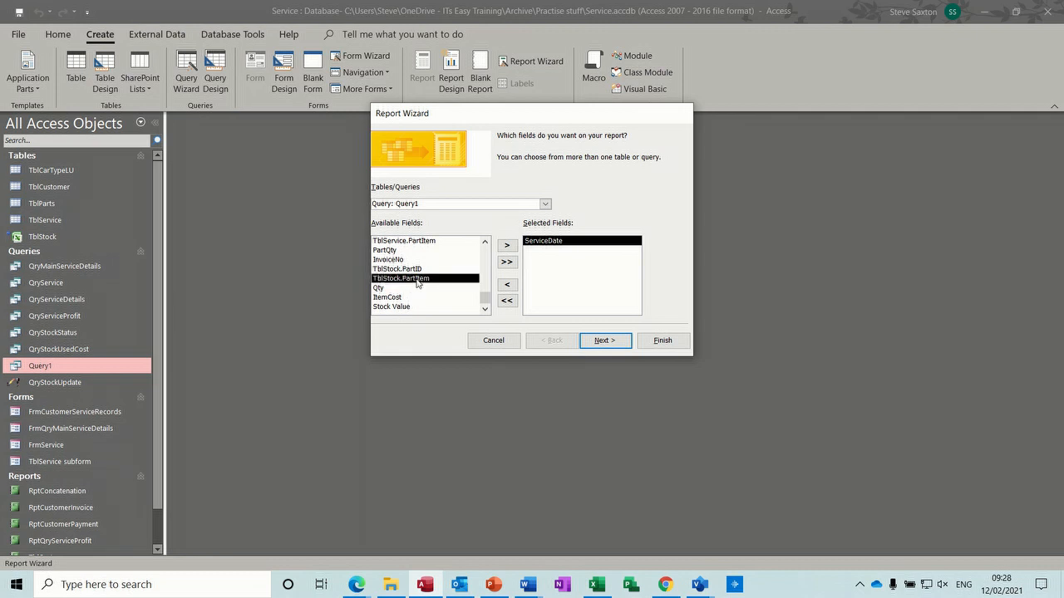
left_click(505, 246)
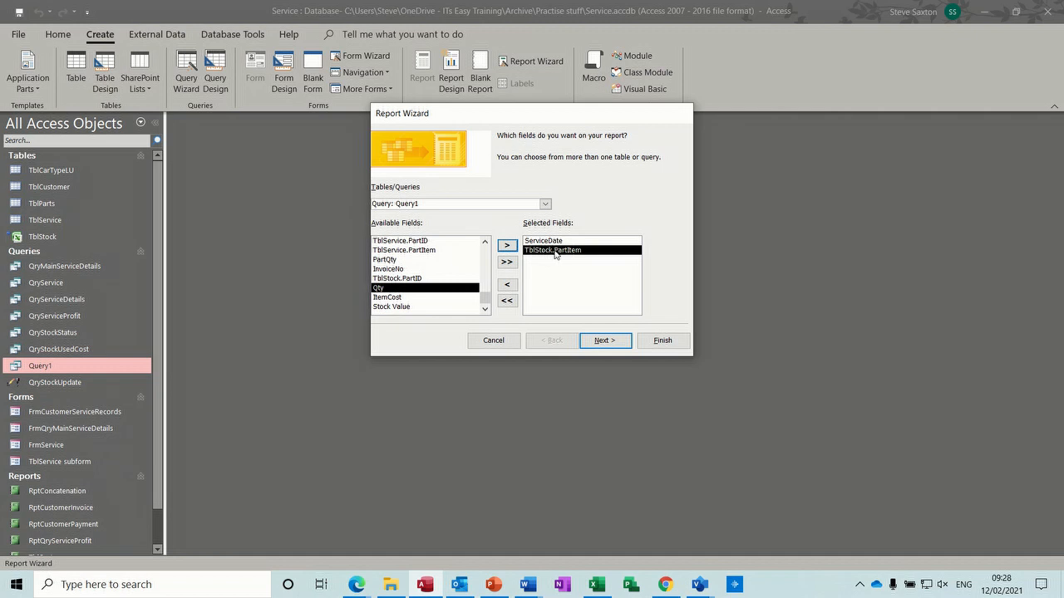
mouse_move(408, 308)
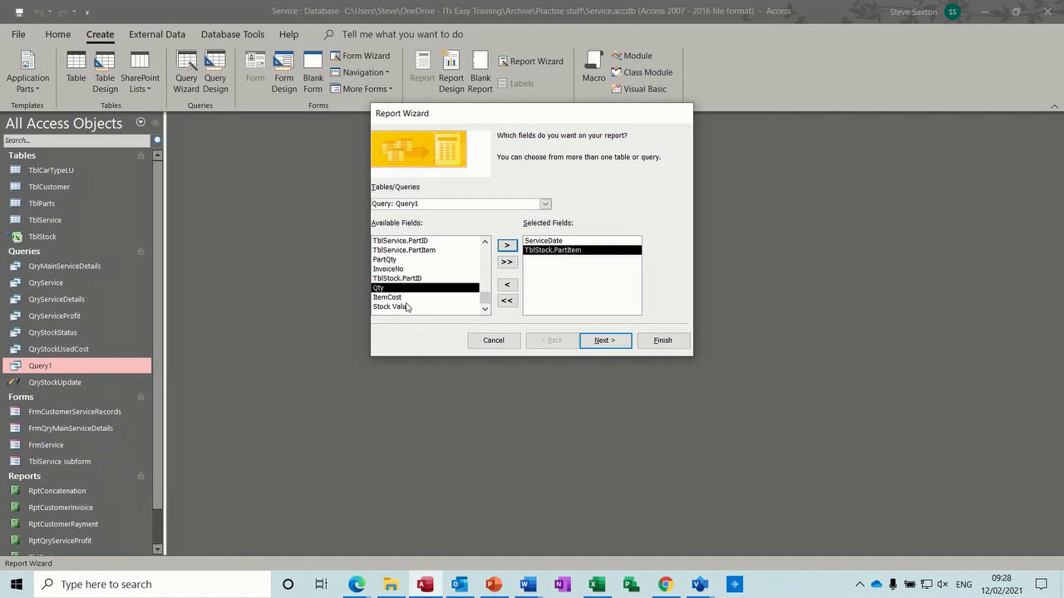
left_click(392, 305)
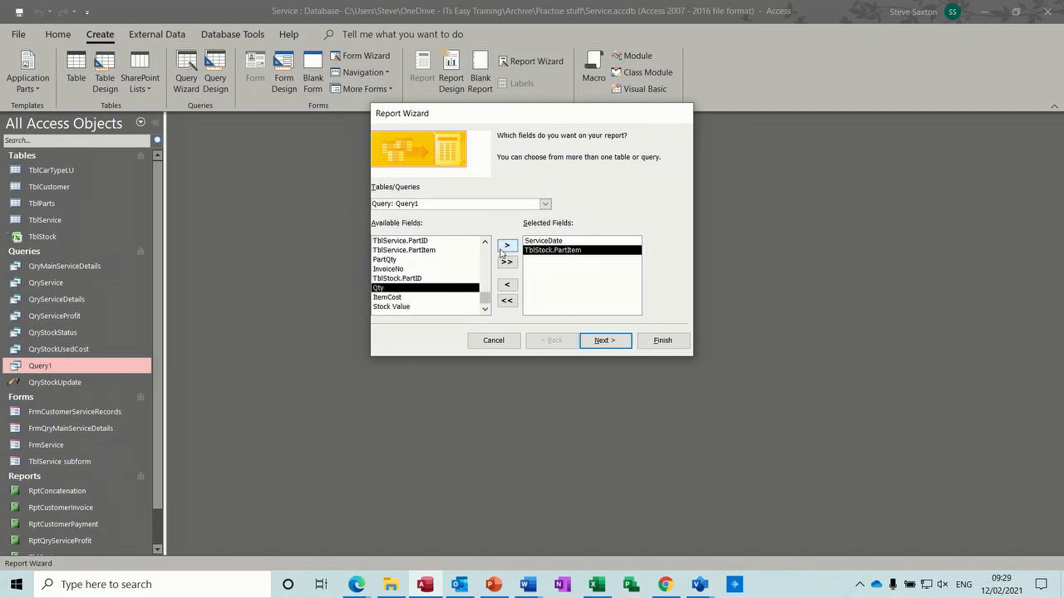
left_click(507, 246)
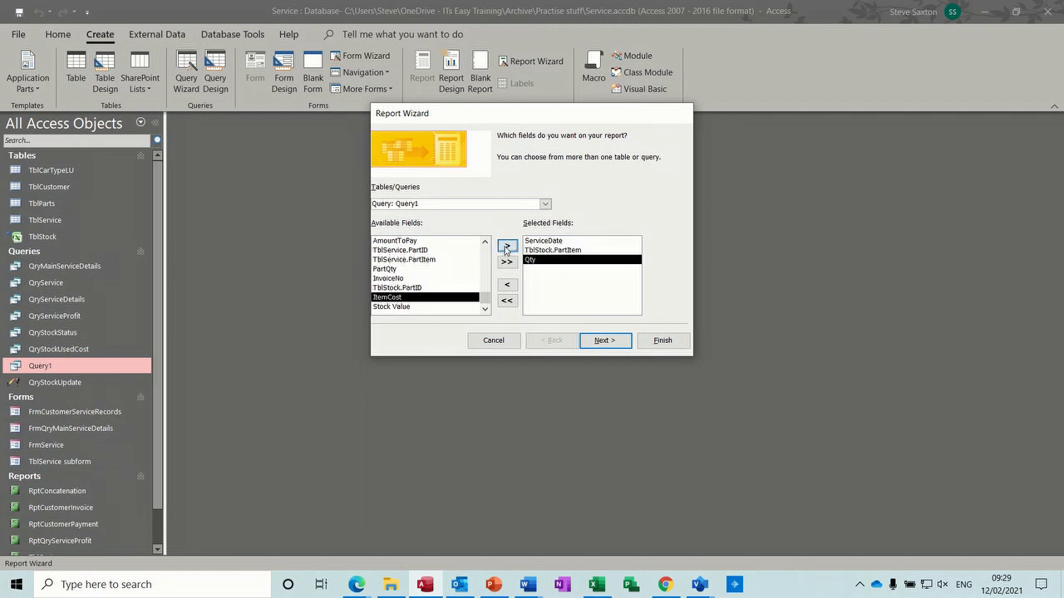
left_click(506, 246)
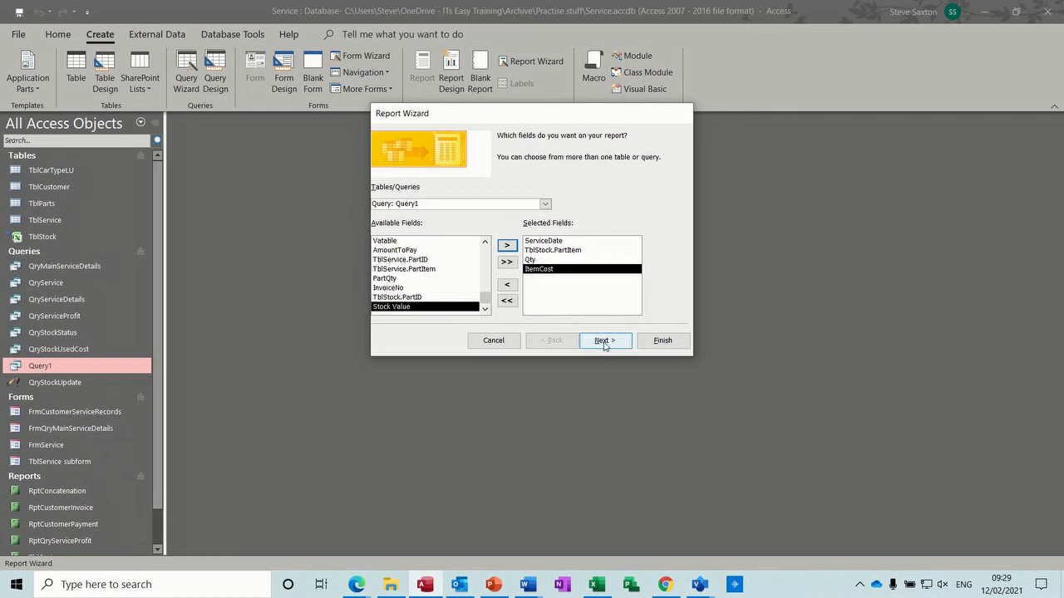
Add ServiceDate as the report's grouping level, grouped by month.
left_click(605, 339)
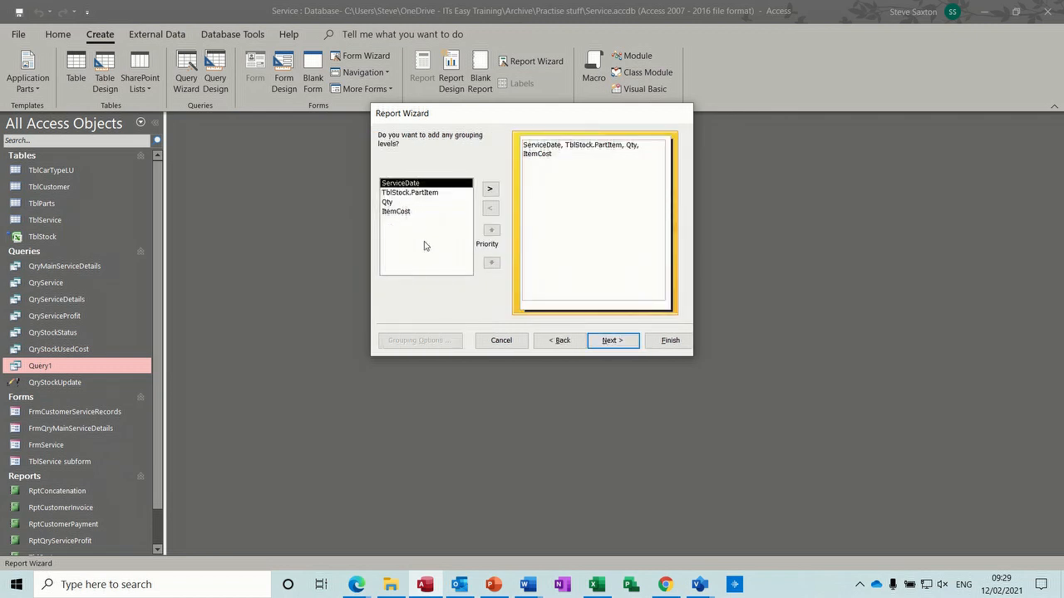
mouse_move(224, 286)
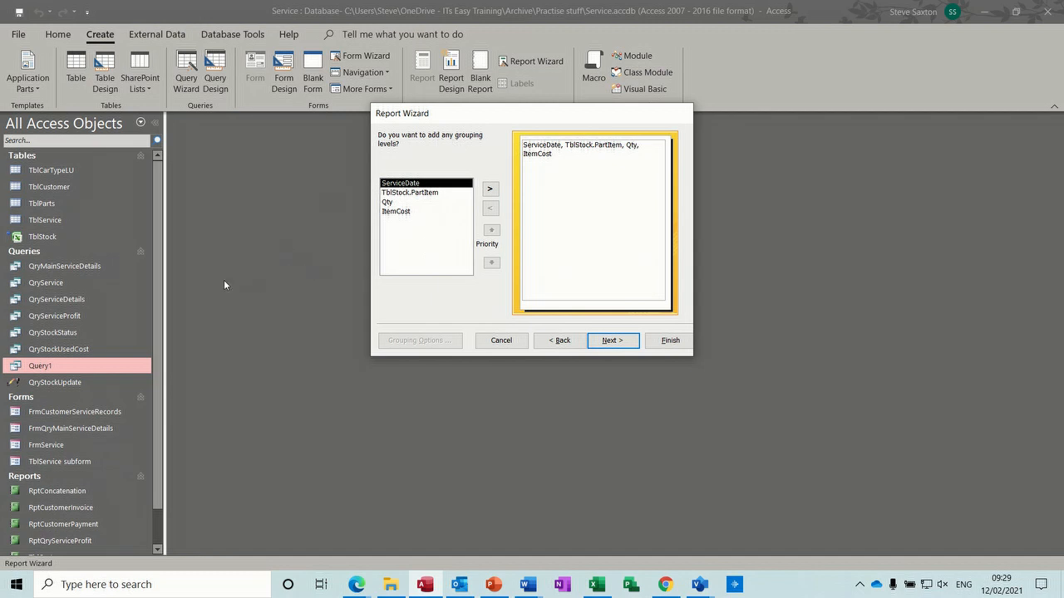
mouse_move(371, 207)
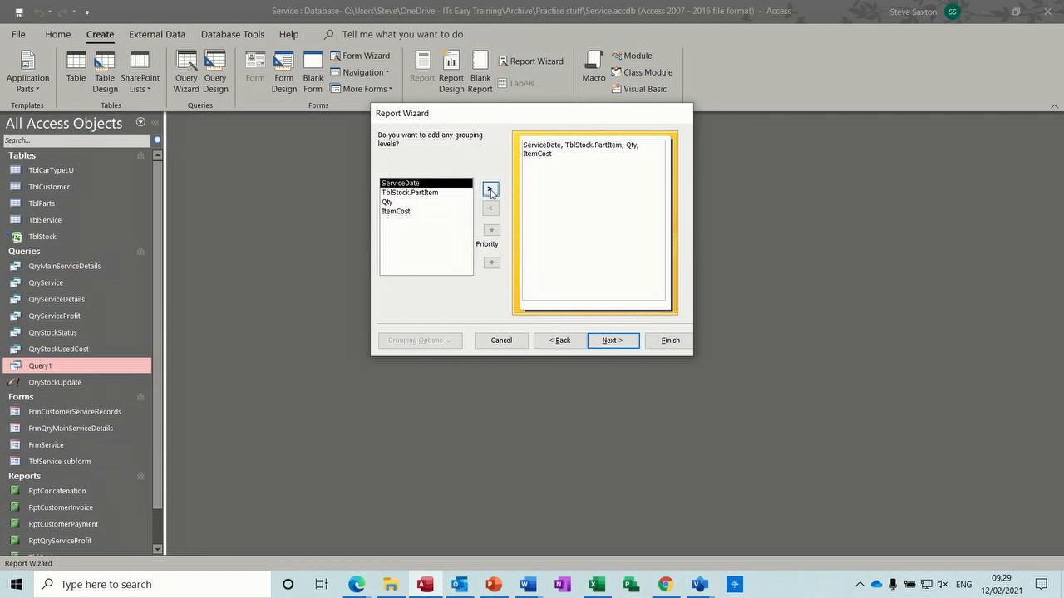
left_click(491, 190)
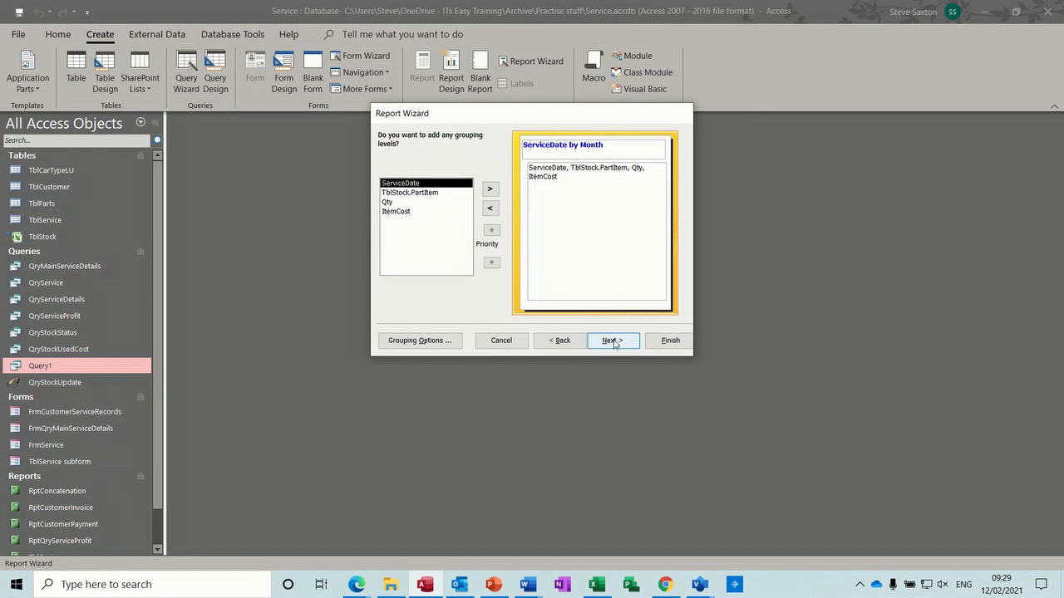
In Summary Options, sum ItemCost per group with percent of total, then continue to layout.
left_click(612, 340)
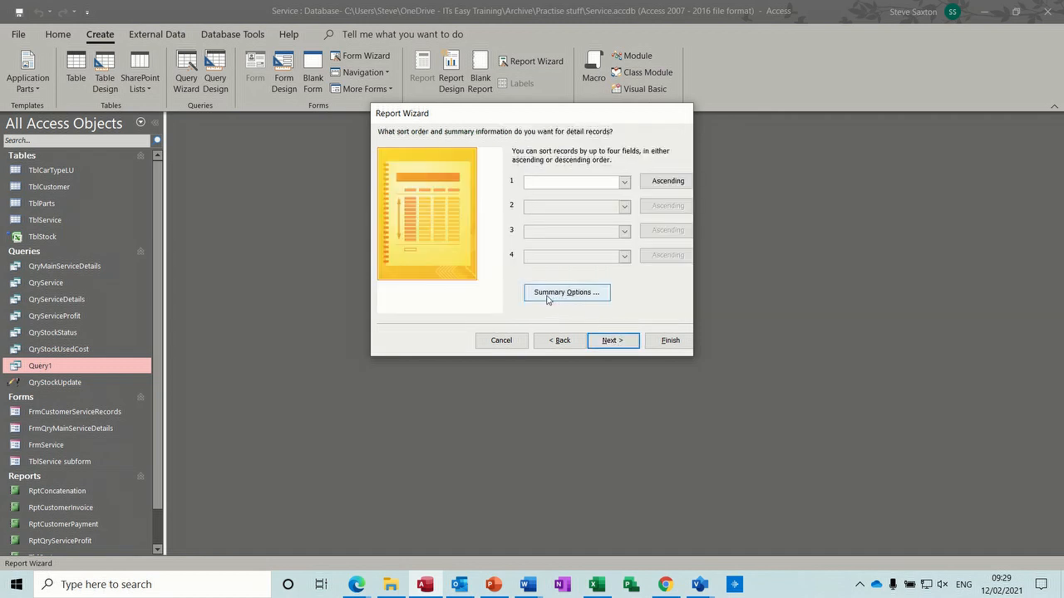
left_click(565, 293)
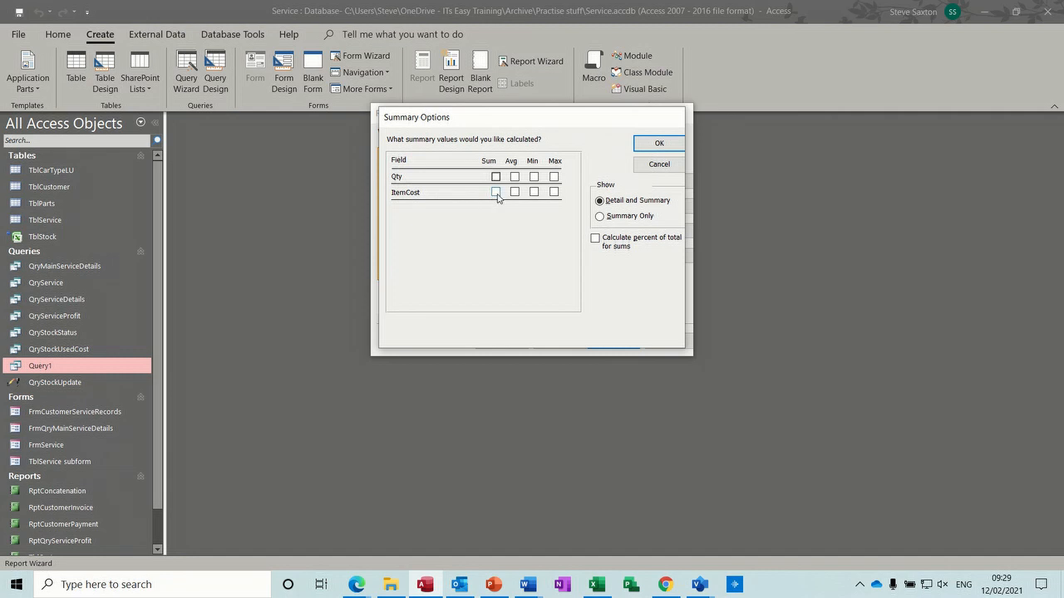
left_click(496, 193)
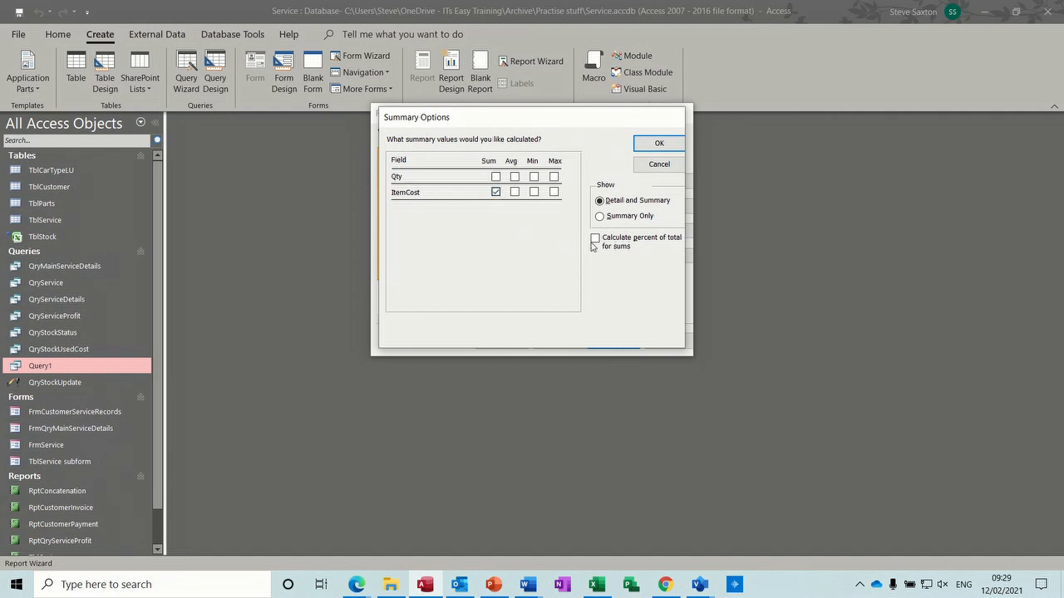
left_click(595, 238)
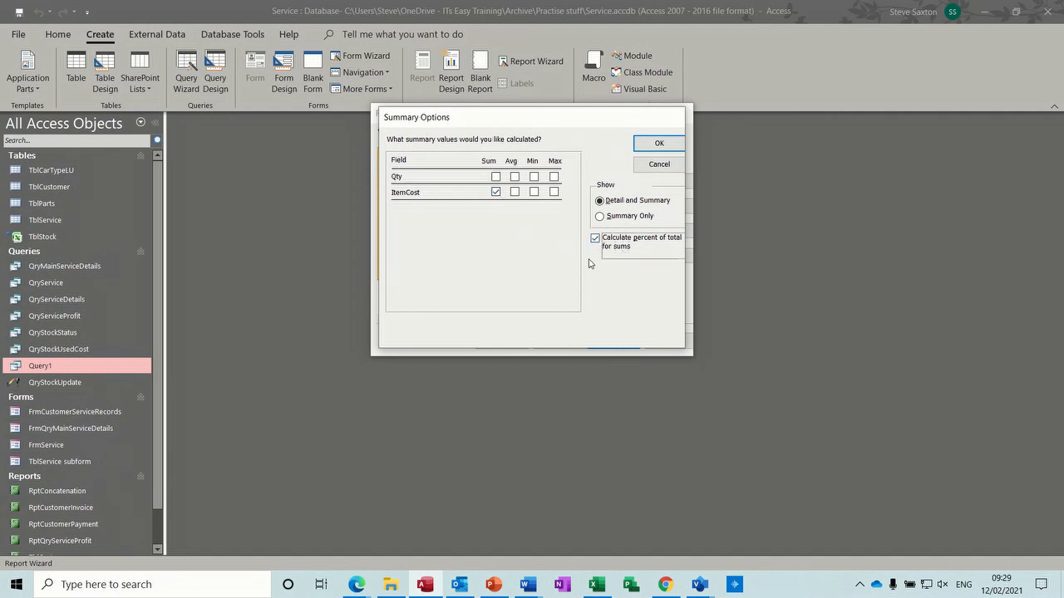
left_click(658, 143)
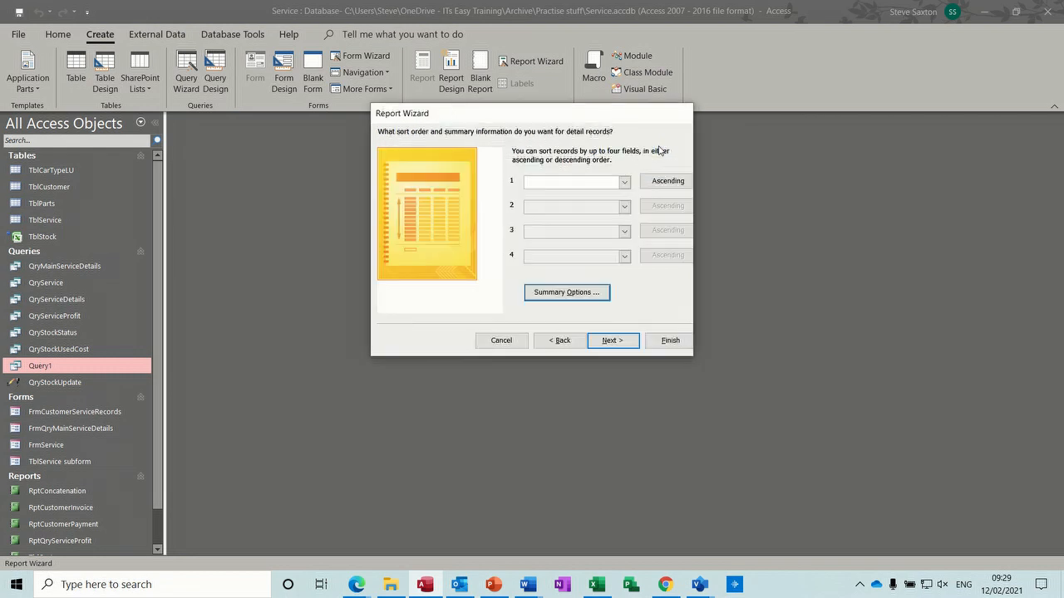
left_click(612, 341)
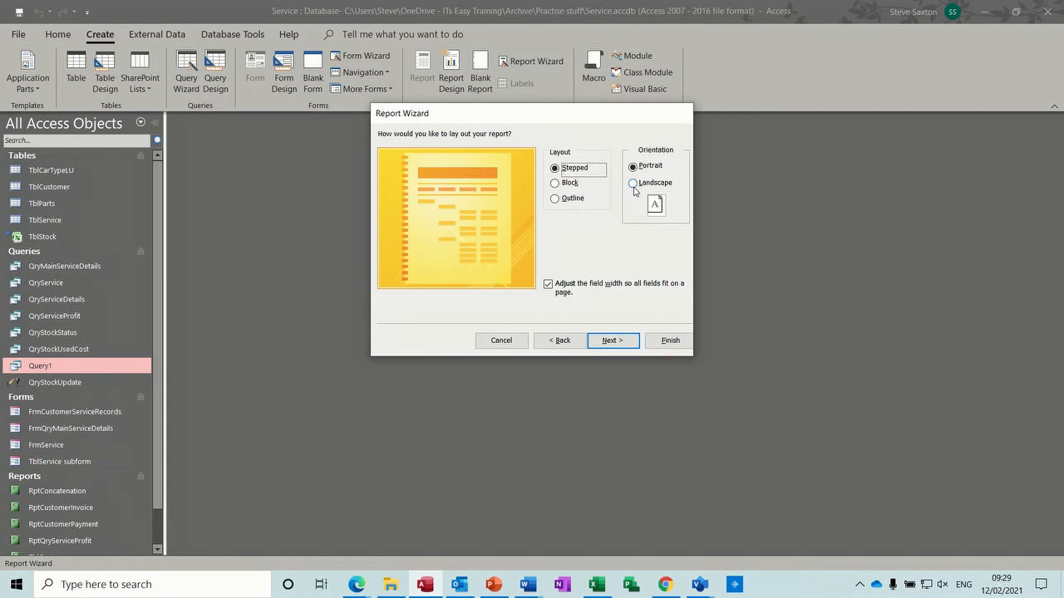
Choose landscape orientation and settle on the stepped layout after trying block.
left_click(632, 183)
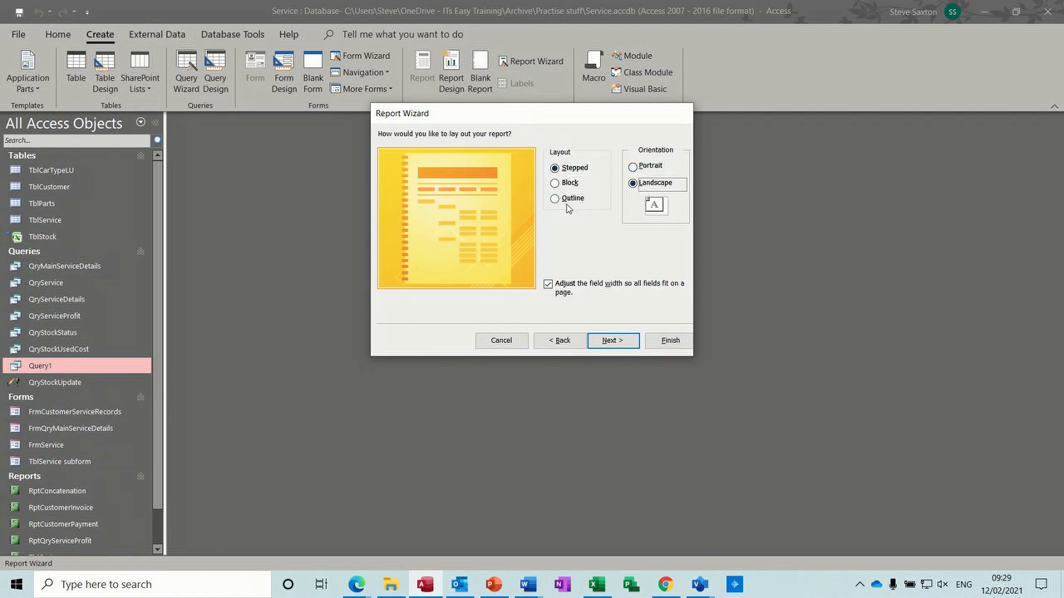
left_click(555, 183)
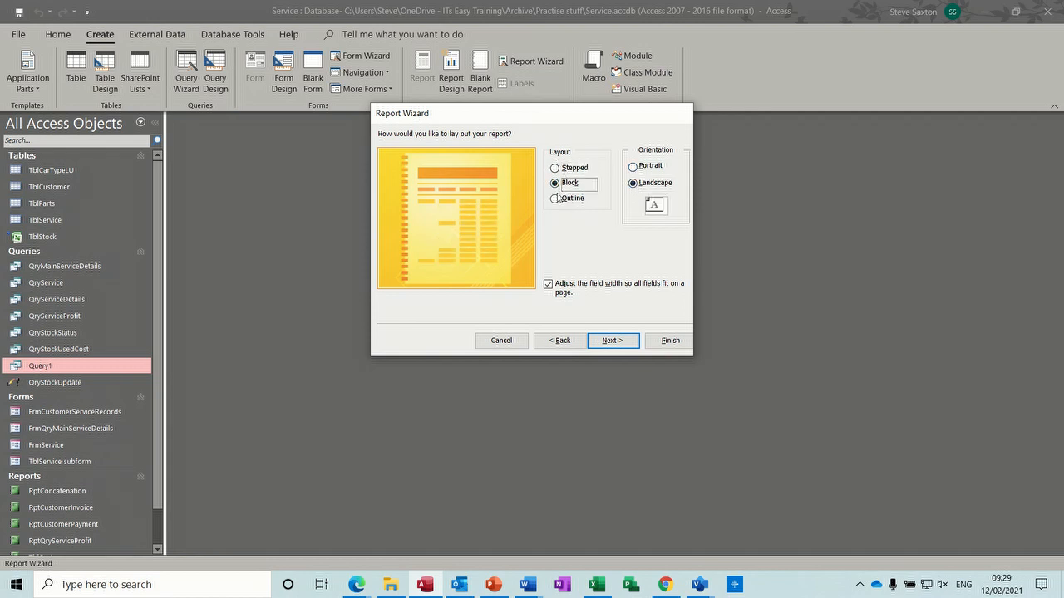
left_click(555, 183)
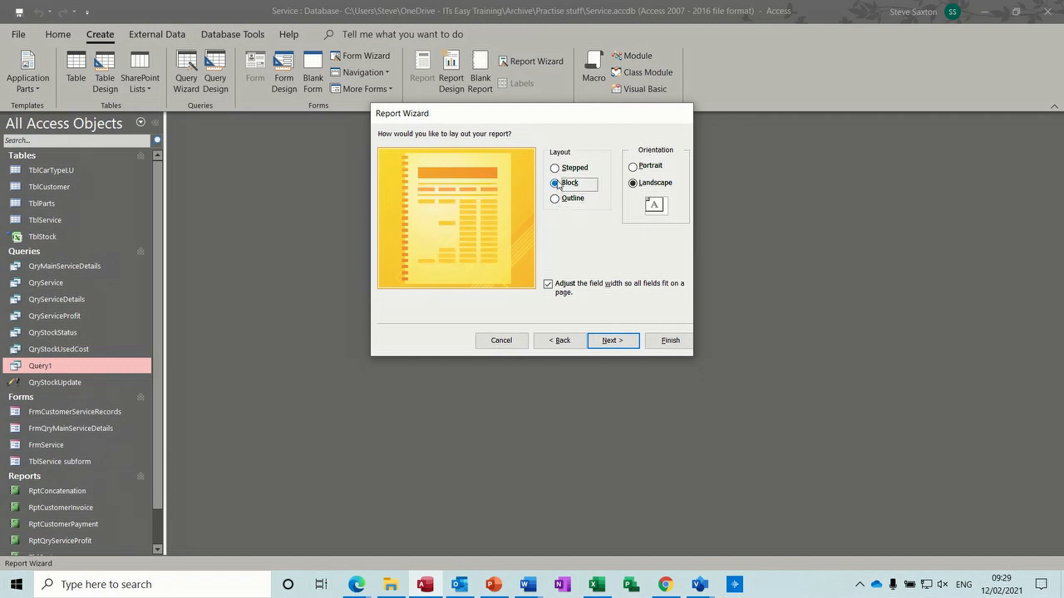
left_click(556, 167)
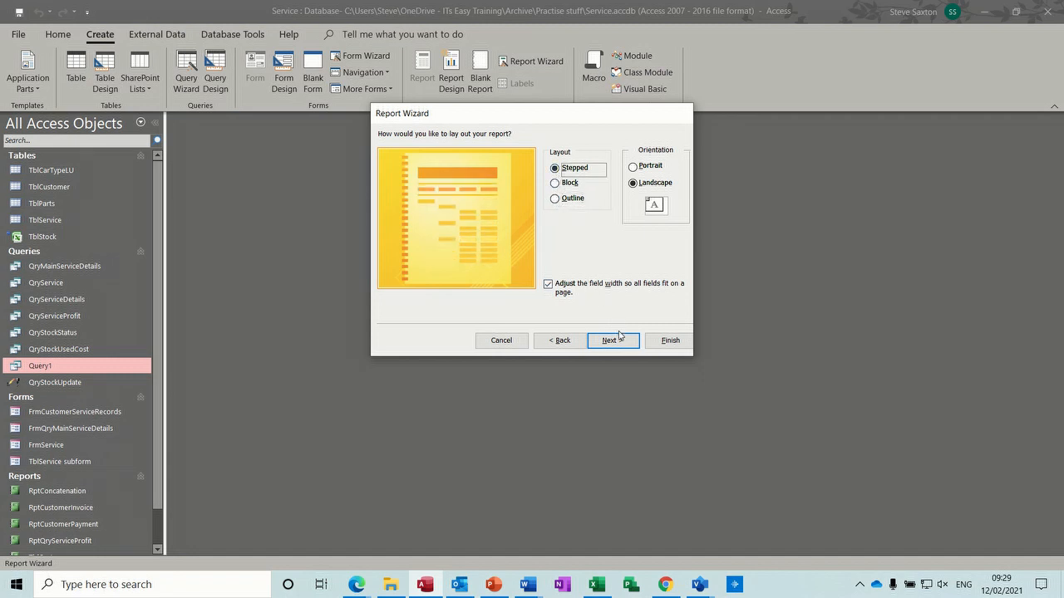
Title the report rptQuery1 and finish the wizard to preview it.
left_click(612, 339)
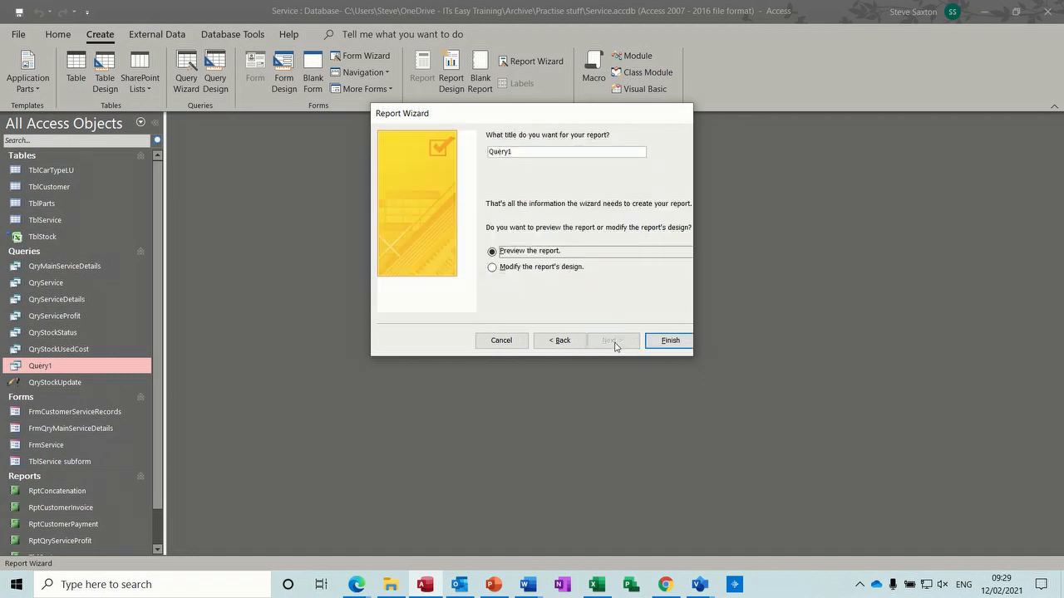
left_click(567, 151)
type("rpt")
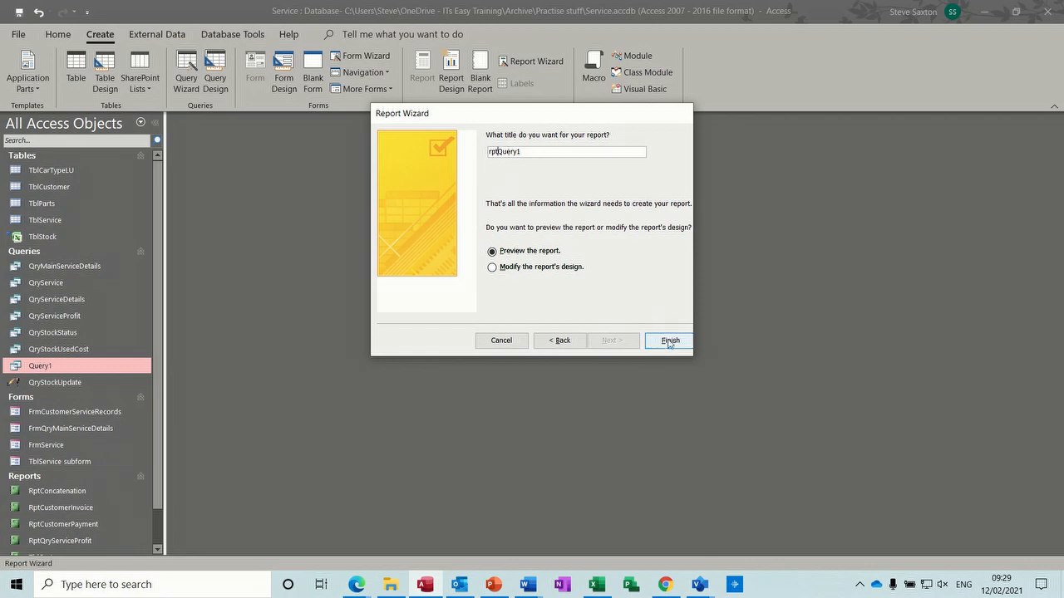
left_click(668, 341)
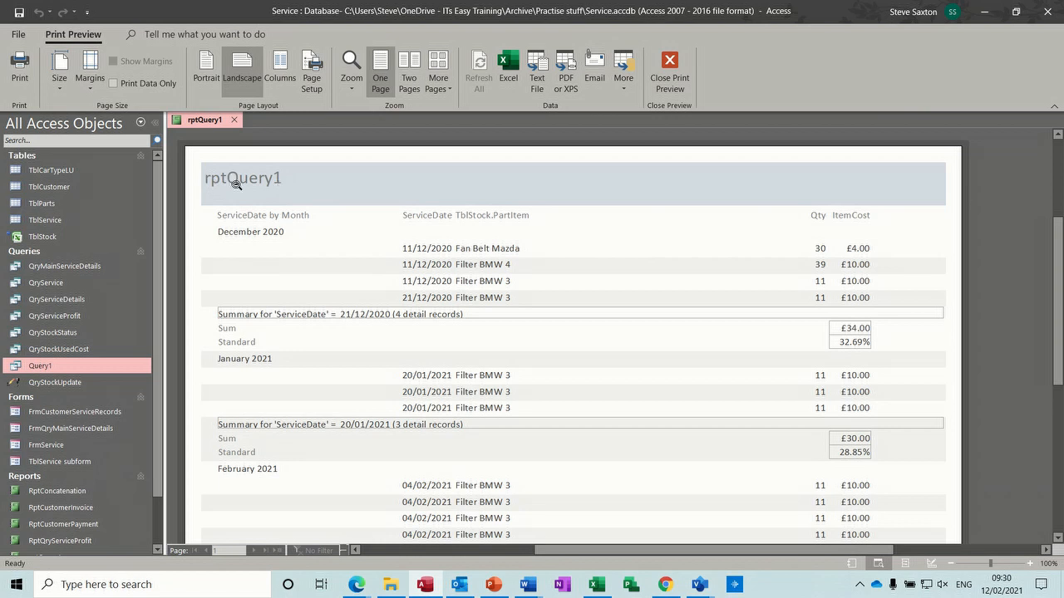
mouse_move(248, 233)
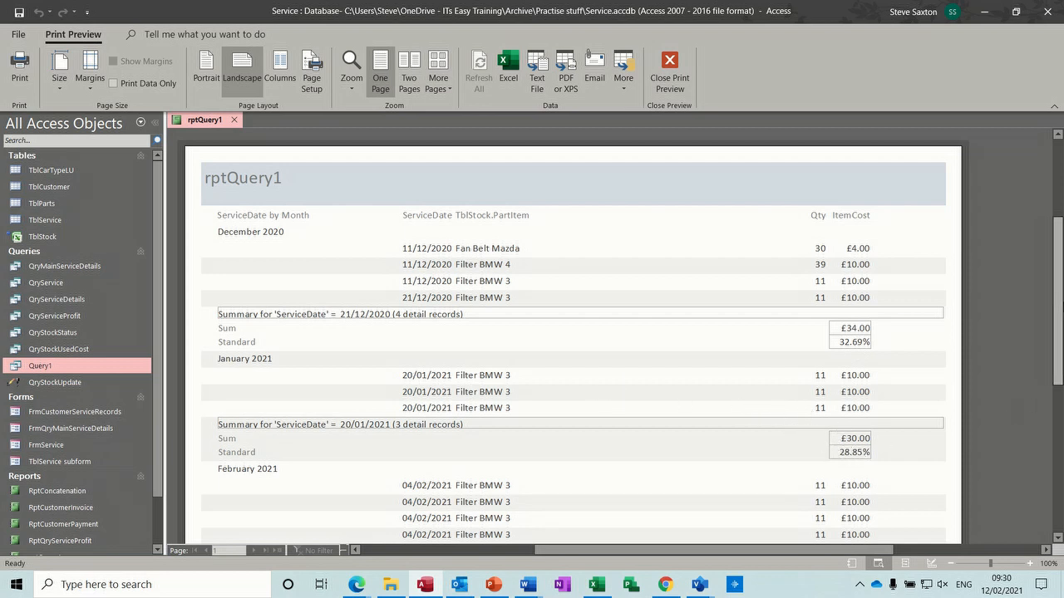
Scroll the preview down to the £104.00 grand total, then close Print Preview.
scroll("down", 3)
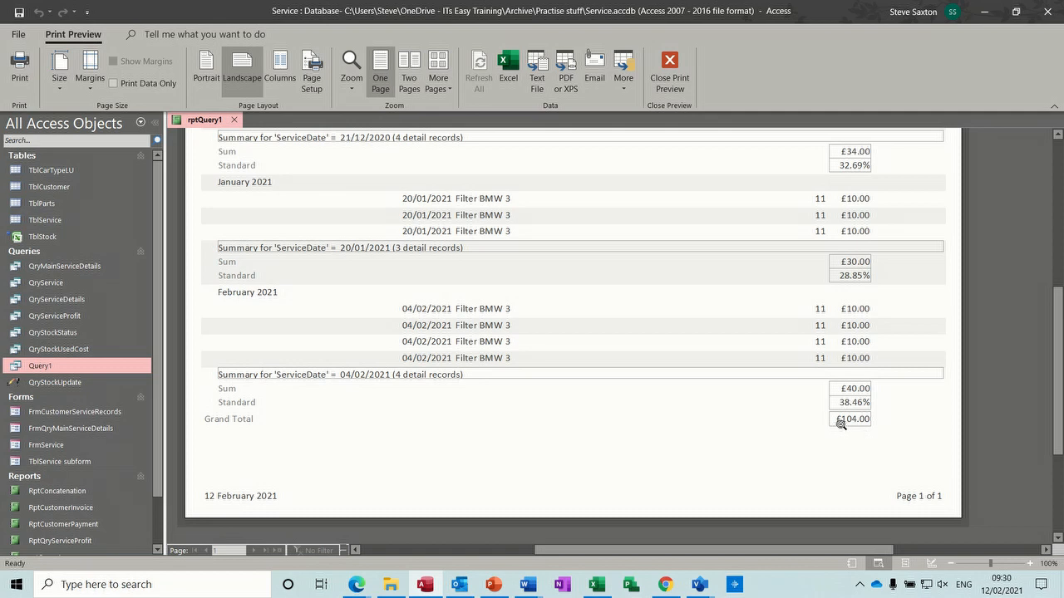
mouse_move(855, 426)
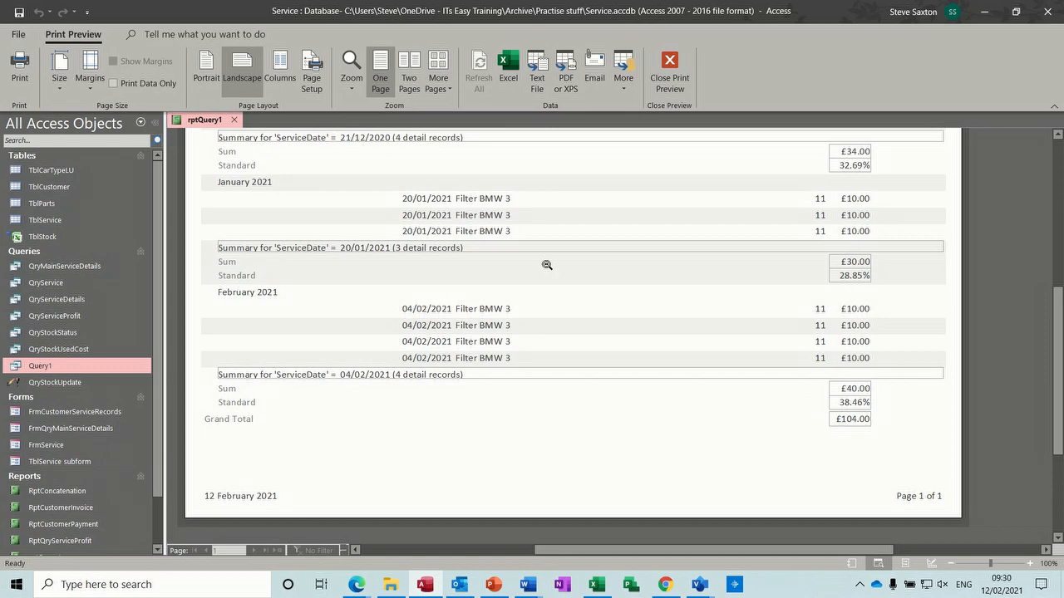
mouse_move(1037, 341)
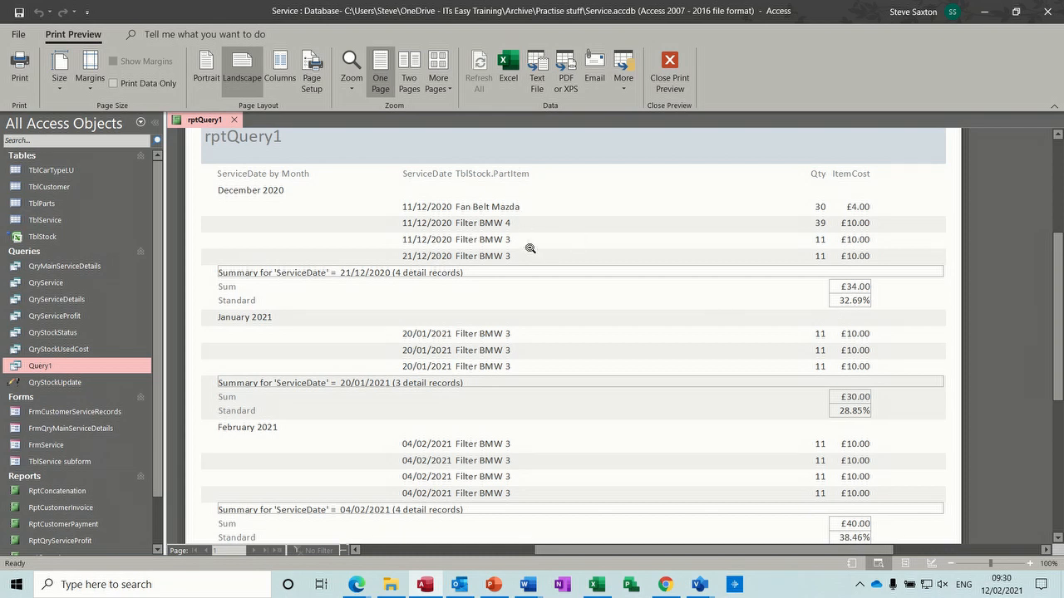
mouse_move(494, 445)
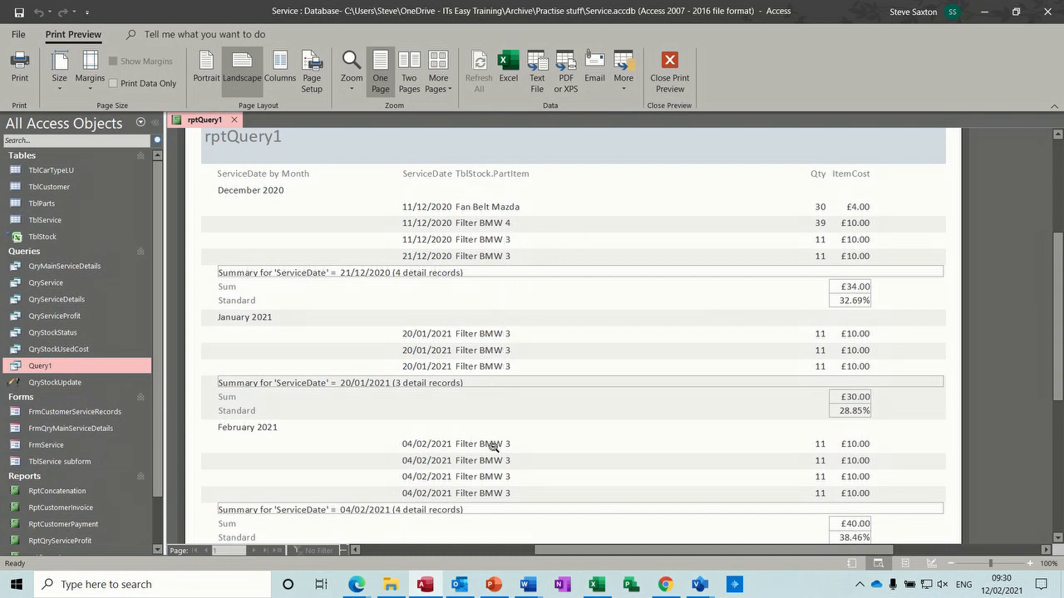
mouse_move(355, 425)
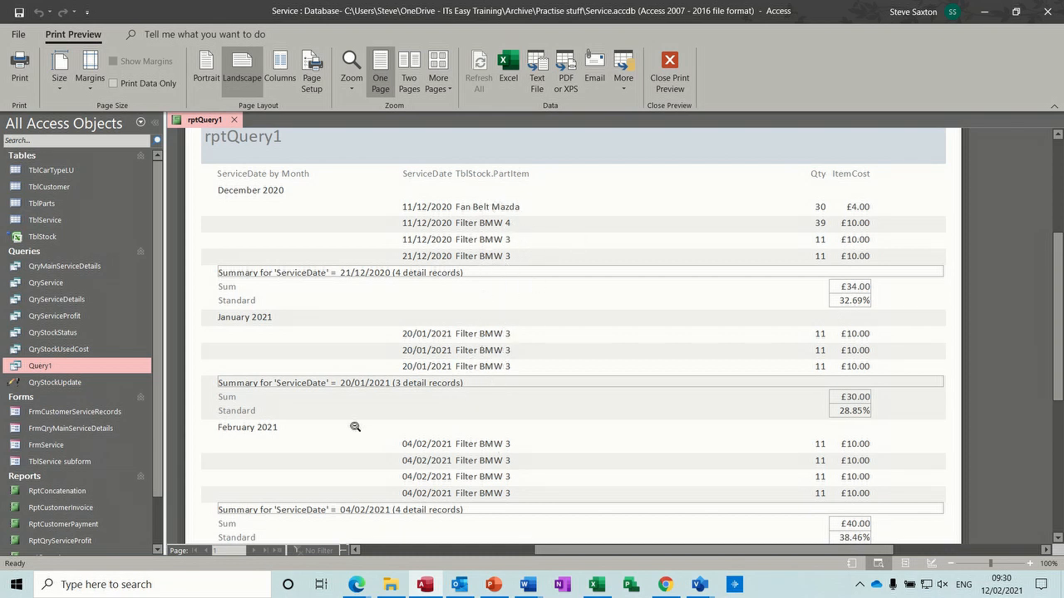
mouse_move(346, 406)
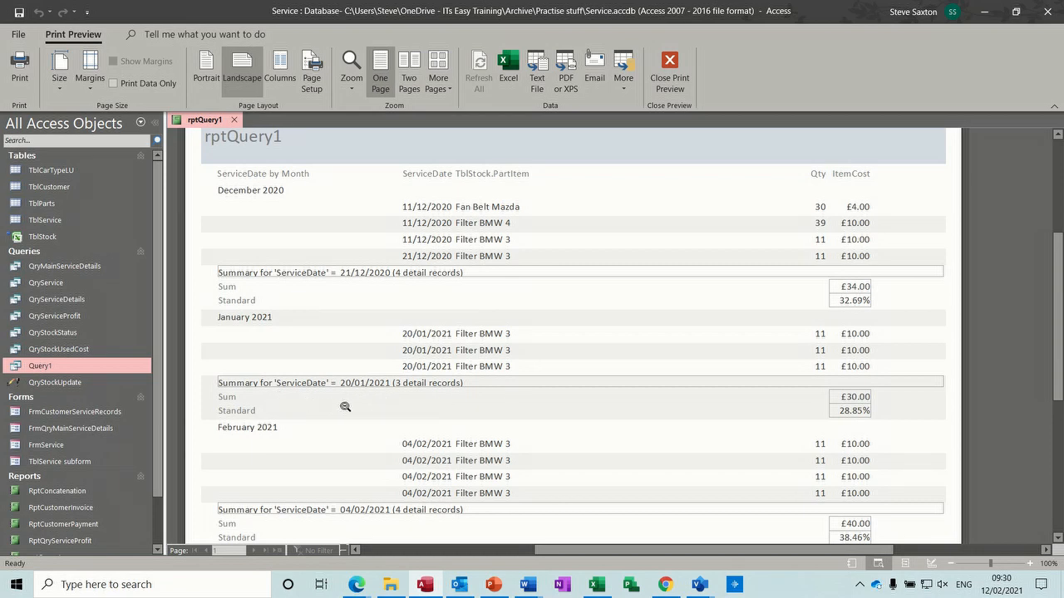
left_click(668, 70)
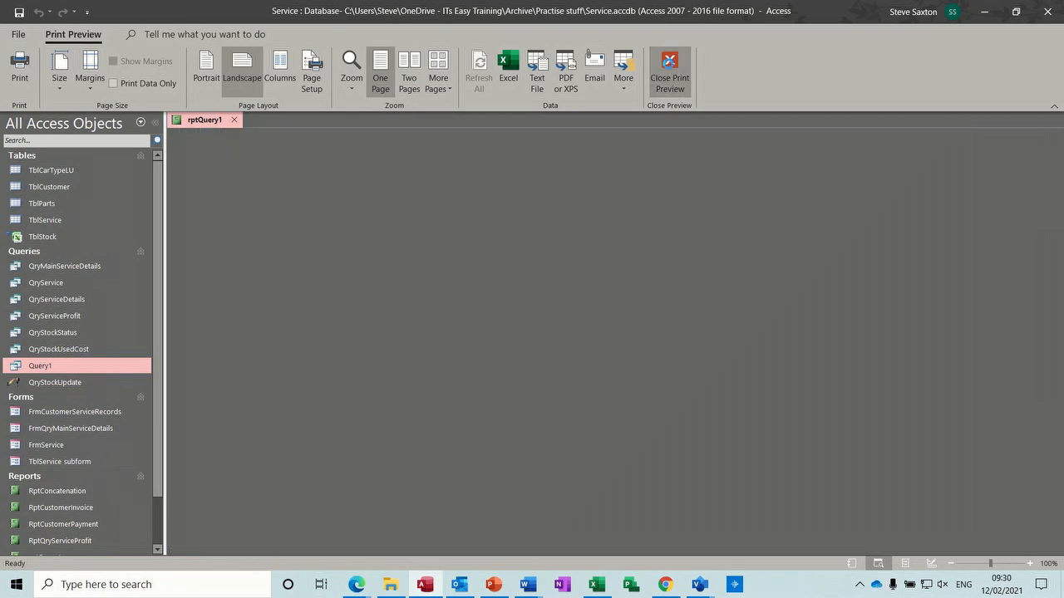
In design view, retitle the report label to 'Stock Report'.
left_click(668, 70)
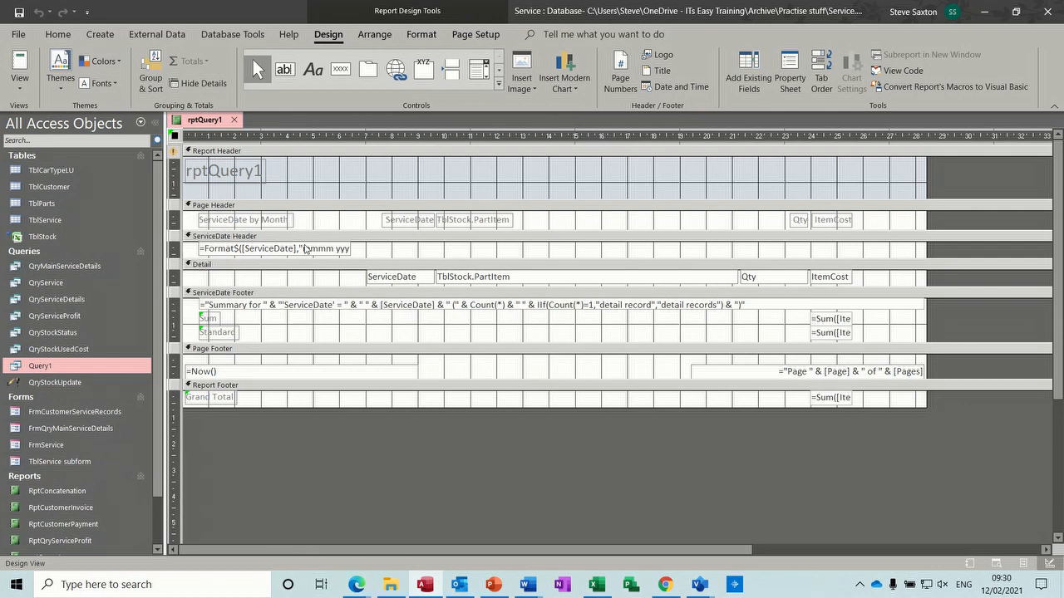
left_click(225, 171)
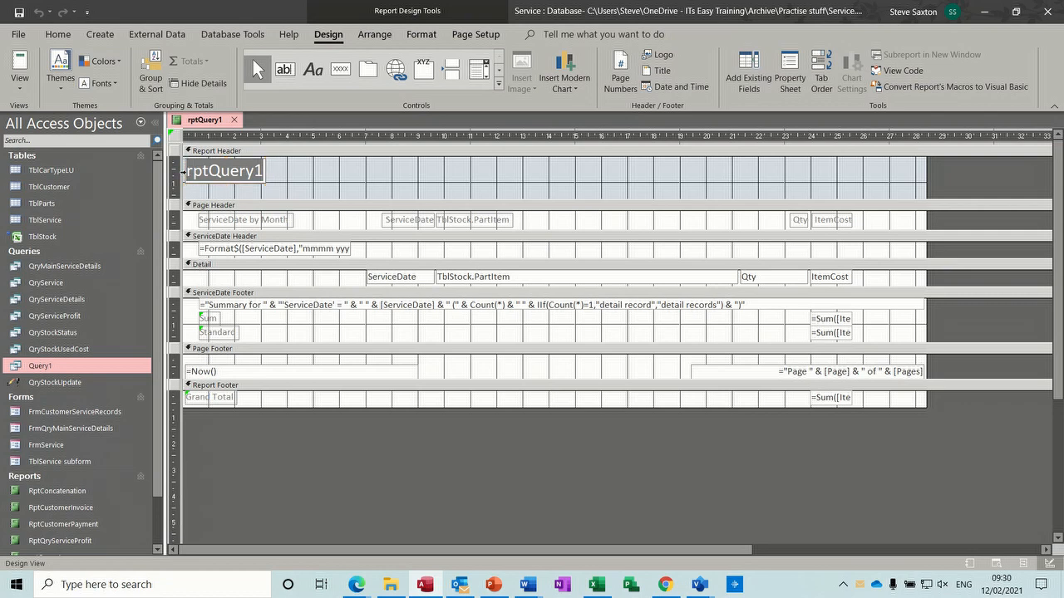
type("Stoc")
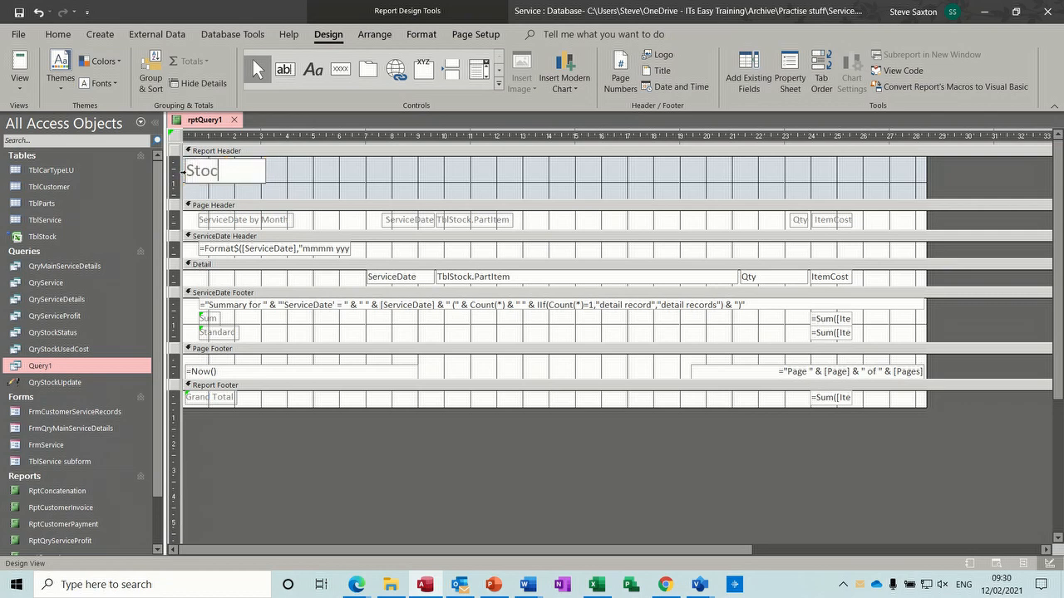
type("k Report")
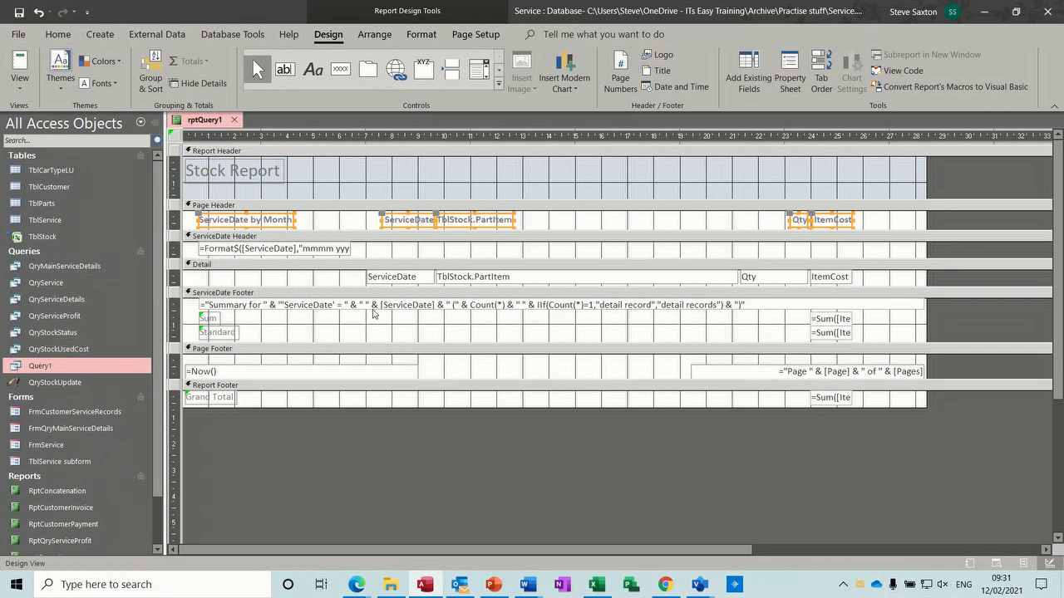
mouse_move(374, 312)
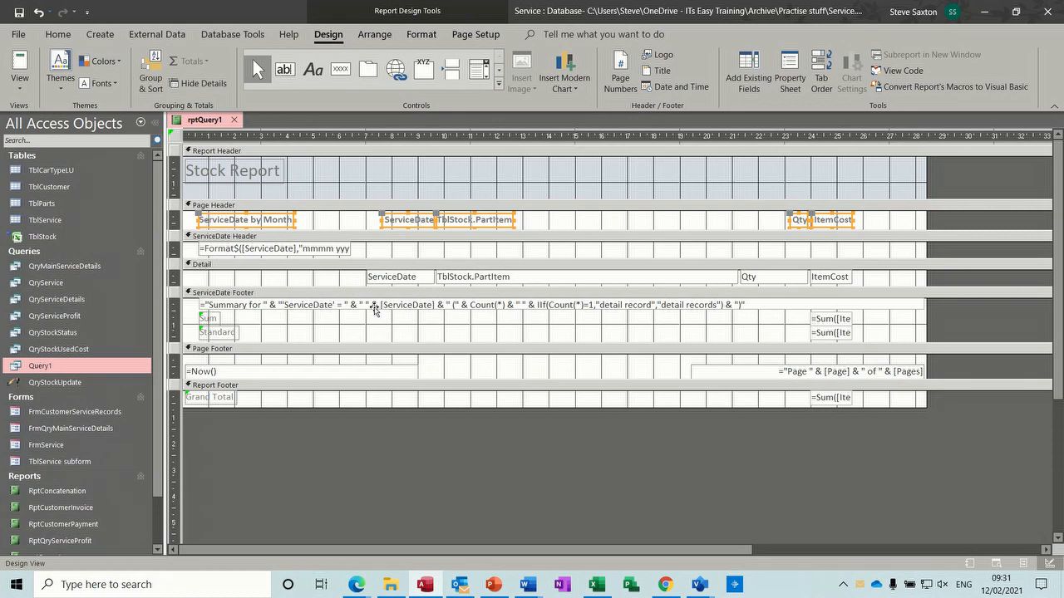
Select the date group footer's summary text and switch to Report View.
left_click(374, 306)
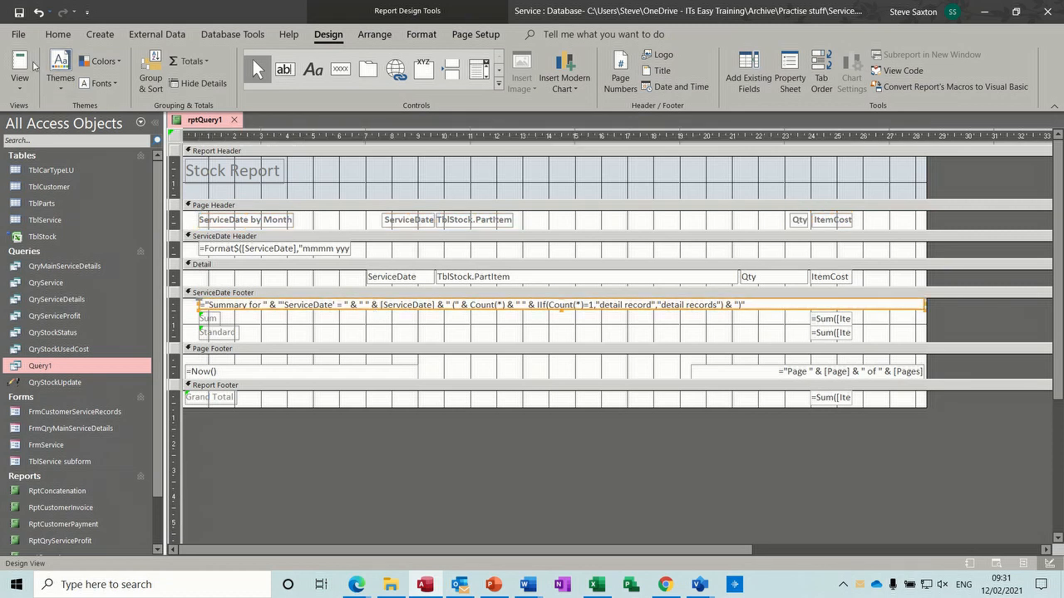
left_click(20, 70)
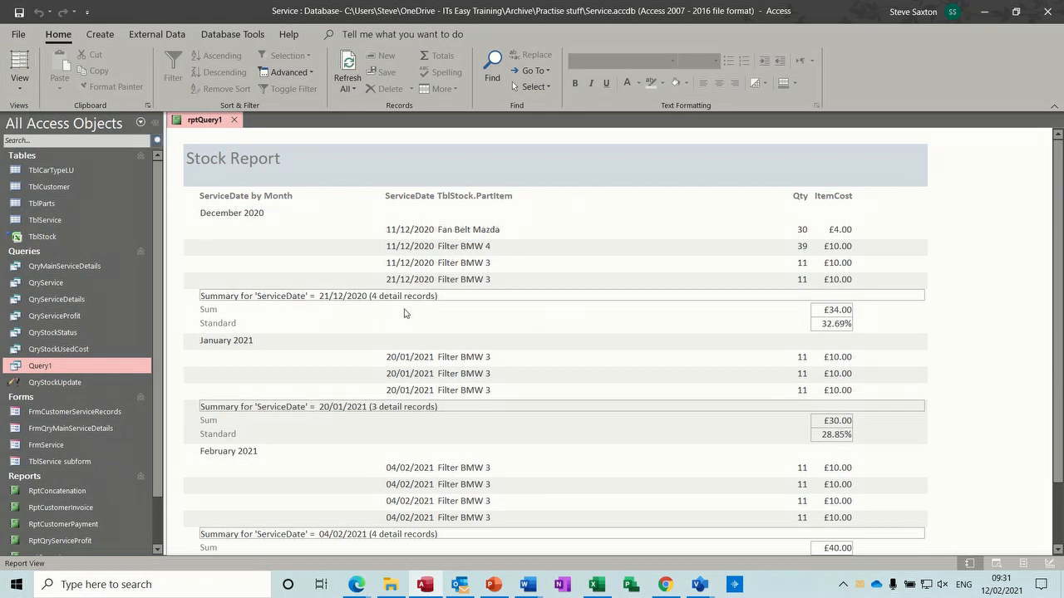
mouse_move(261, 306)
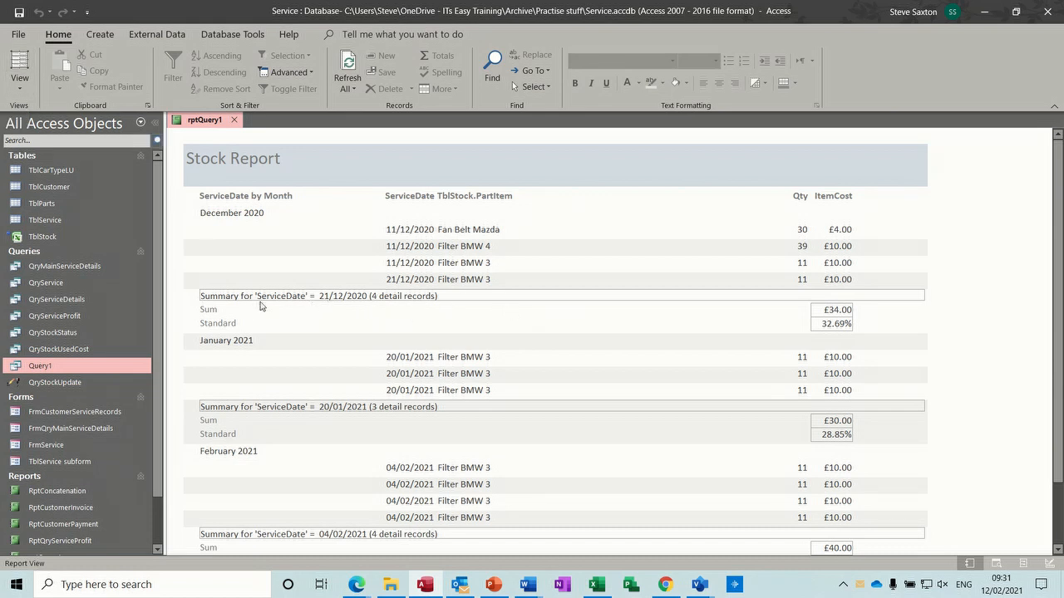
Delete the ServiceDate footer summary text in design view and close the Stock Report.
left_click(20, 69)
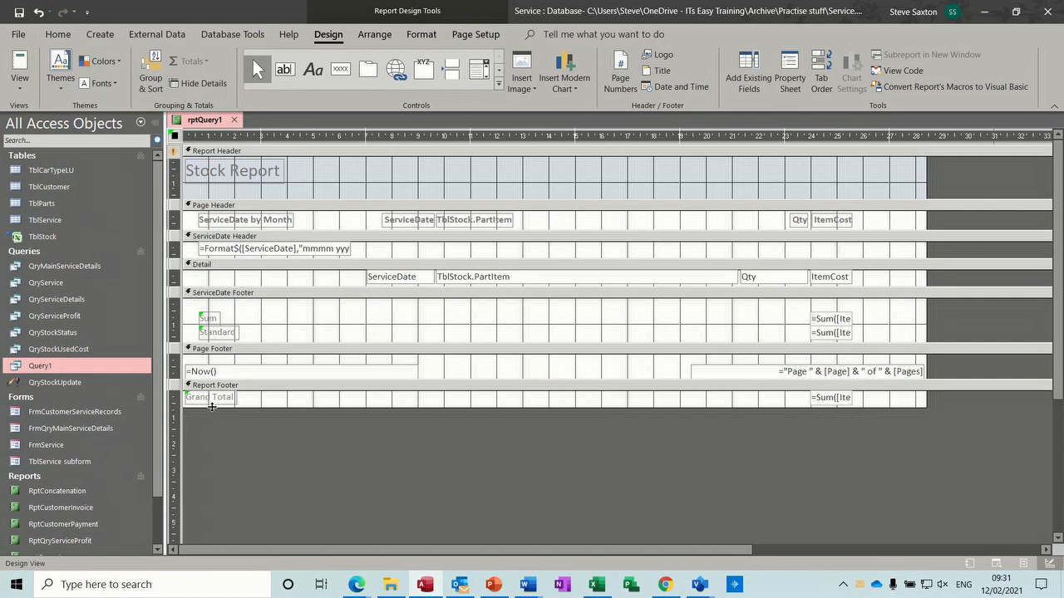
mouse_move(445, 266)
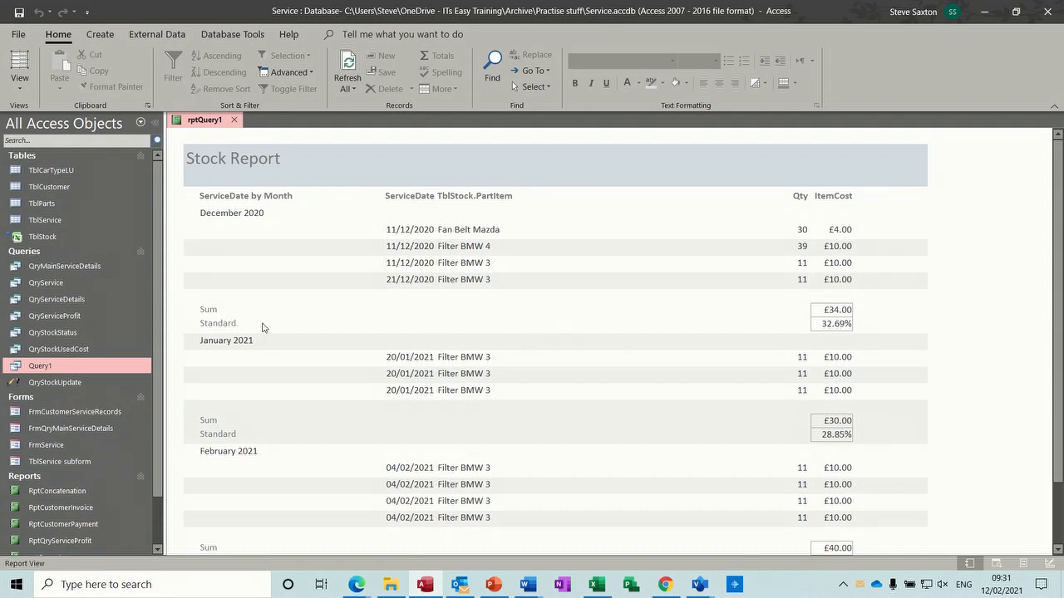
mouse_move(656, 343)
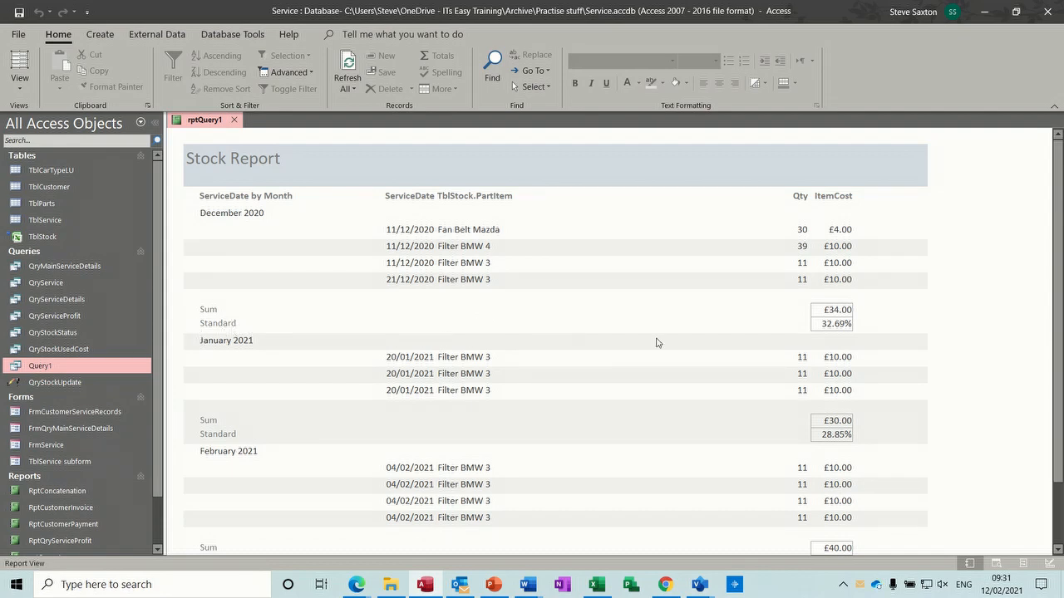
mouse_move(236, 229)
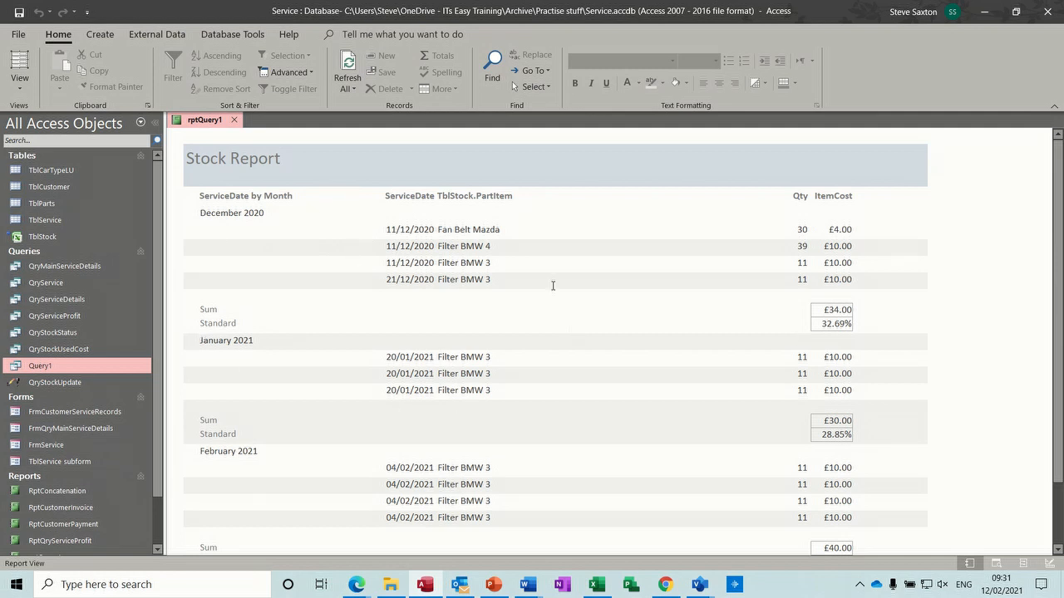
scroll("down", 3)
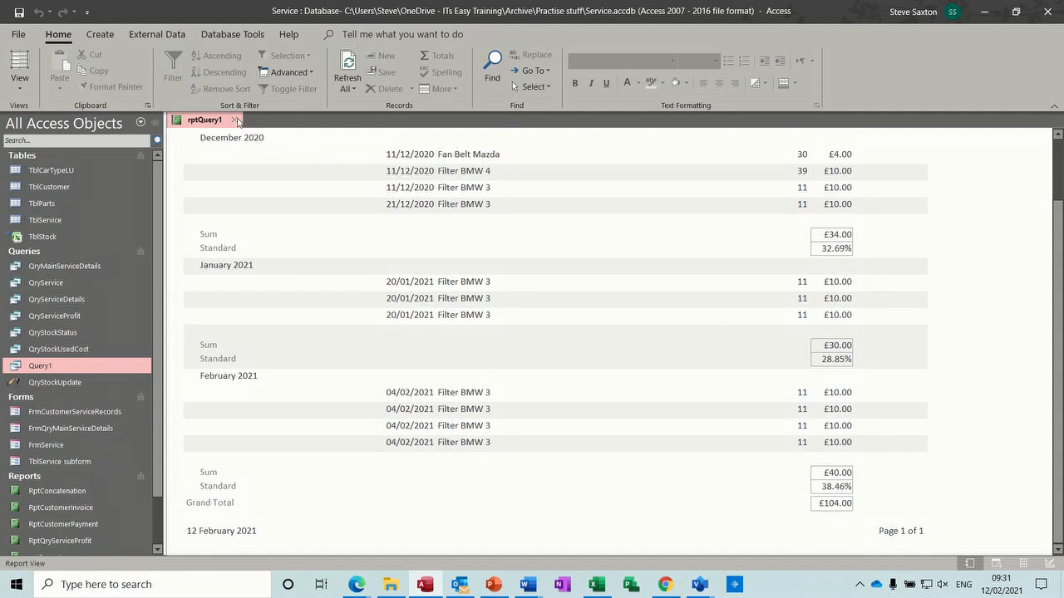
left_click(236, 120)
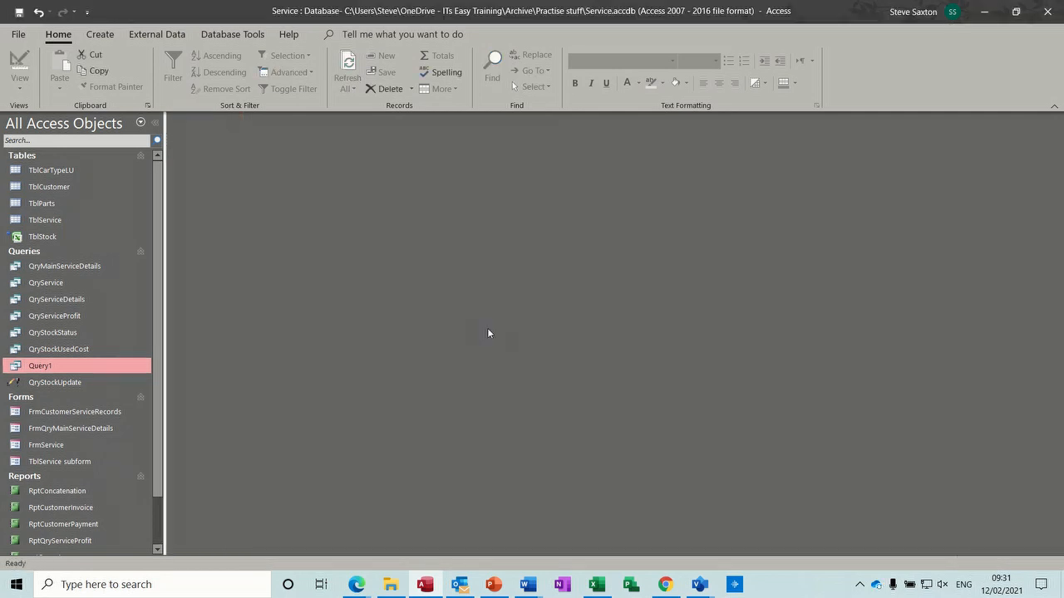
Select the TblStock linked table and switch over to the Excel stock workbook.
left_click(44, 236)
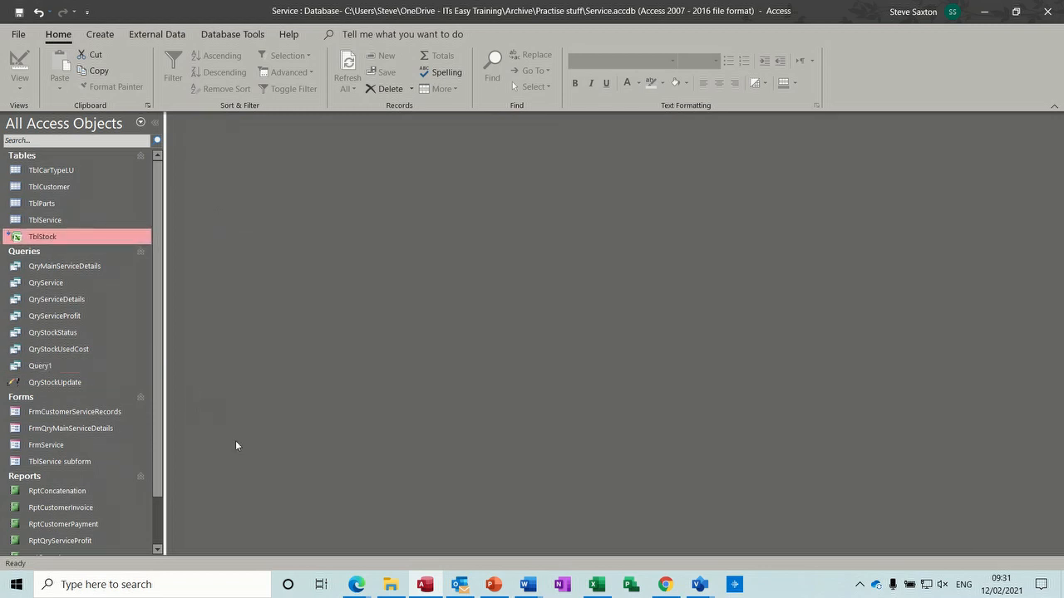
left_click(595, 585)
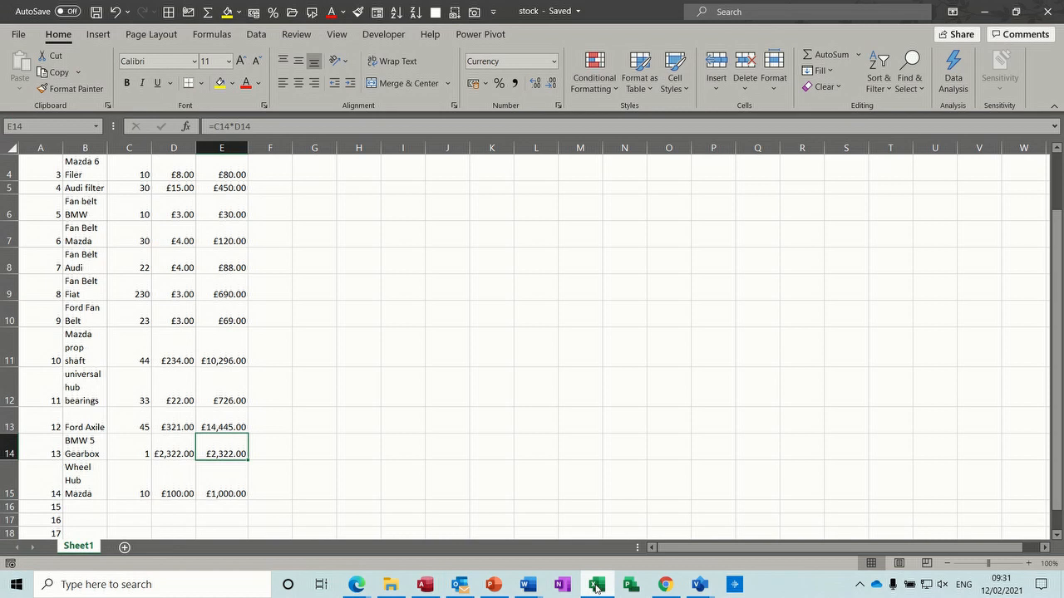
mouse_move(176, 311)
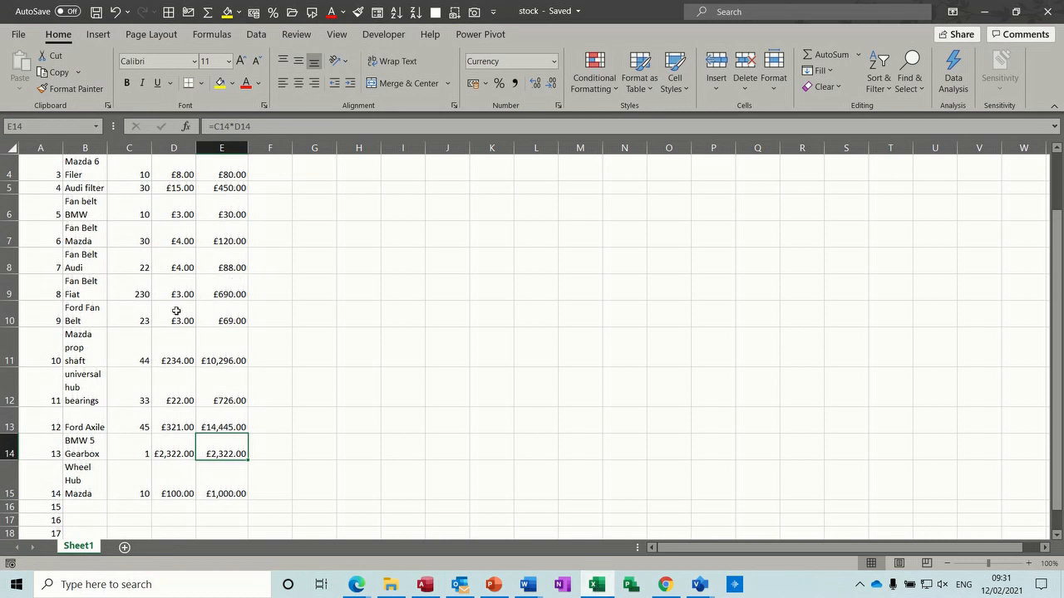
mouse_move(90, 509)
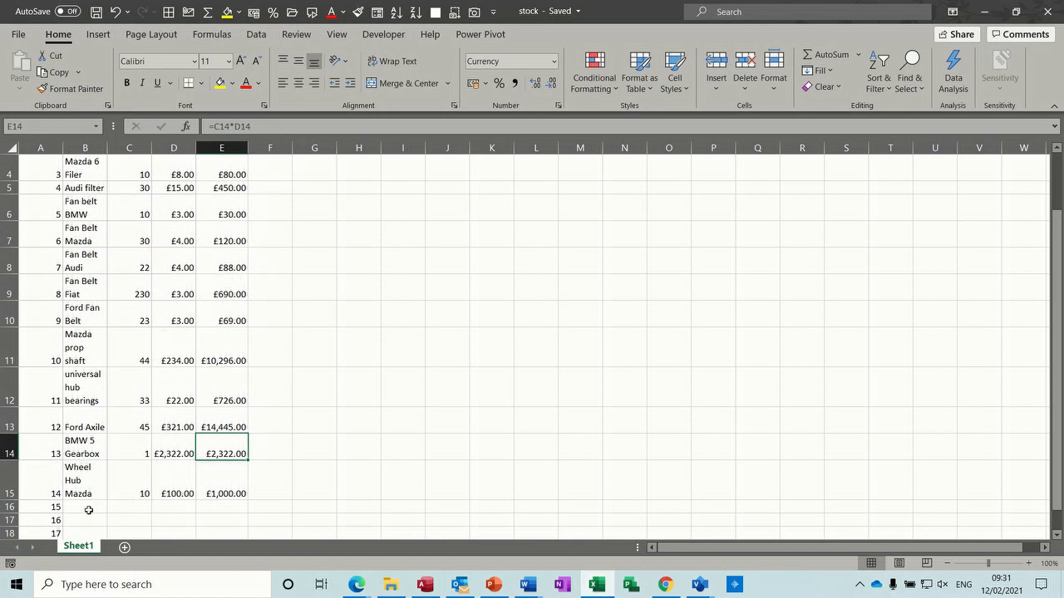
Enter a new row: BMW Hub Cap, quantity 10, price £20.00, giving £200.00 stock value.
left_click(85, 507)
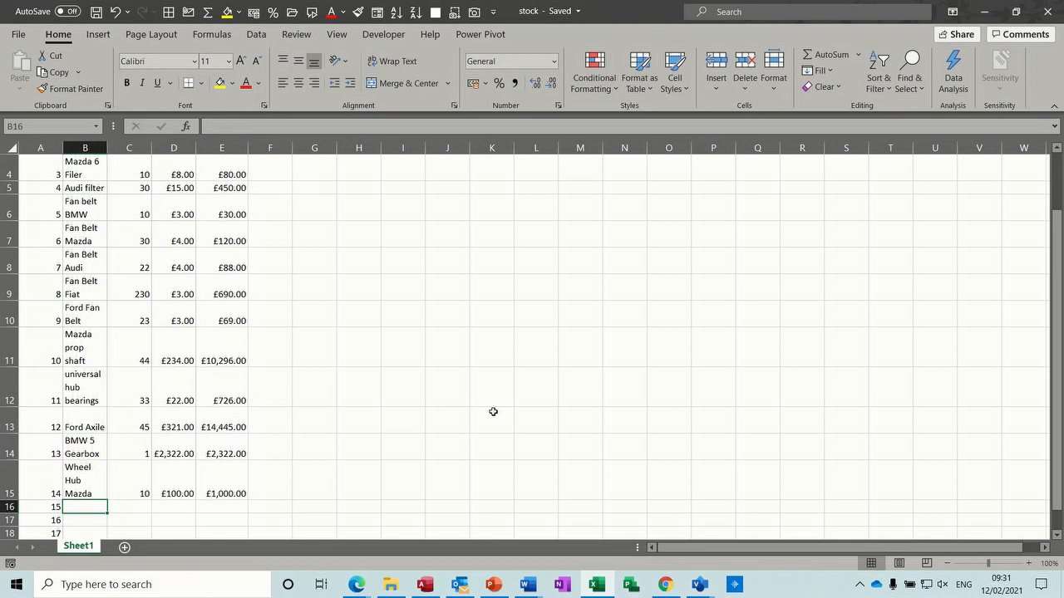
type("BMW 5 Gearbox")
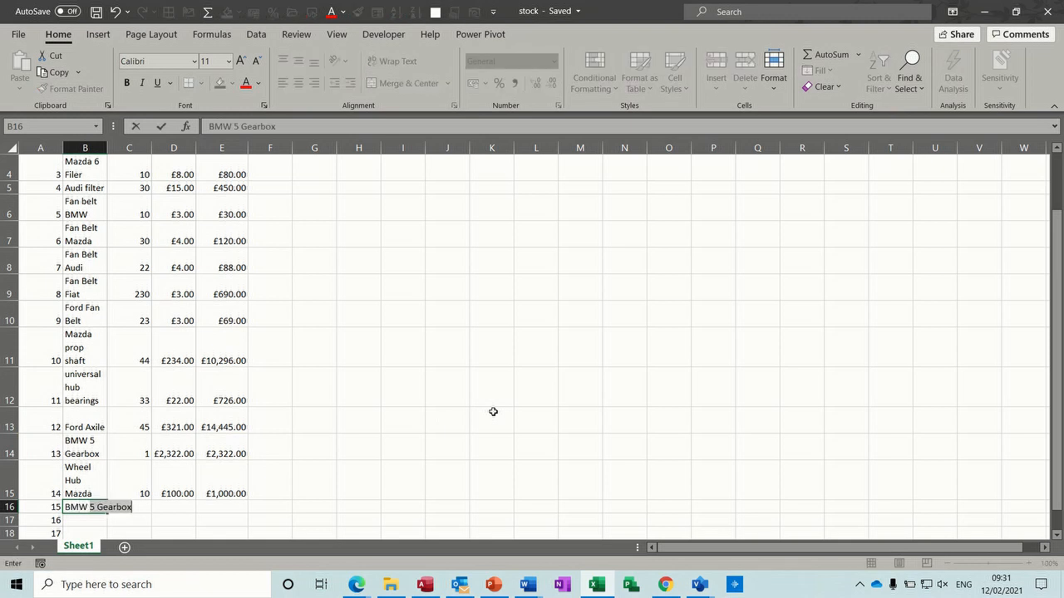
type("BMW Hub Cap")
left_click(128, 507)
type("10")
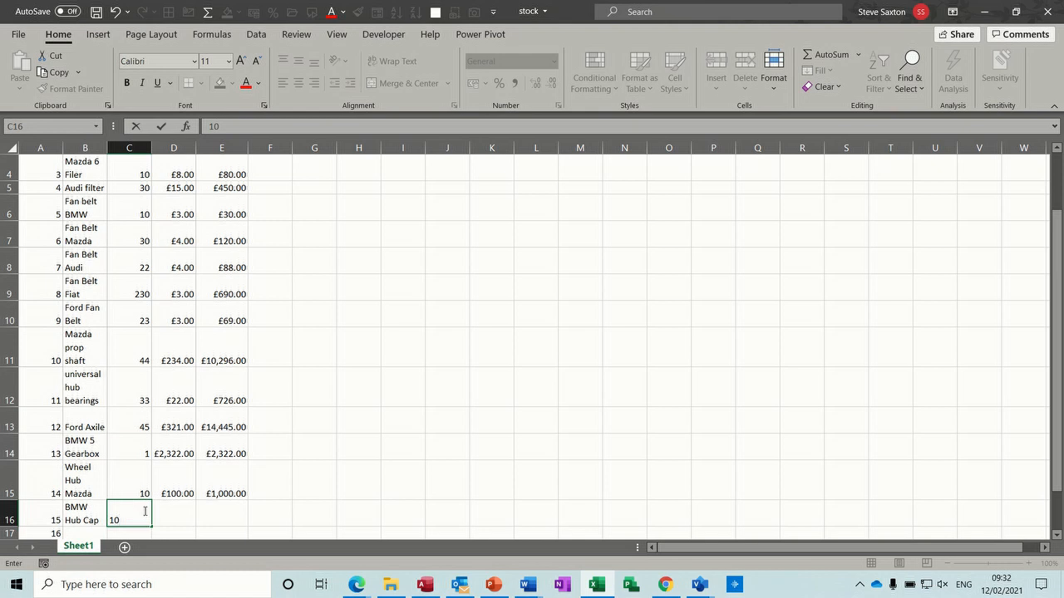
type("2")
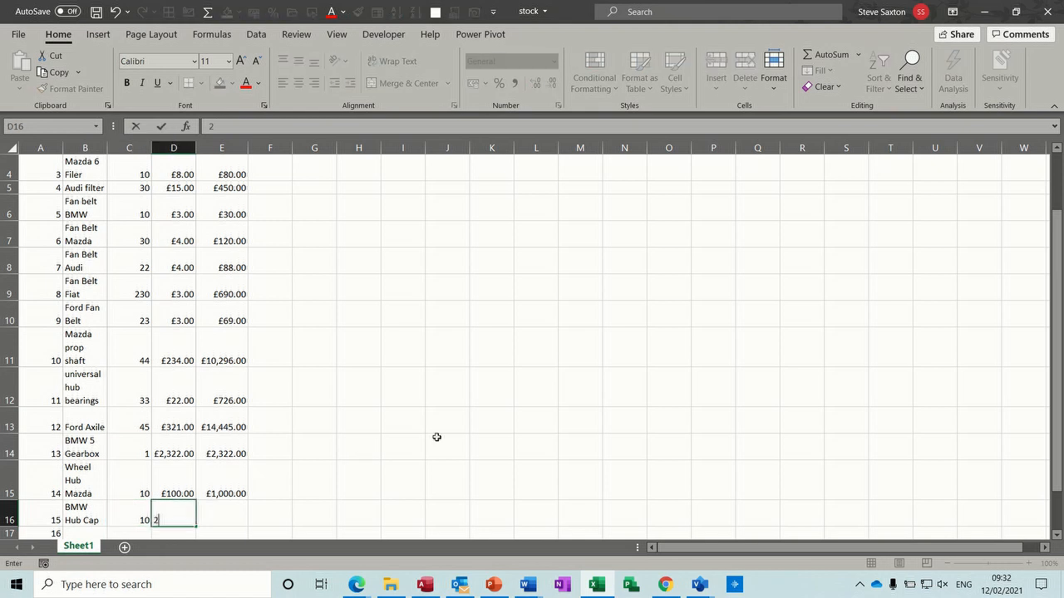
left_click(403, 447)
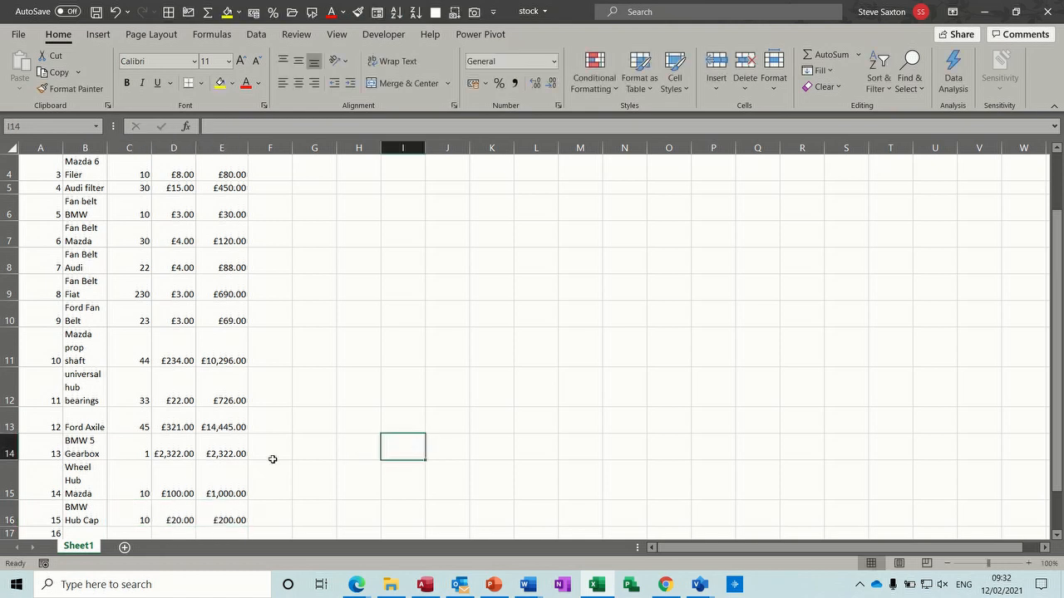
mouse_move(741, 291)
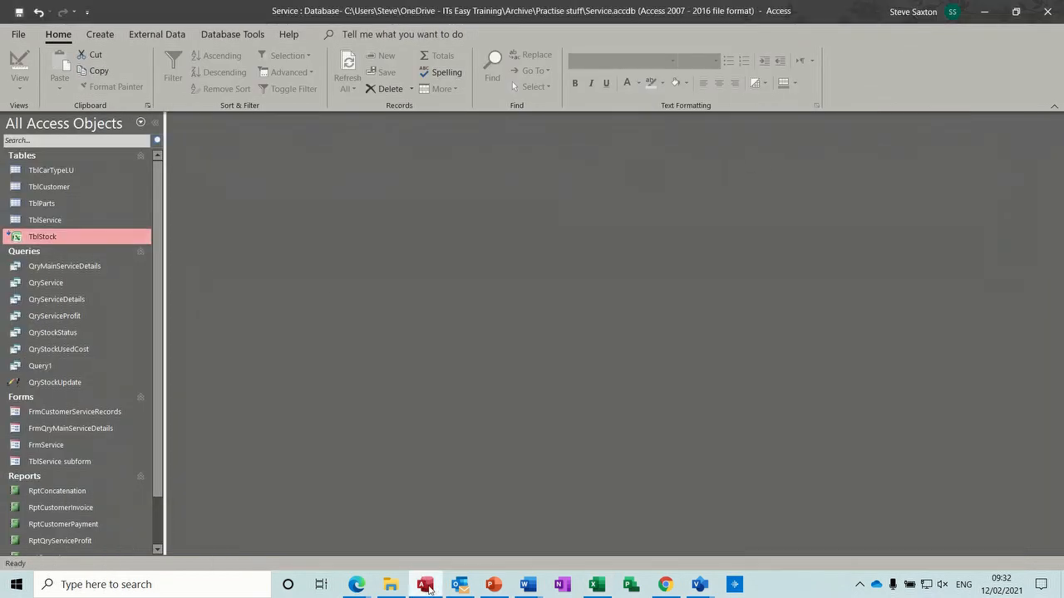
double_click(41, 236)
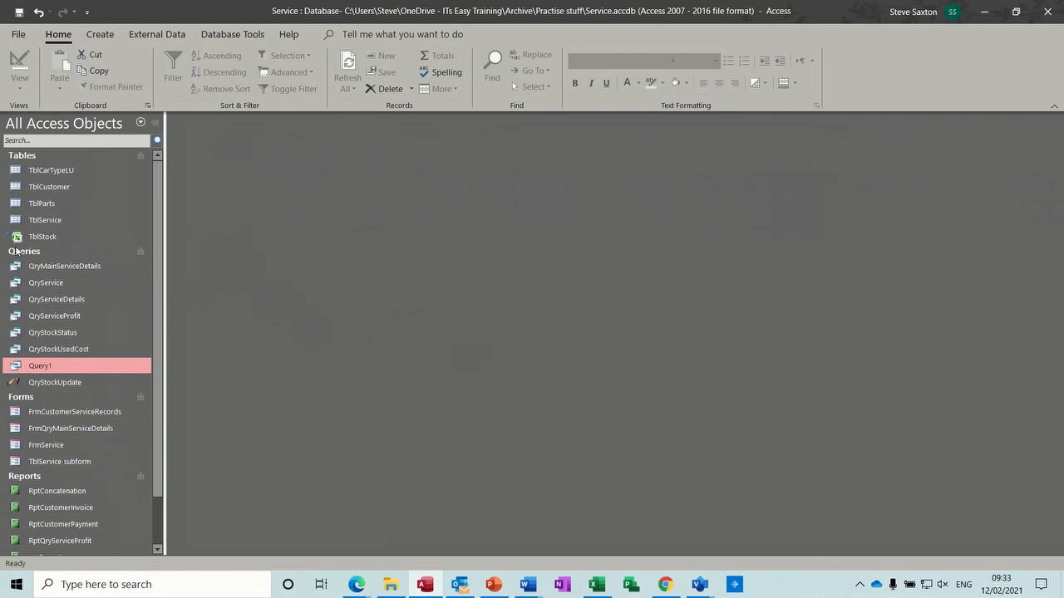
mouse_move(80, 239)
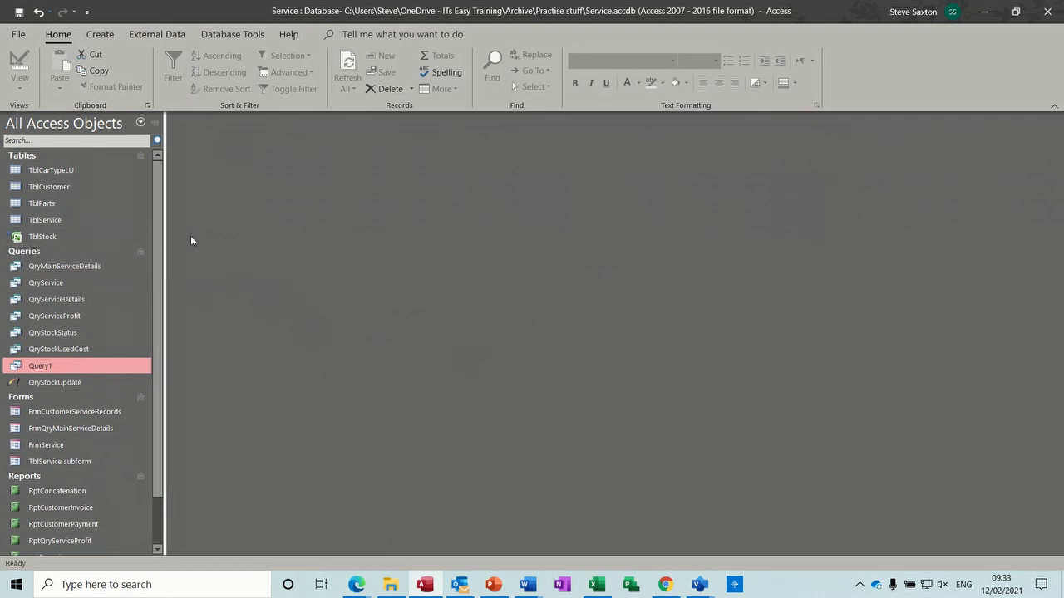
mouse_move(43, 236)
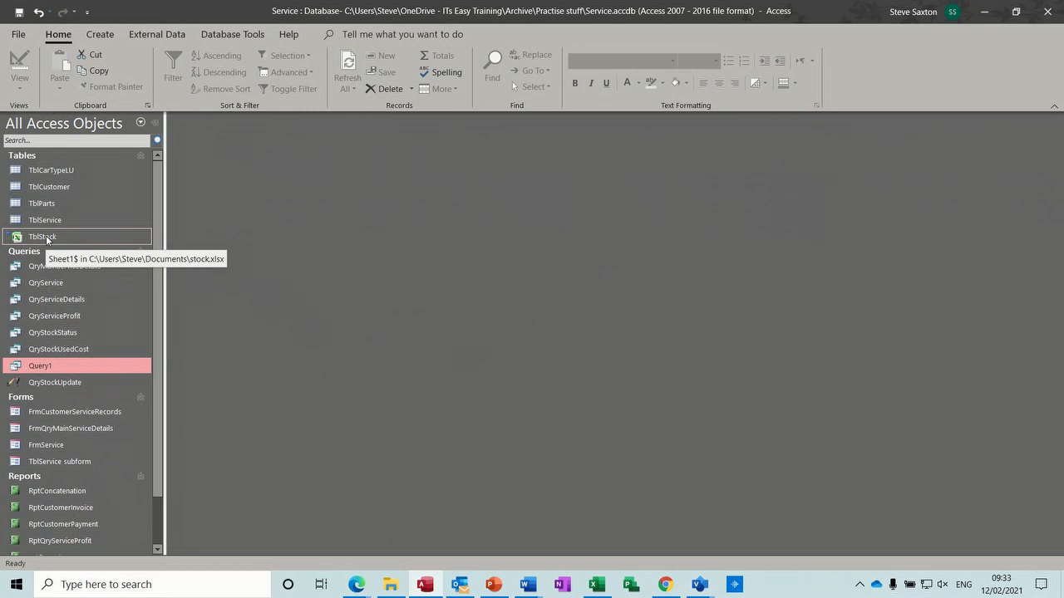
mouse_move(70, 241)
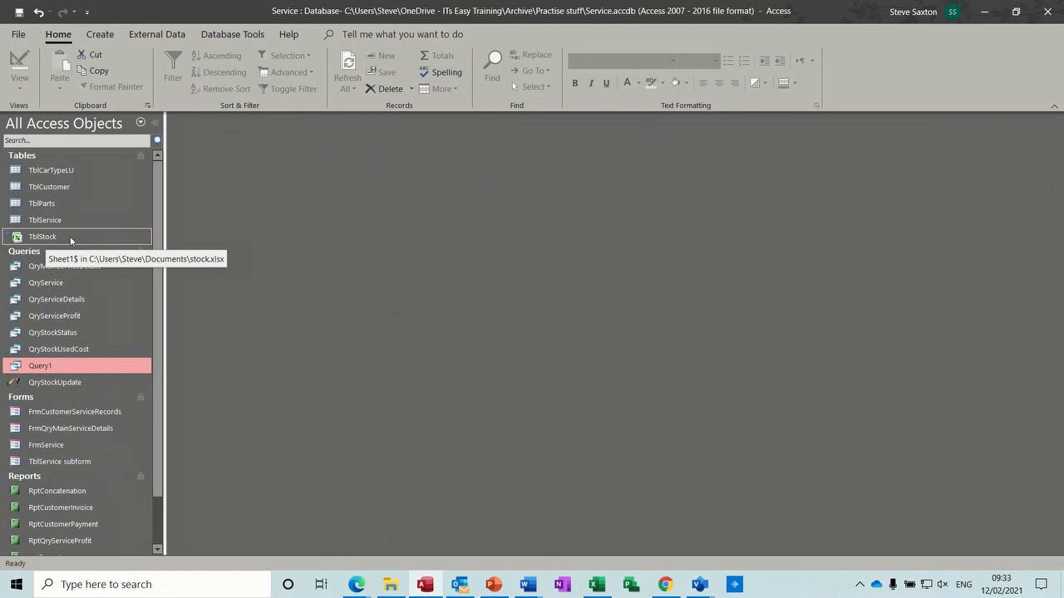
mouse_move(80, 240)
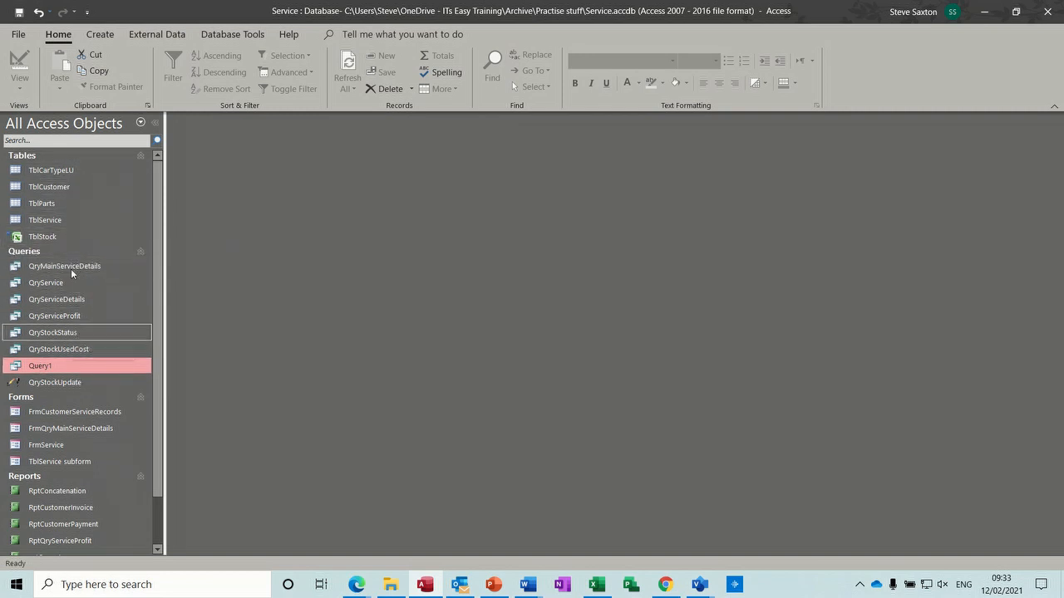
mouse_move(43, 236)
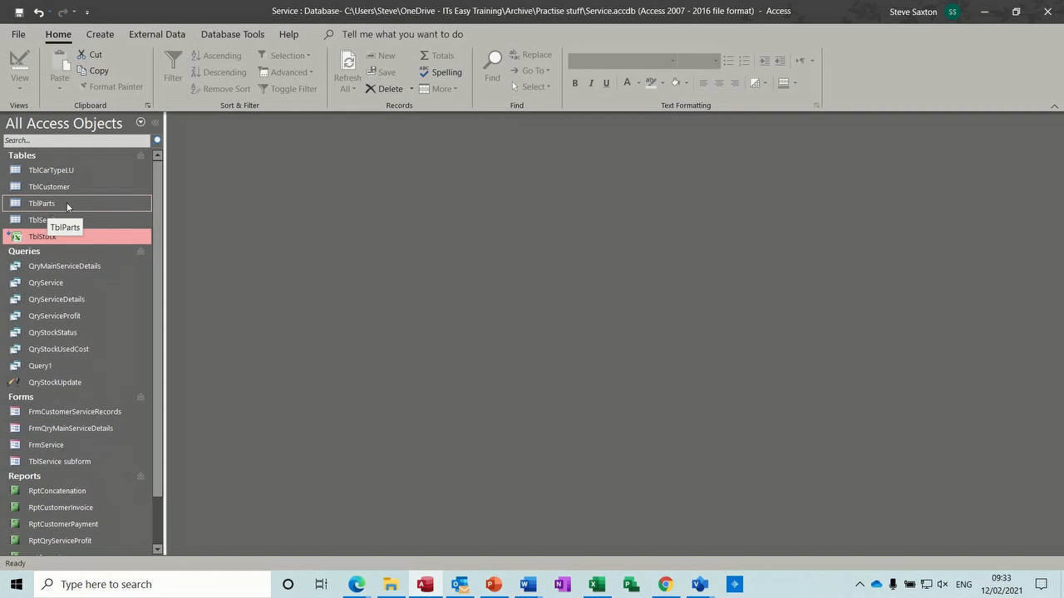
mouse_move(46, 241)
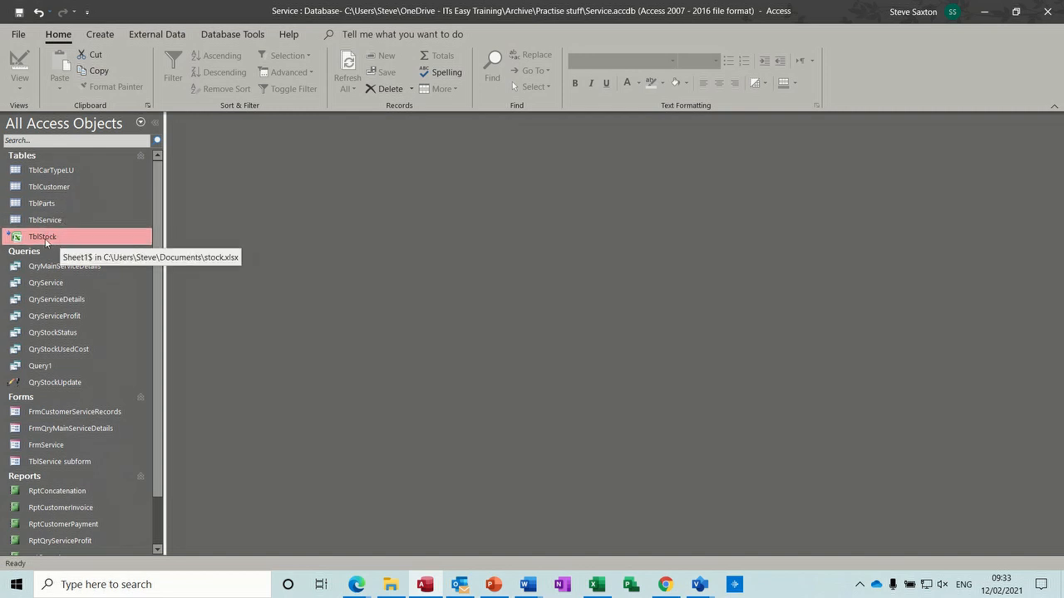
mouse_move(247, 291)
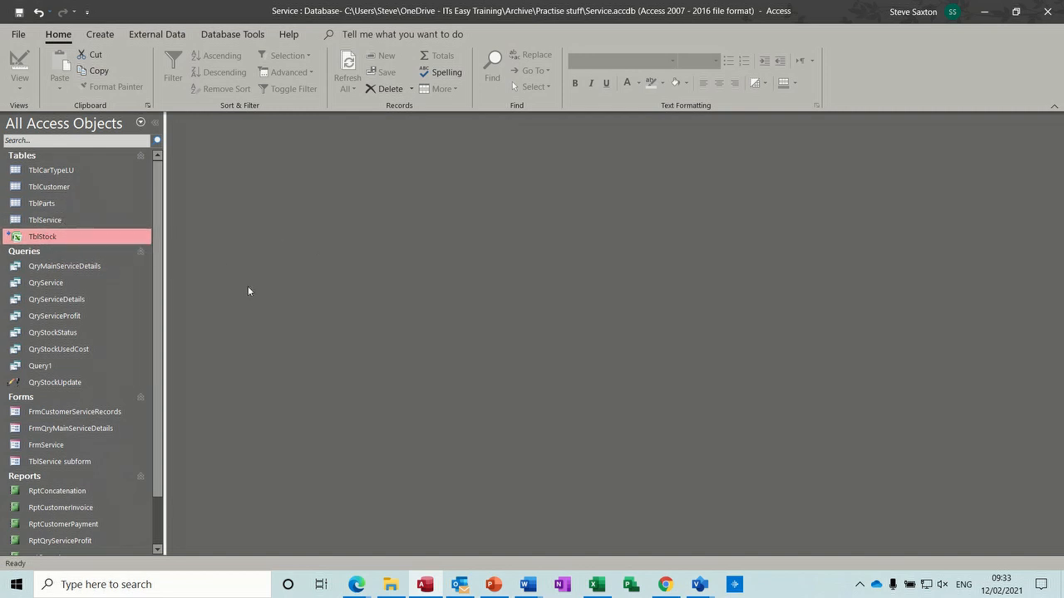